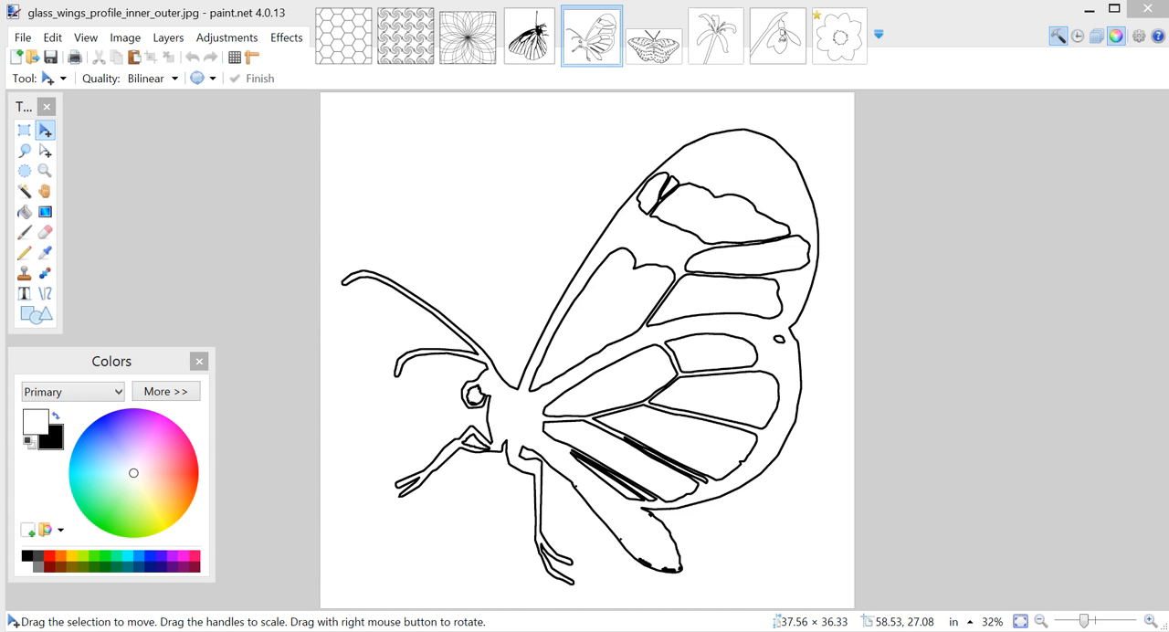
mouse_move(640, 104)
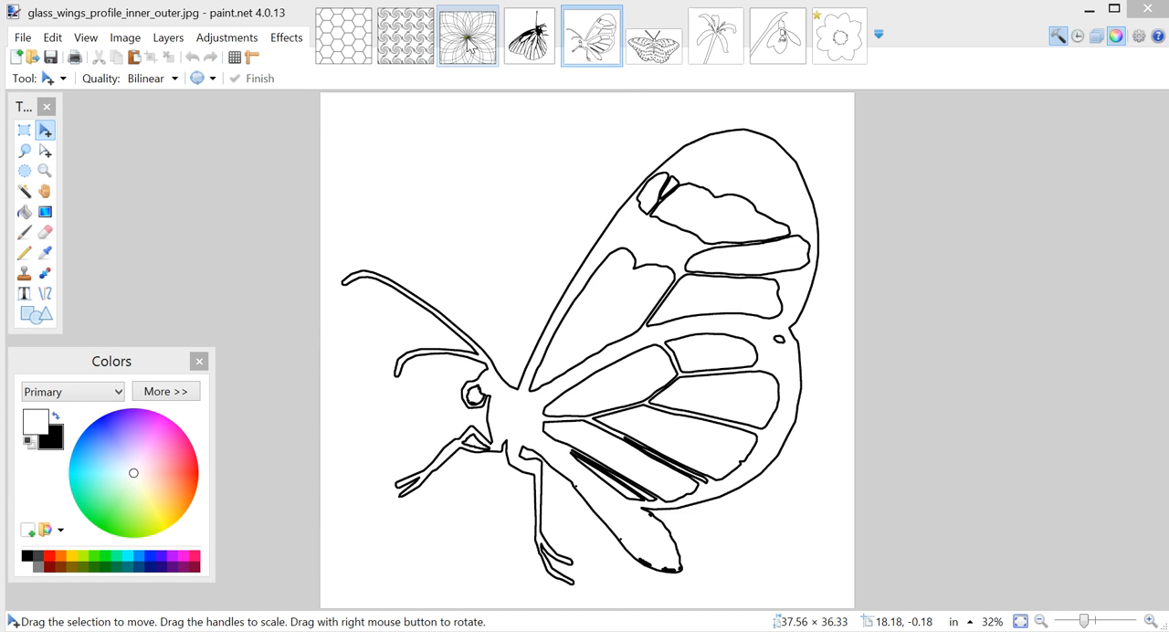
Browse the open images and the Edit and Image menus, dismissing the Resize dialog unchanged.
click(653, 35)
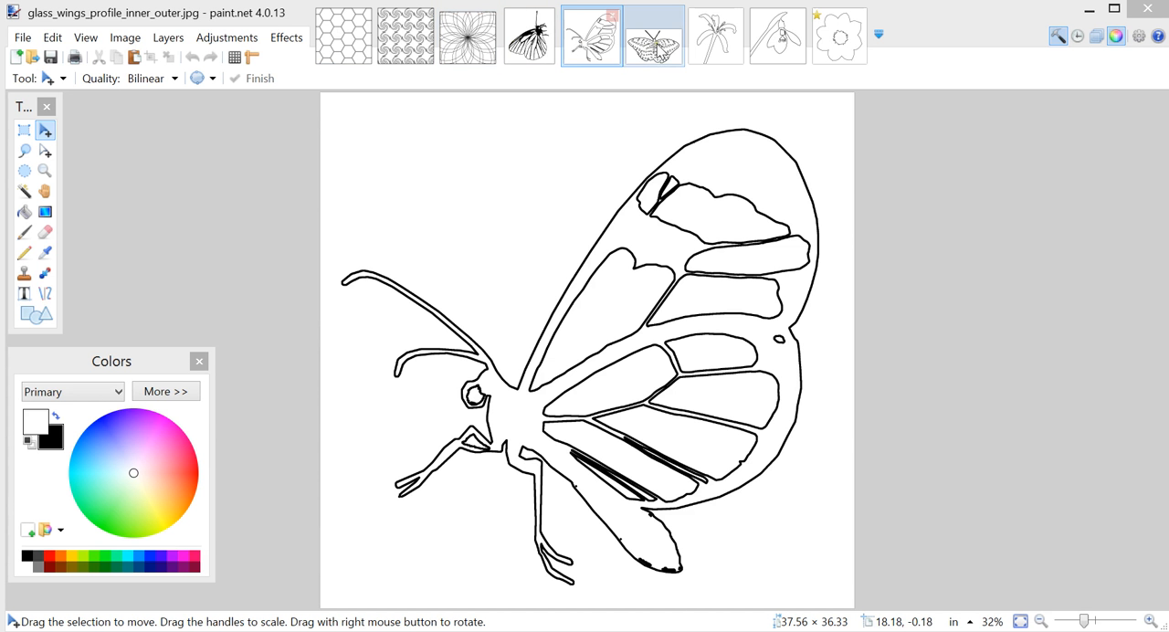
click(840, 36)
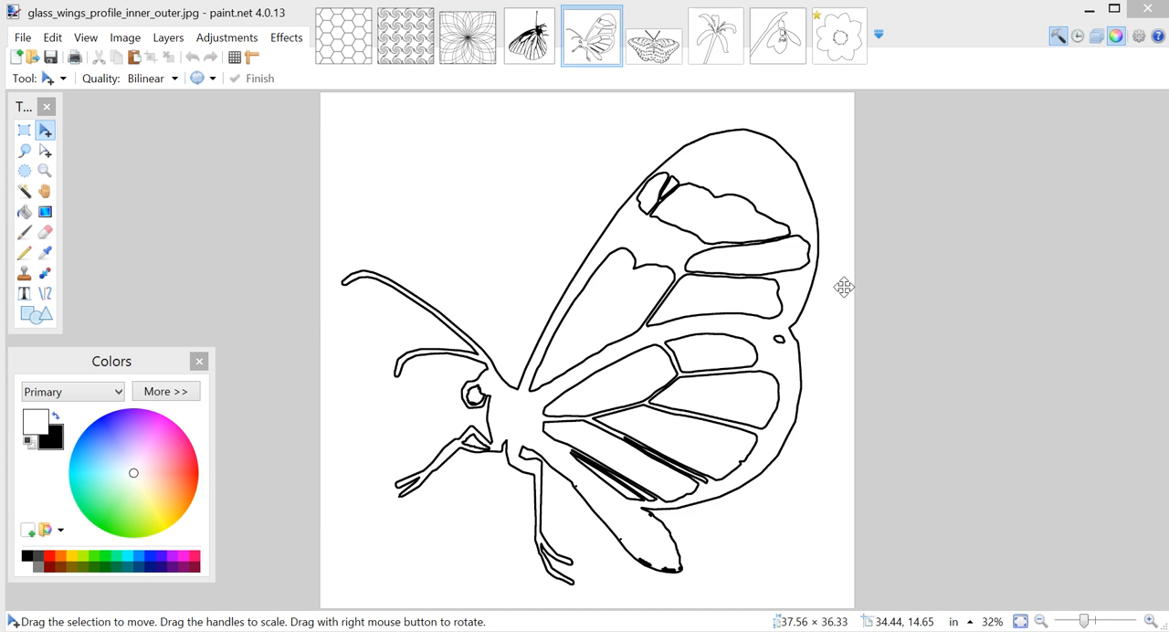
mouse_move(500, 287)
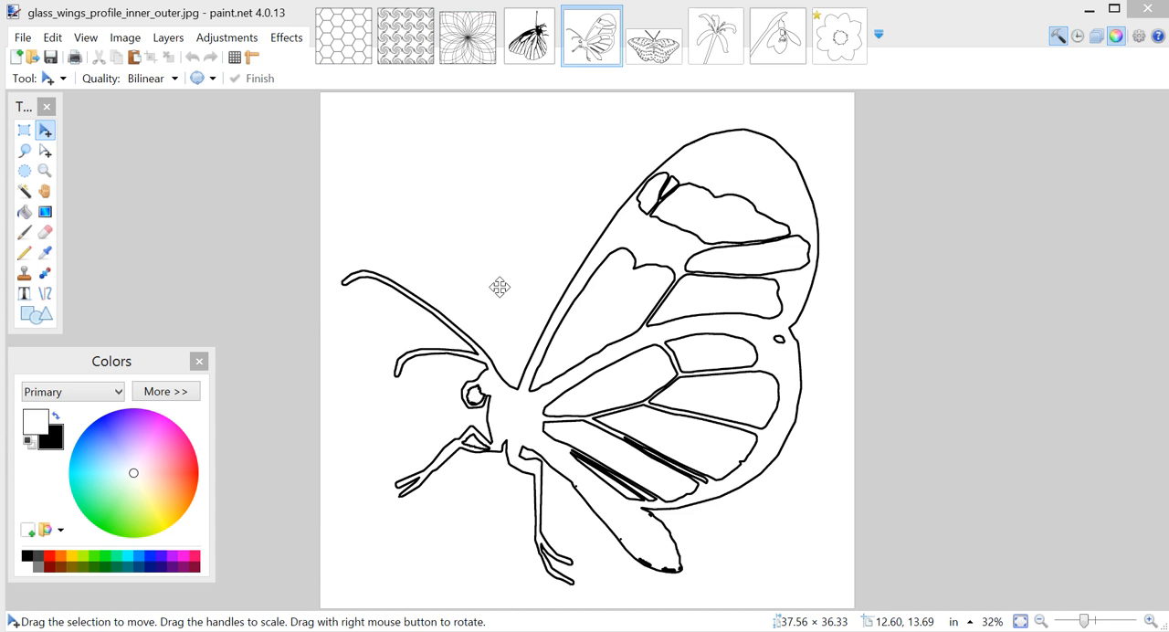
mouse_move(72, 56)
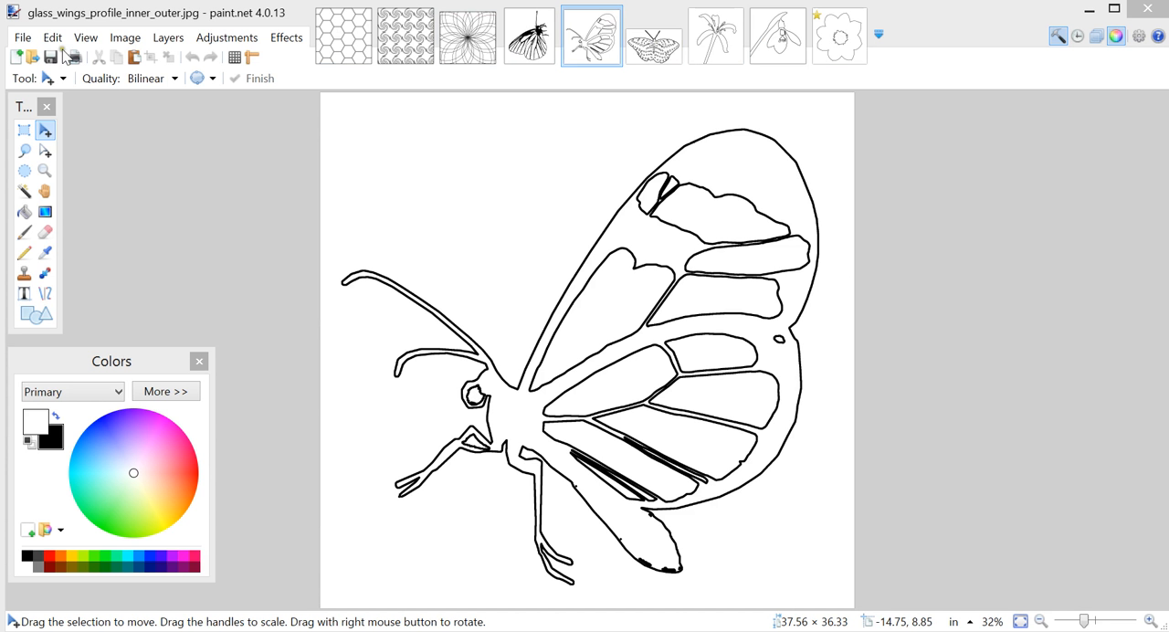
click(52, 38)
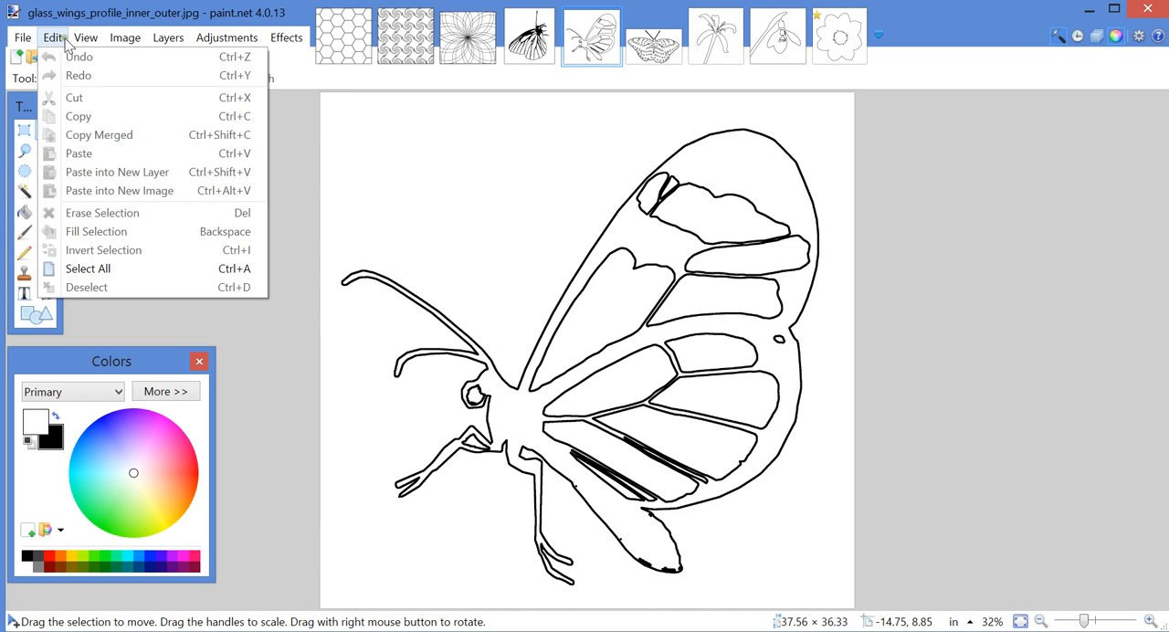
click(125, 38)
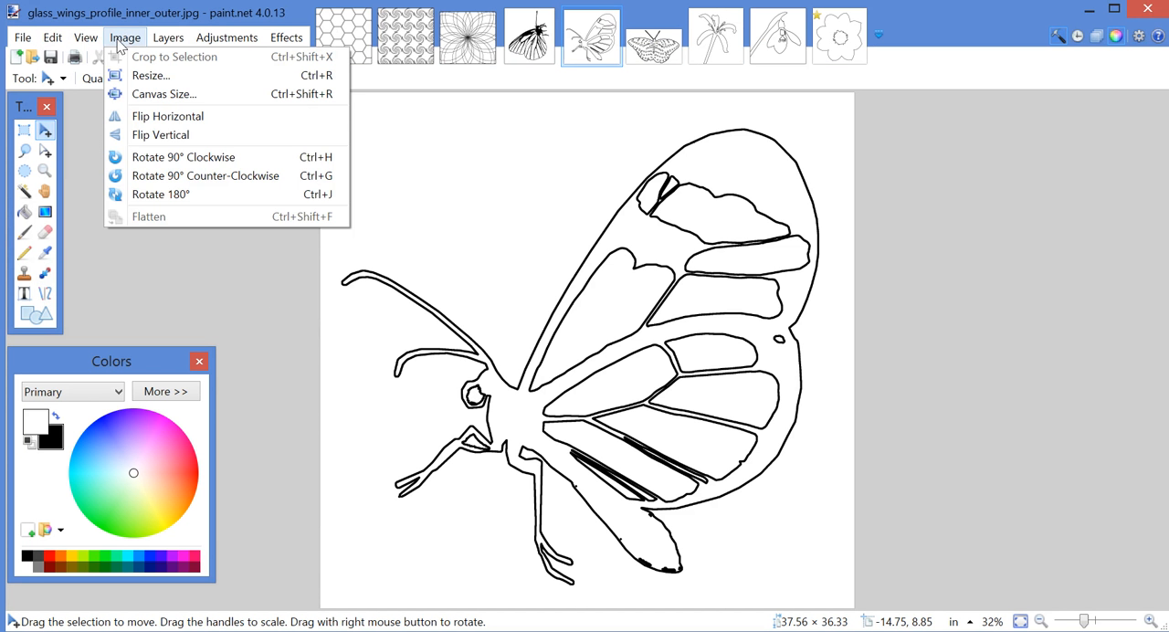
click(150, 75)
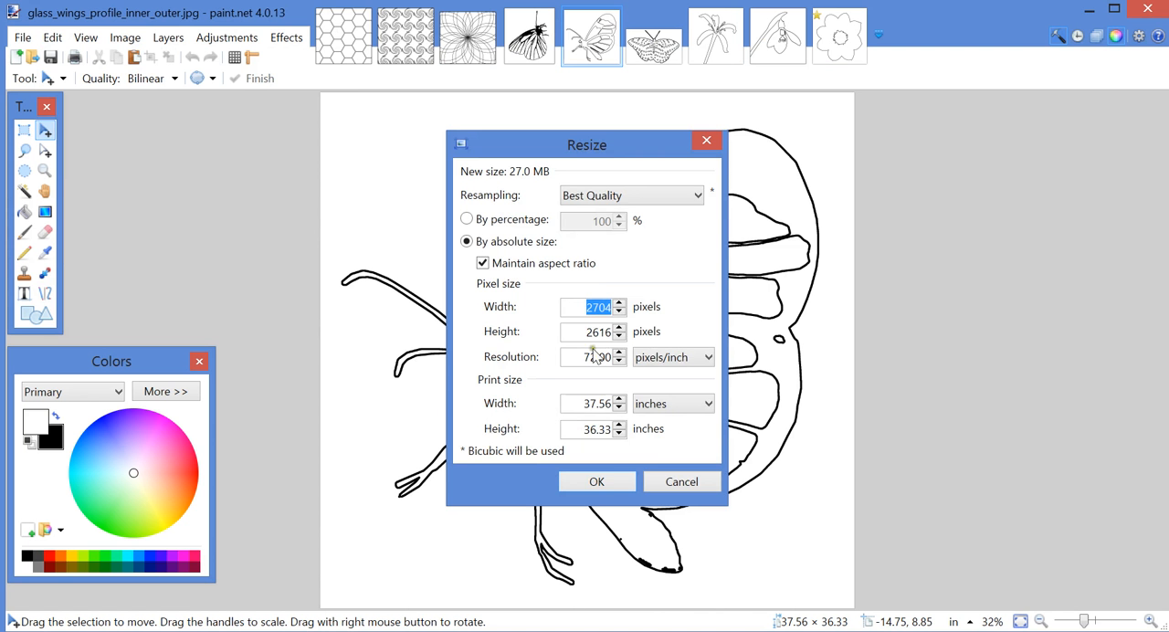
click(681, 482)
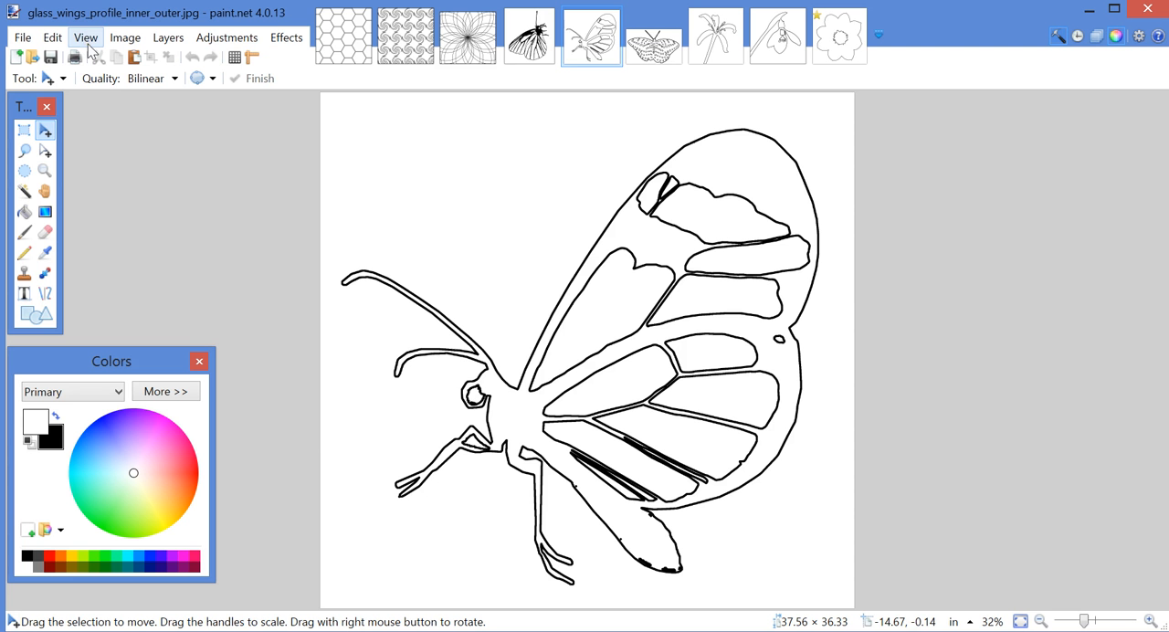
mouse_move(25, 191)
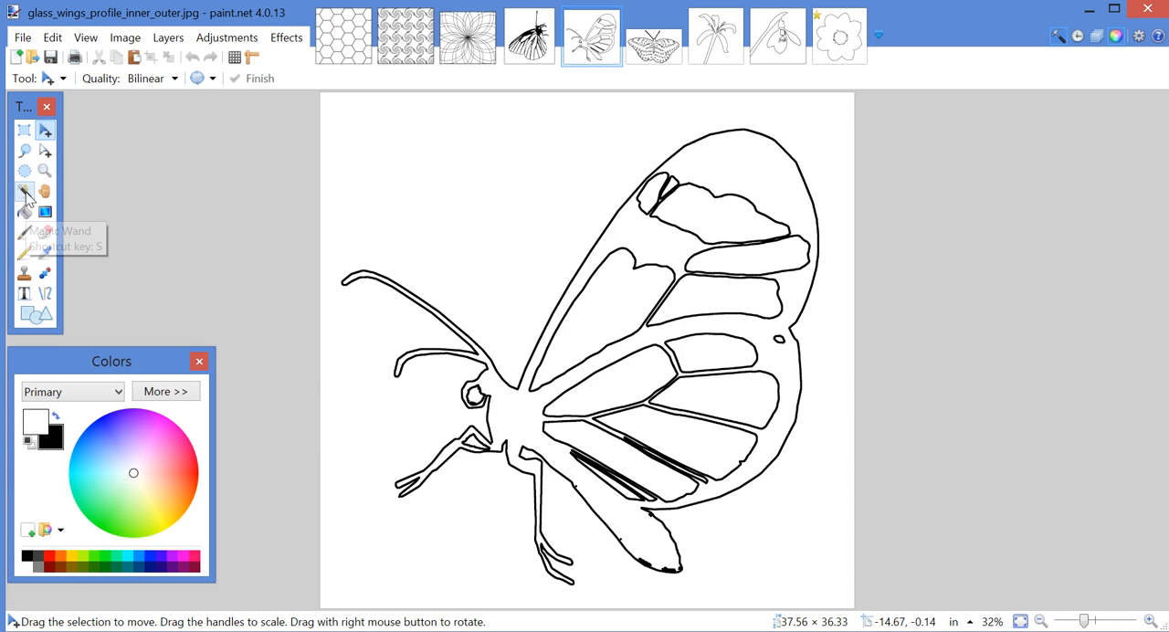
mouse_move(25, 196)
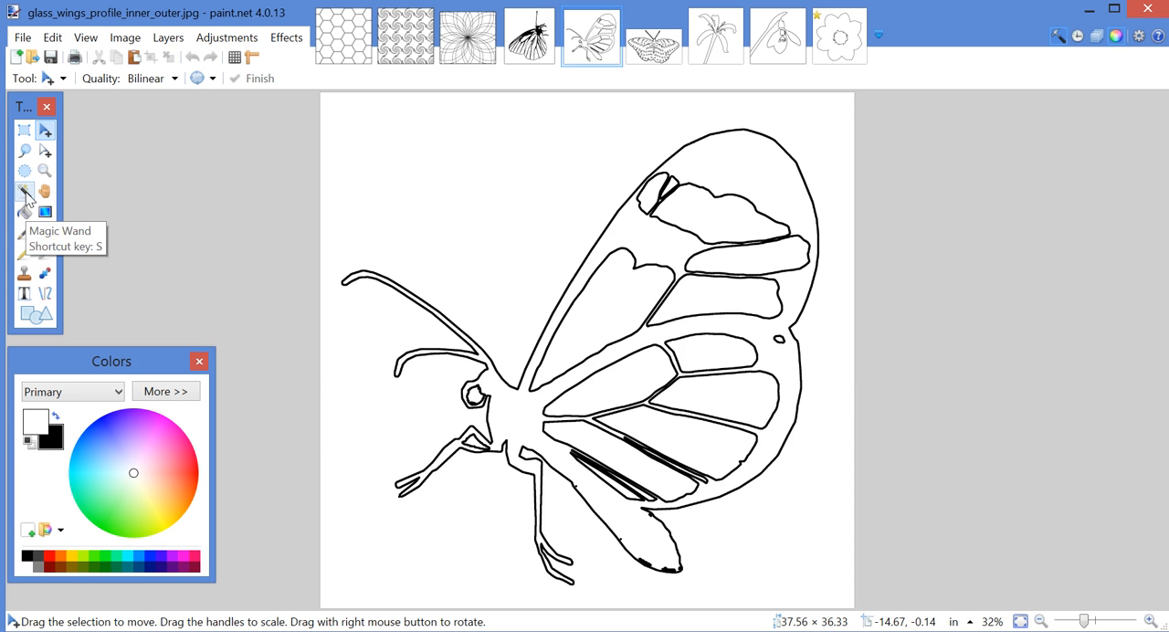
Magic-wand the white background and the small gap between the legs and erase both to transparency.
click(25, 191)
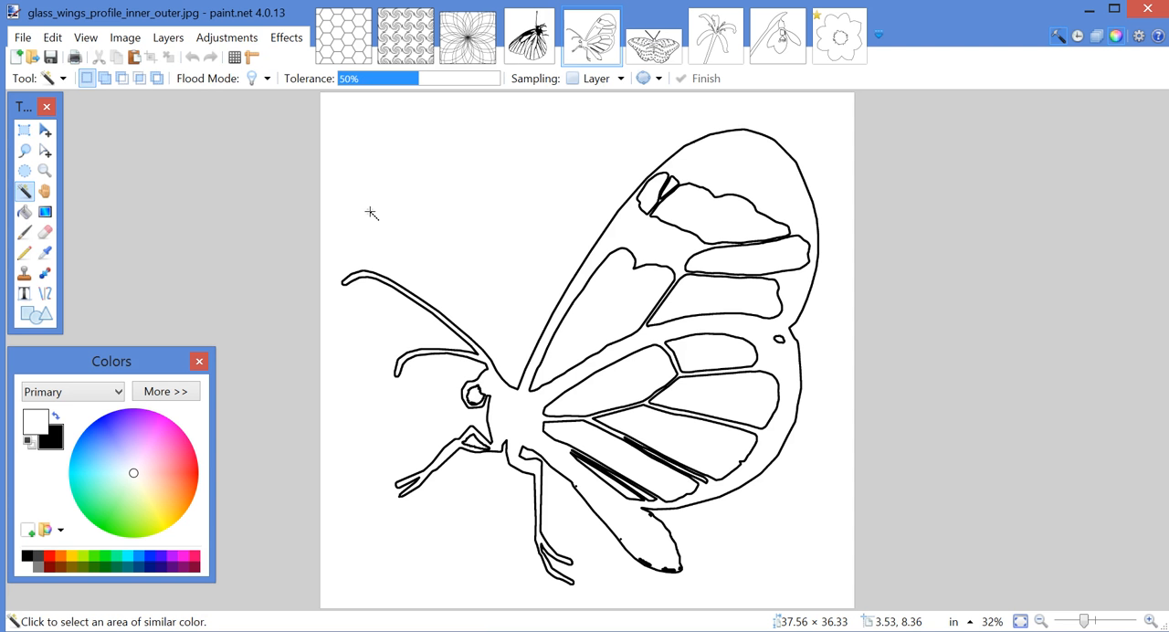
click(372, 211)
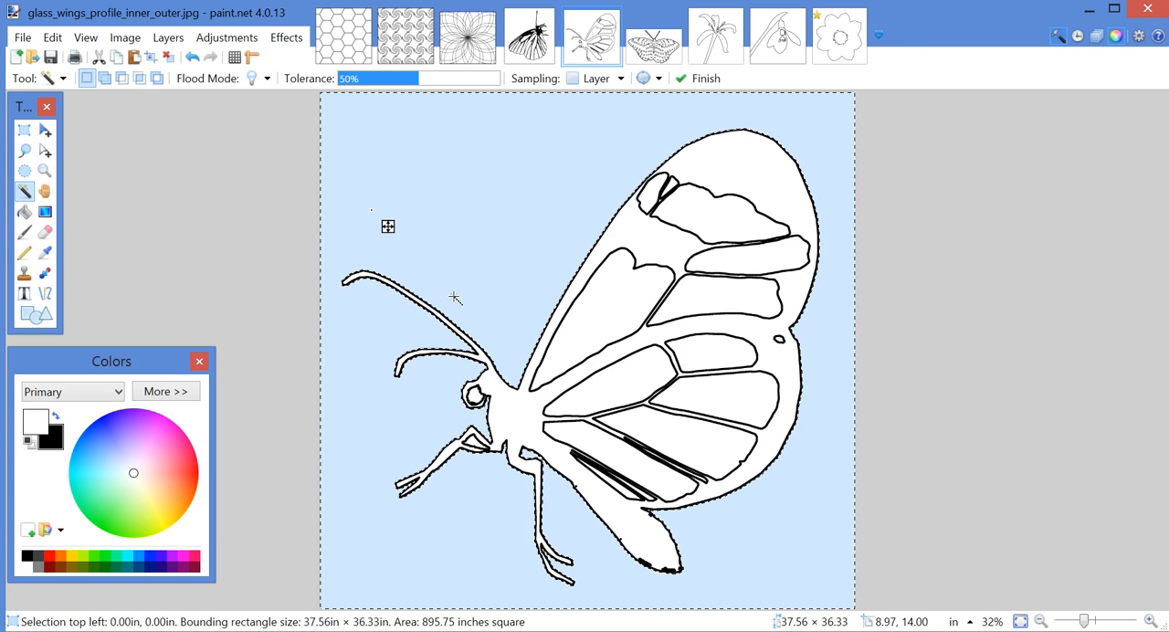
click(52, 37)
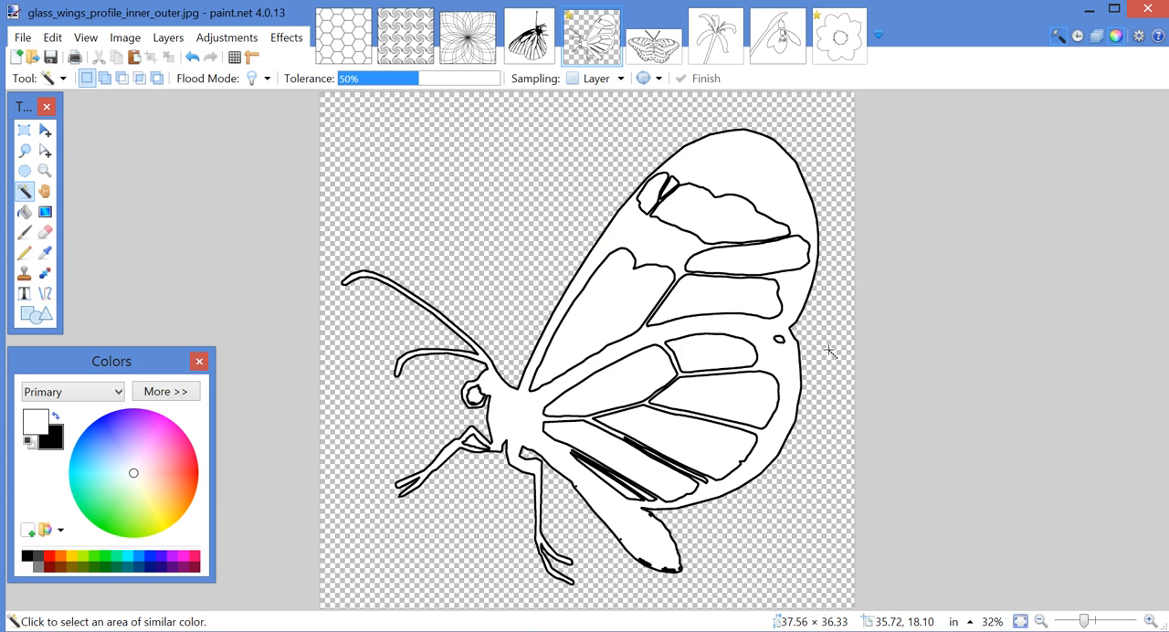
mouse_move(436, 437)
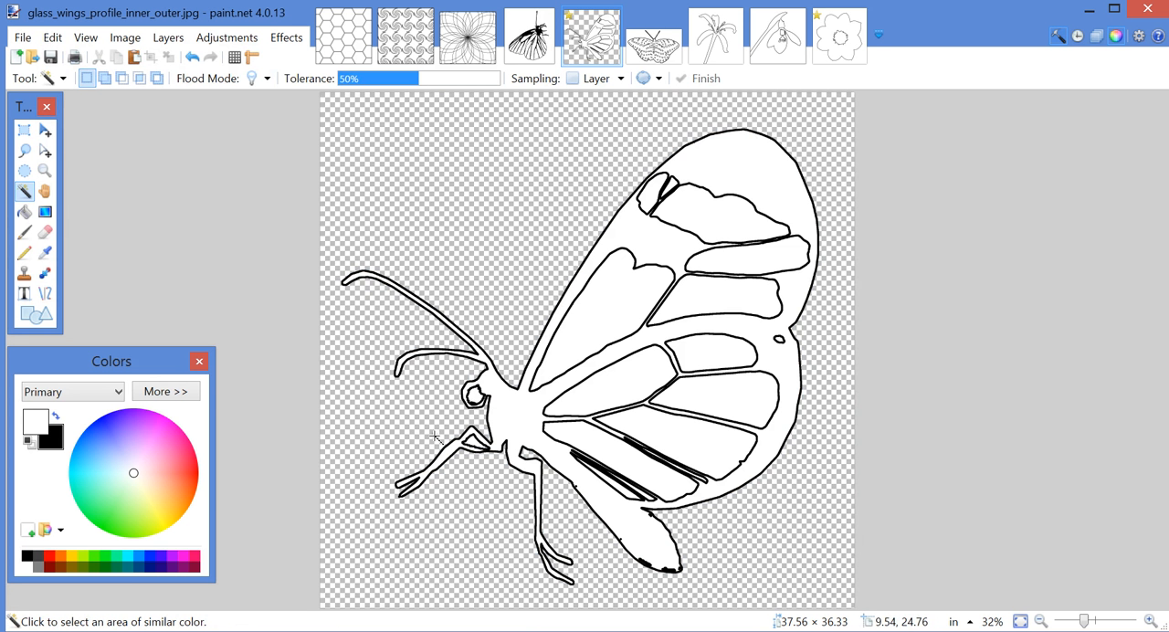
click(475, 443)
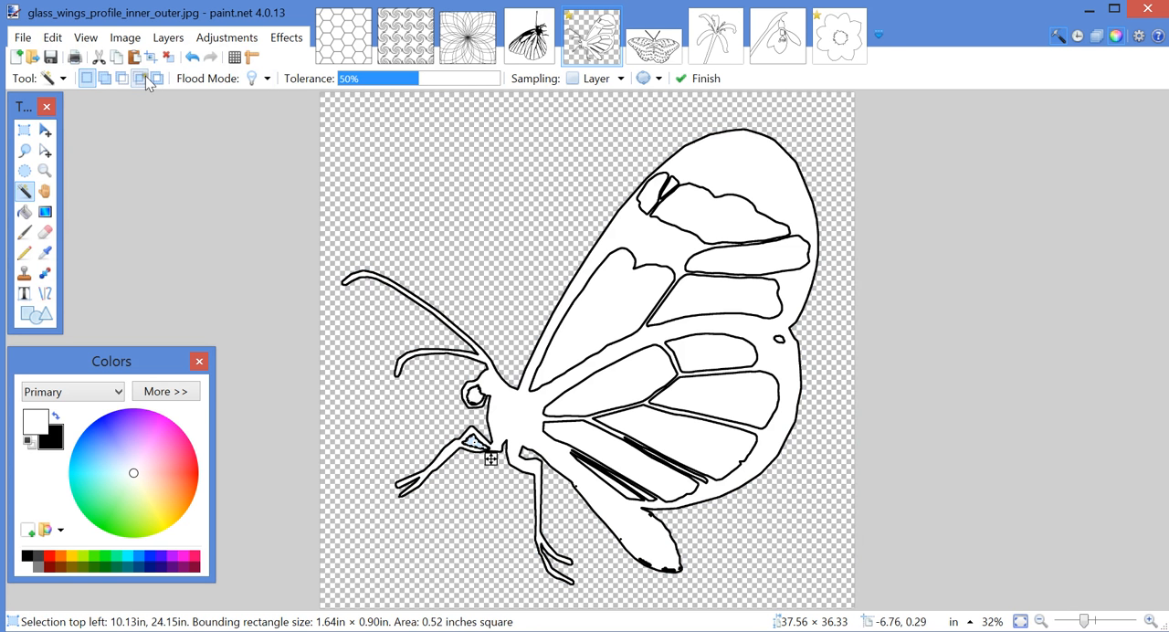
click(52, 37)
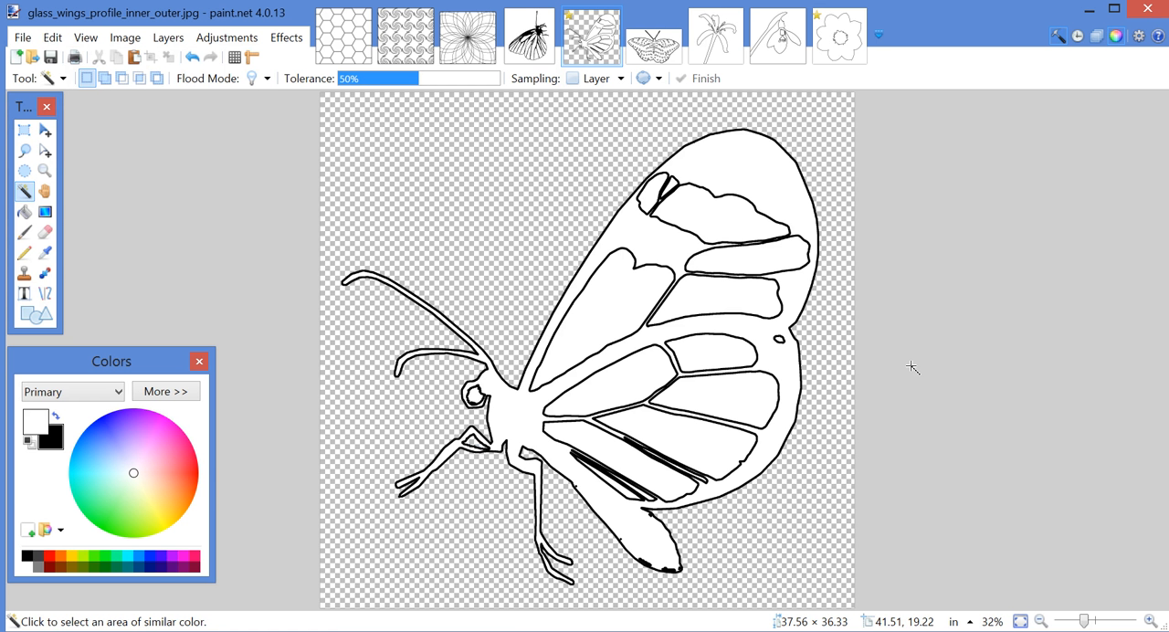
mouse_move(566, 294)
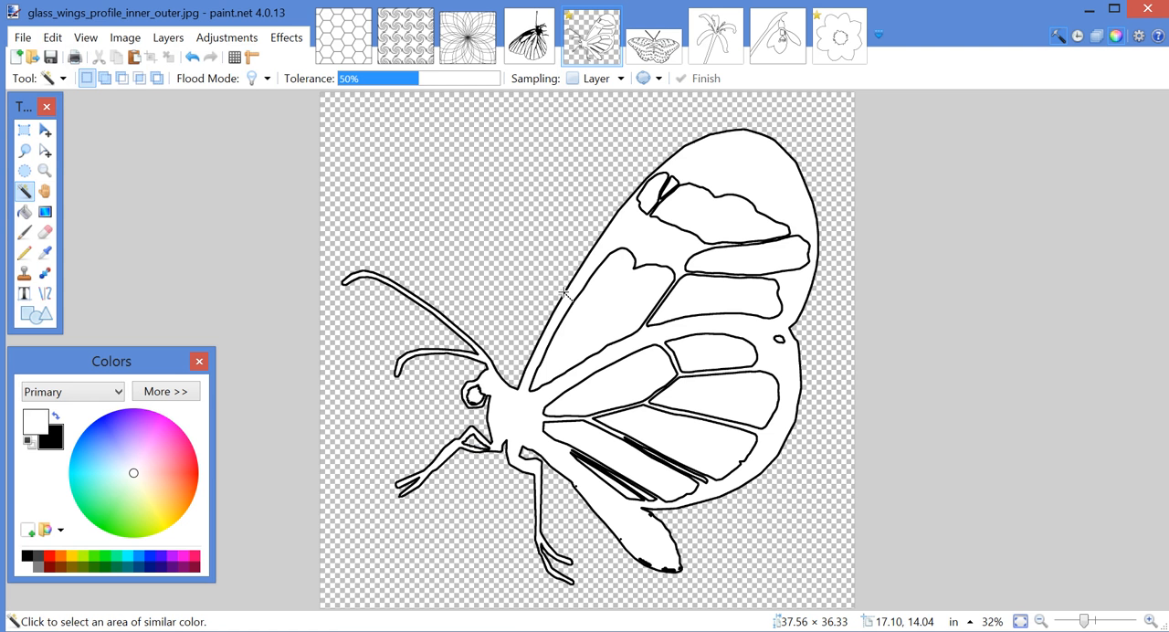
mouse_move(518, 202)
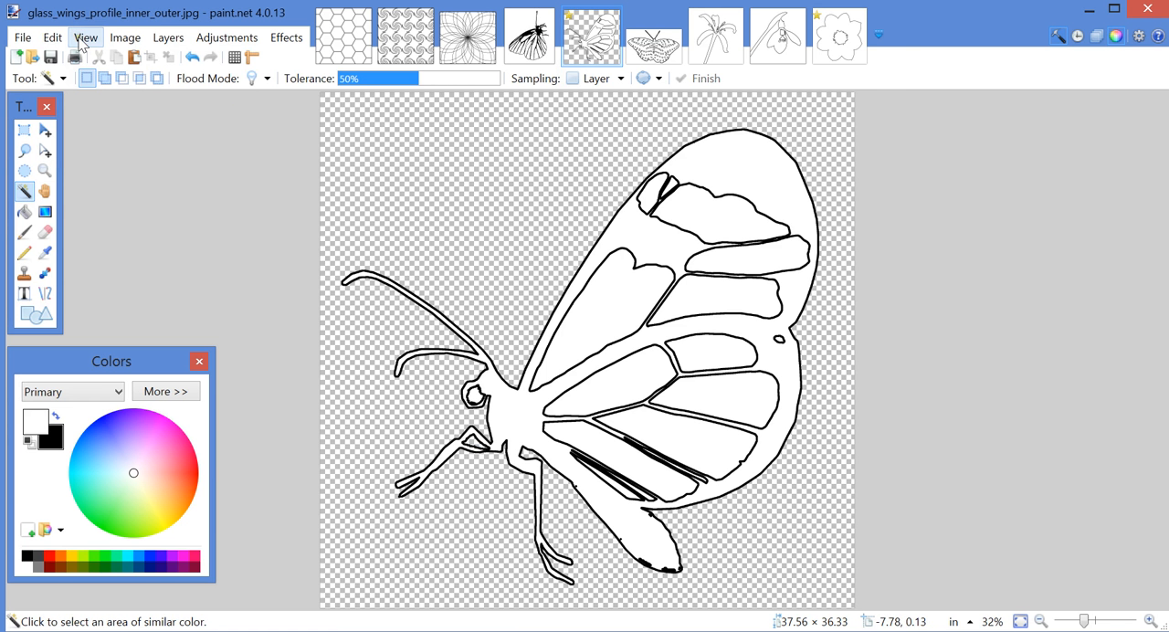
Resize the butterfly image by percentage to 40 percent, about 1082 × 1046 pixels.
click(125, 37)
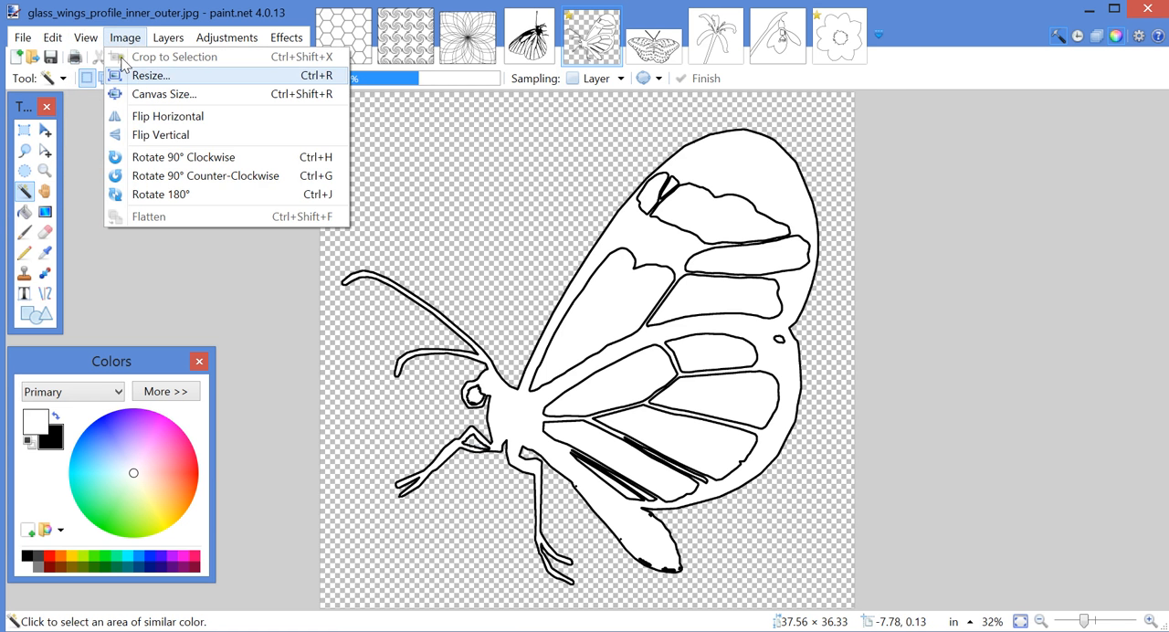
click(152, 75)
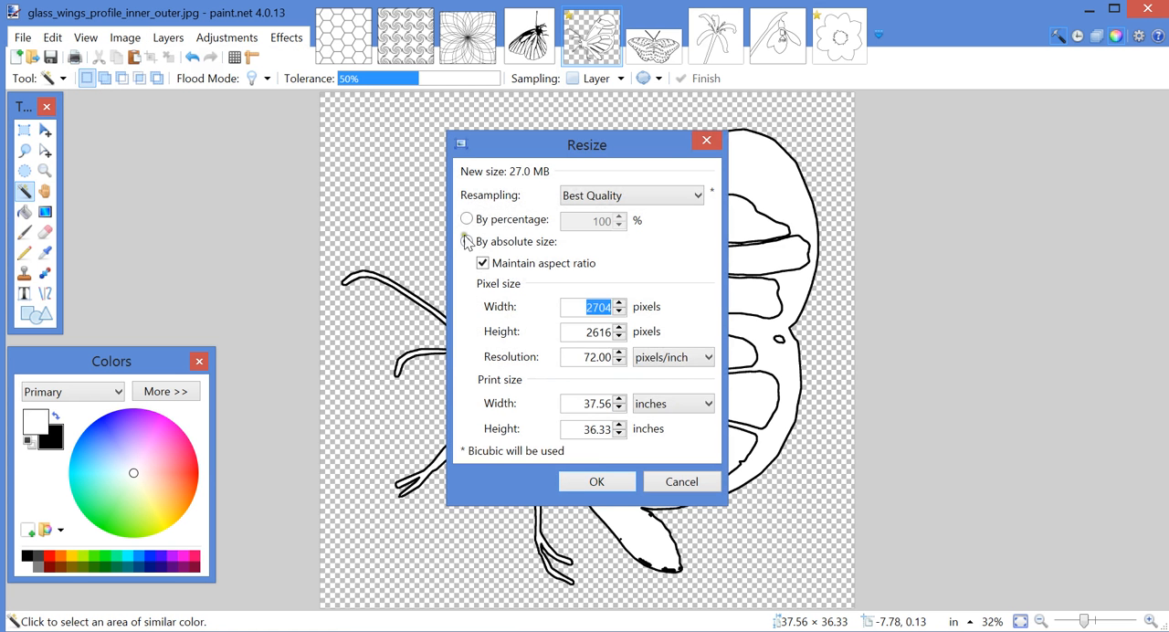
click(467, 220)
text(40)
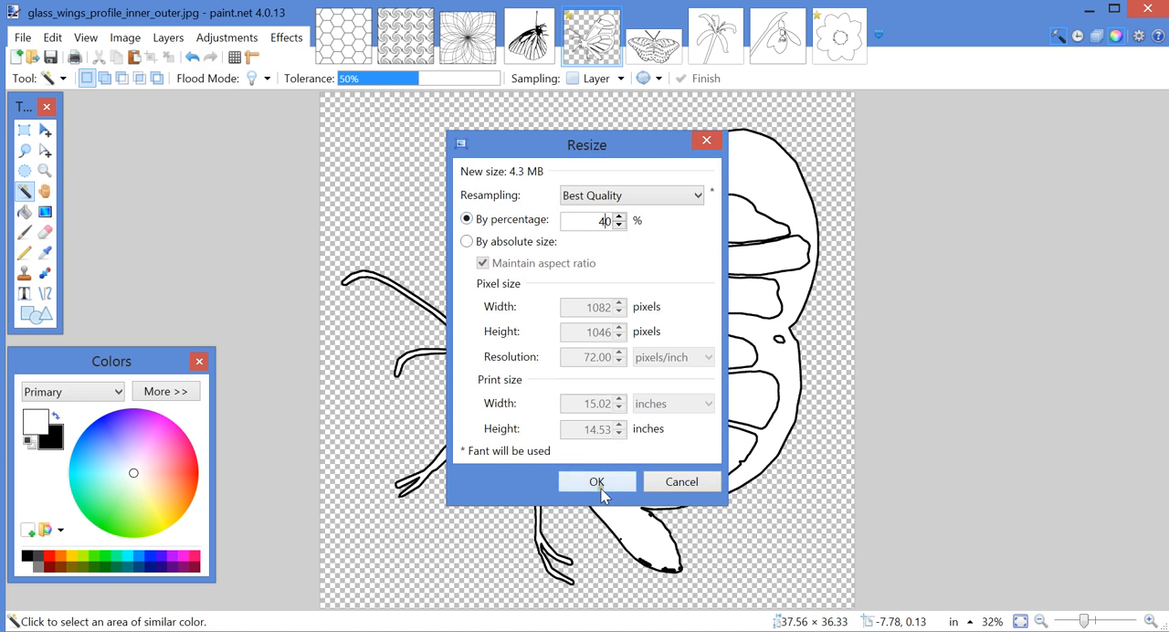
click(597, 481)
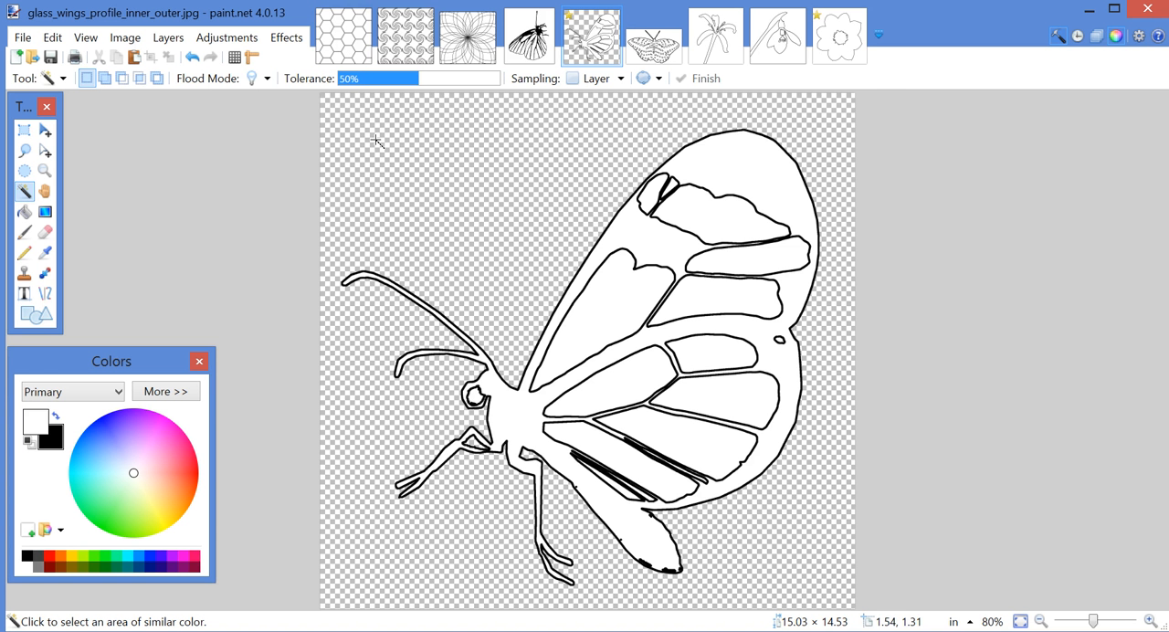
mouse_move(52, 37)
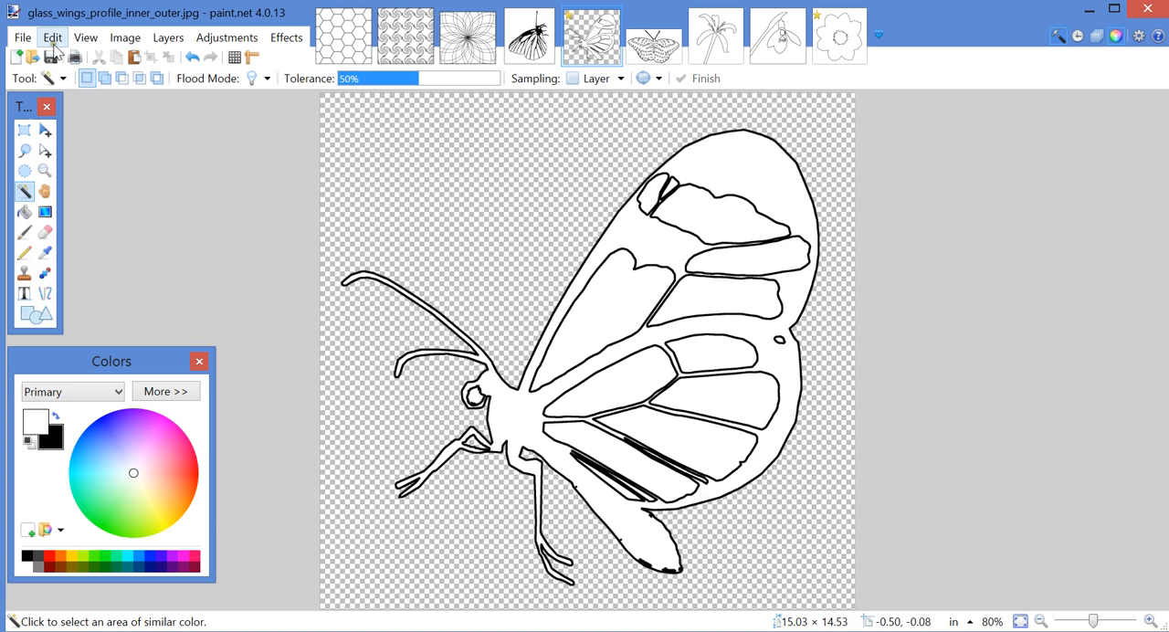
Select and copy the whole butterfly outline, then switch to the pinwheels1 image.
click(52, 36)
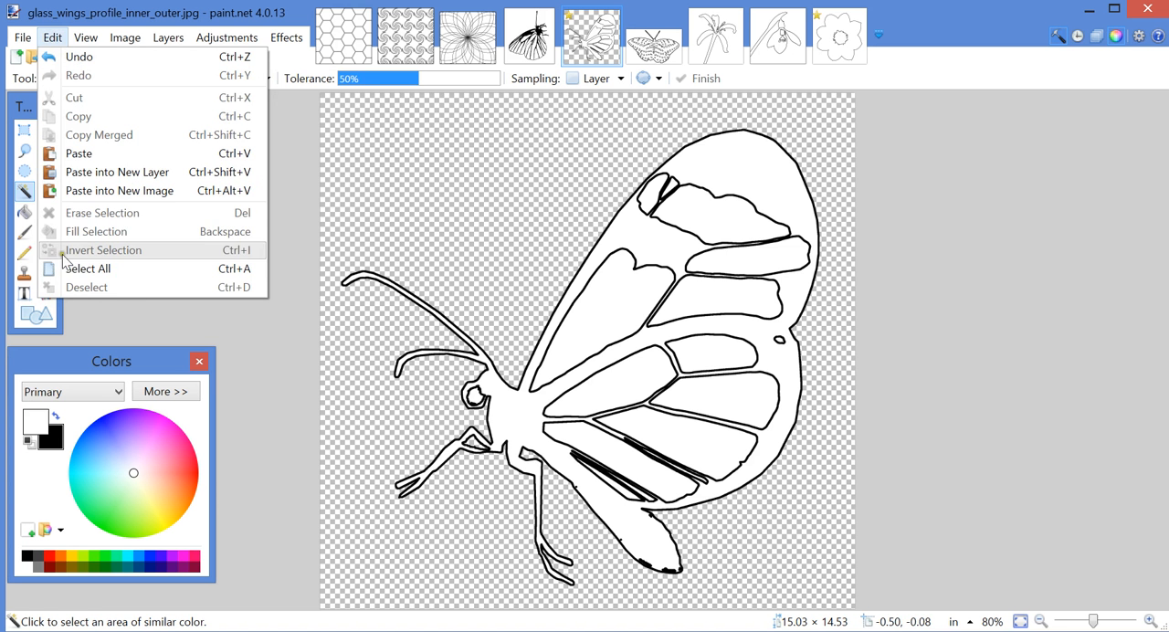
click(87, 267)
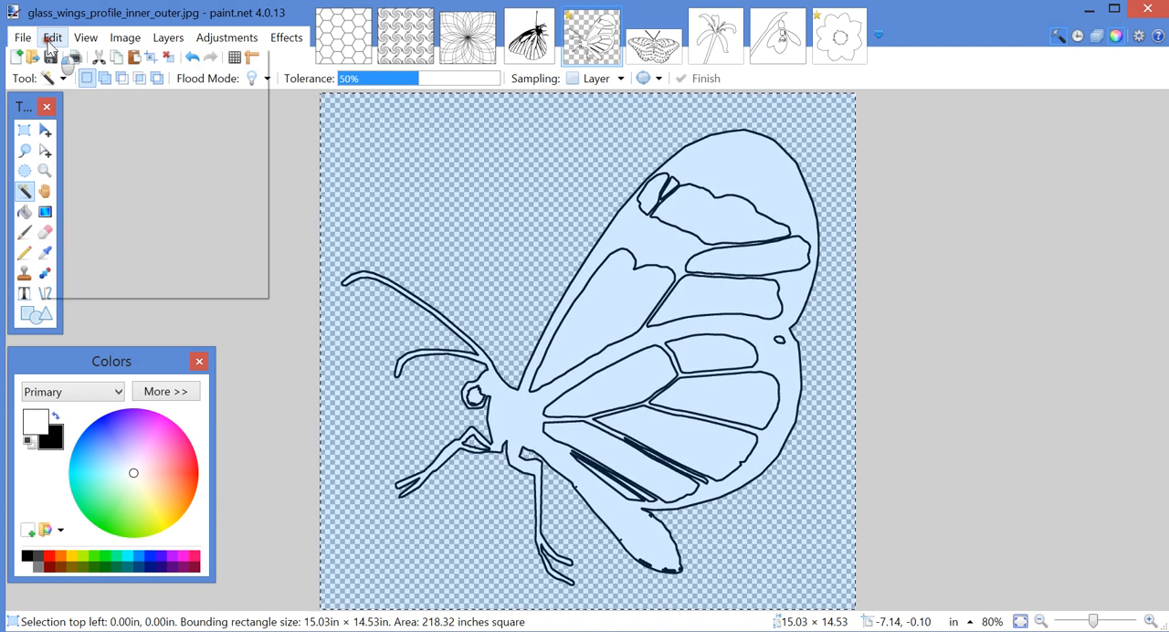
click(52, 37)
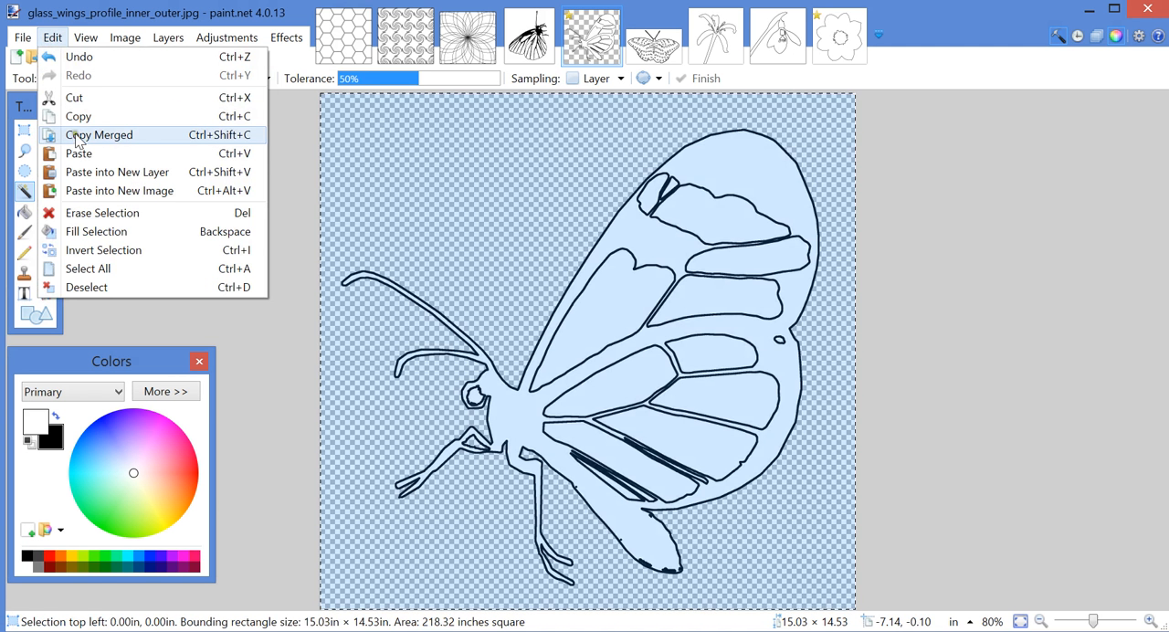
click(404, 37)
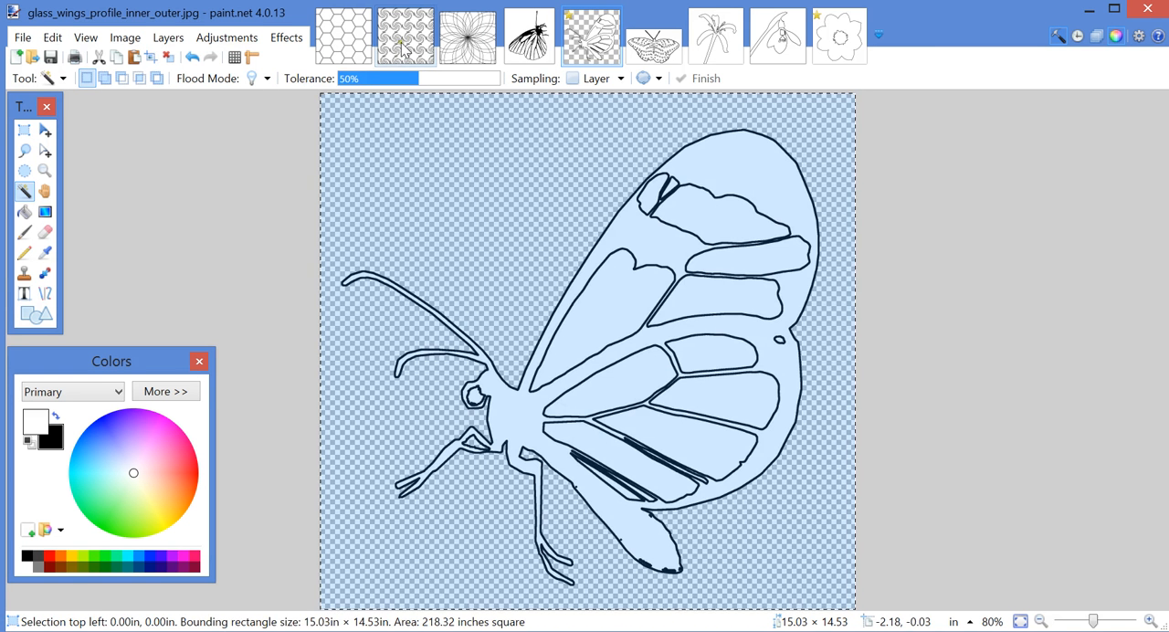
click(404, 35)
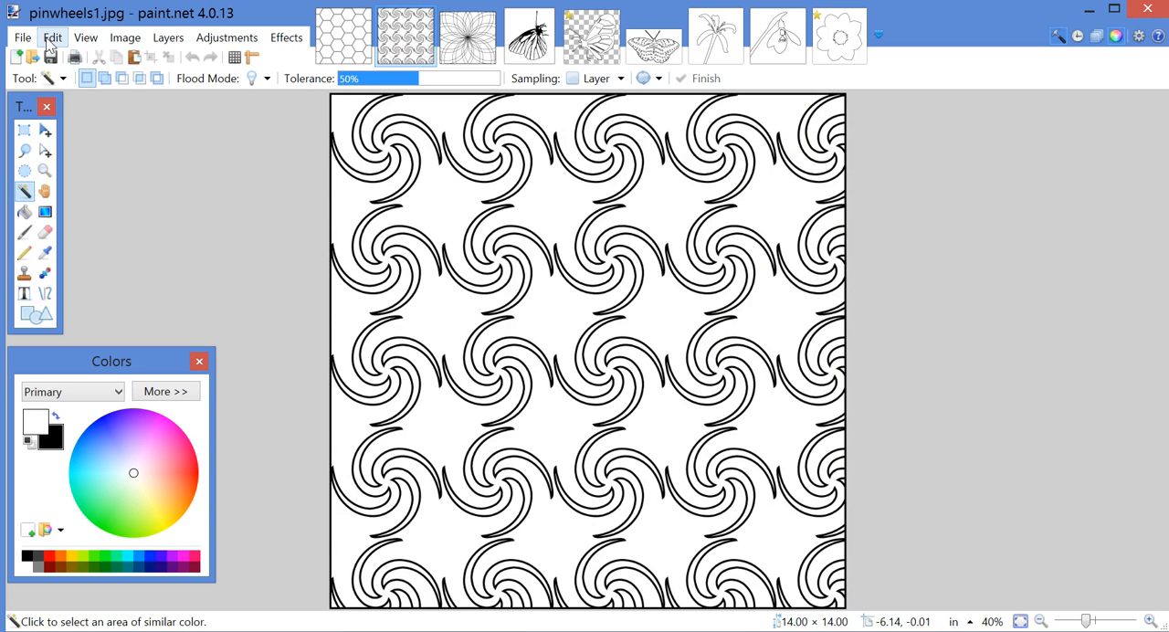
Paste the butterfly into a new layer over the swirls, rotate it and move it toward the upper middle.
click(52, 37)
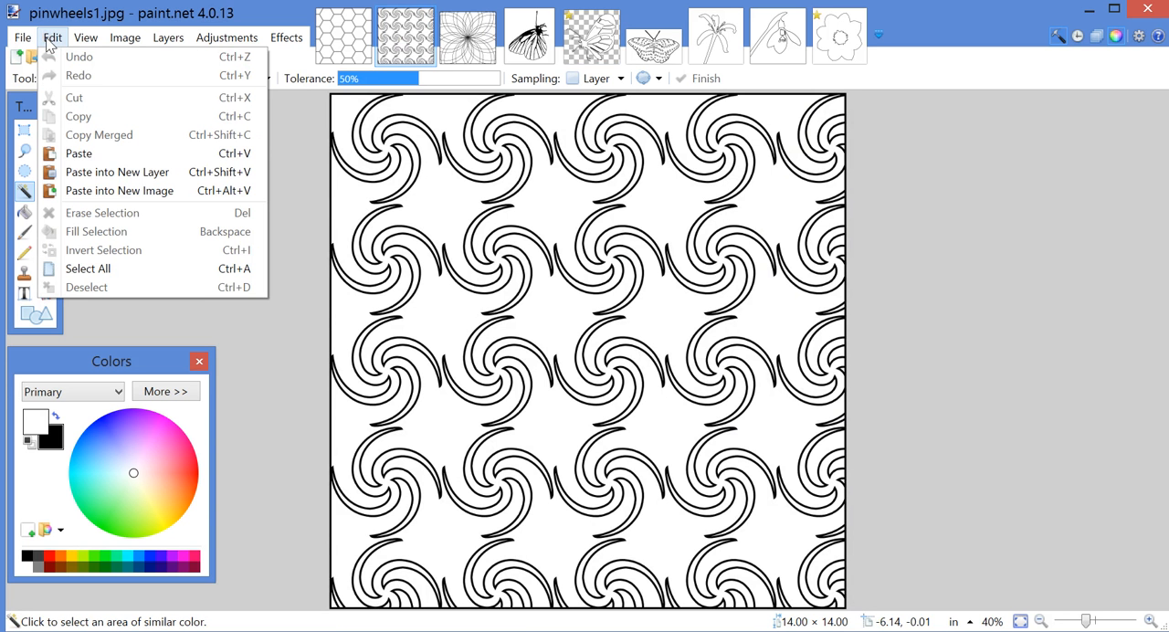
mouse_move(117, 172)
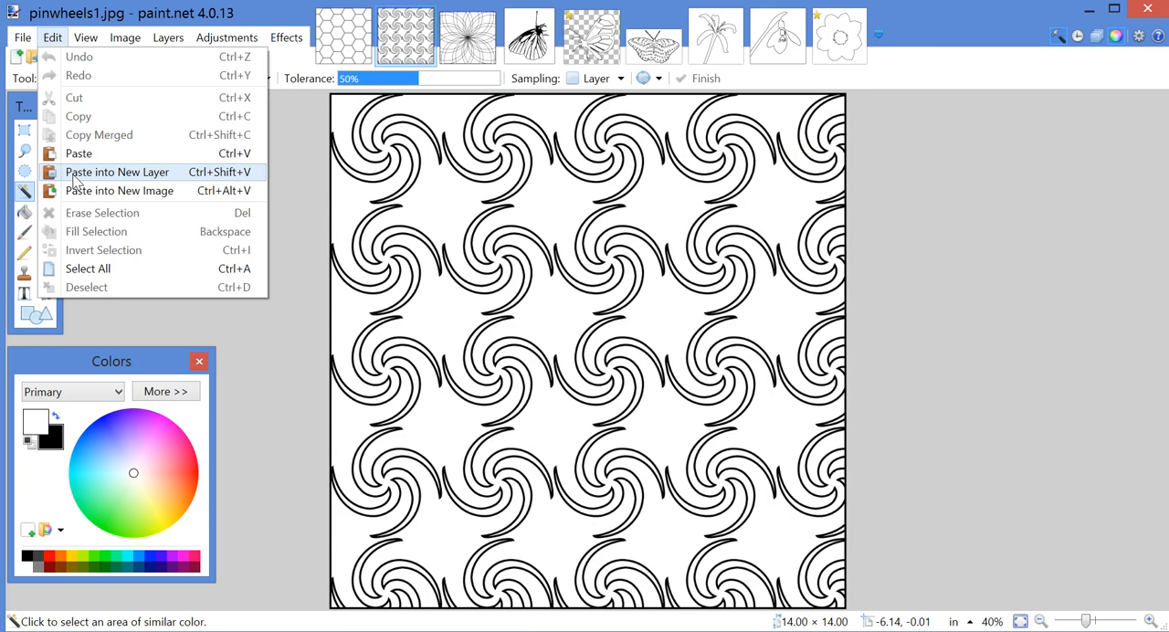
click(118, 172)
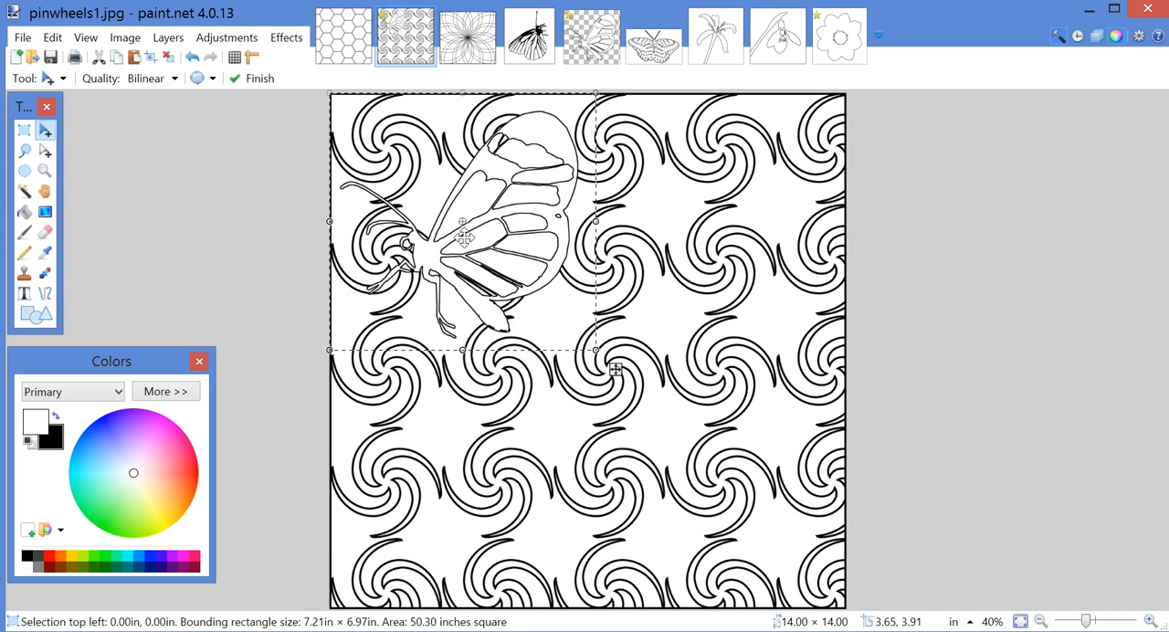
mouse_move(52, 38)
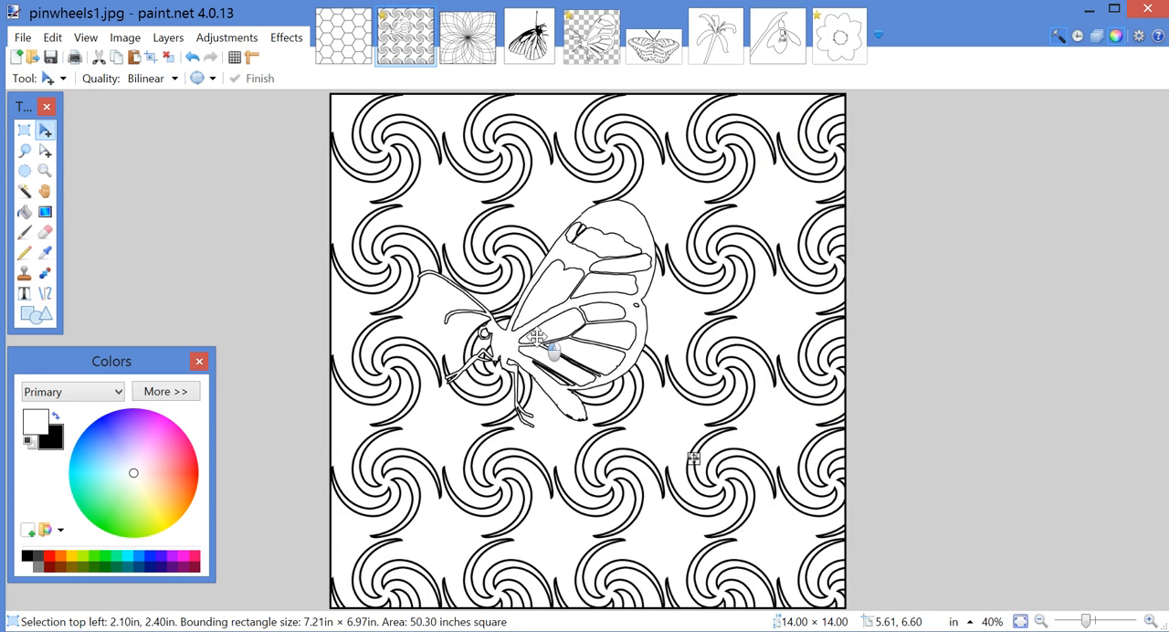
drag(552, 355, 518, 406)
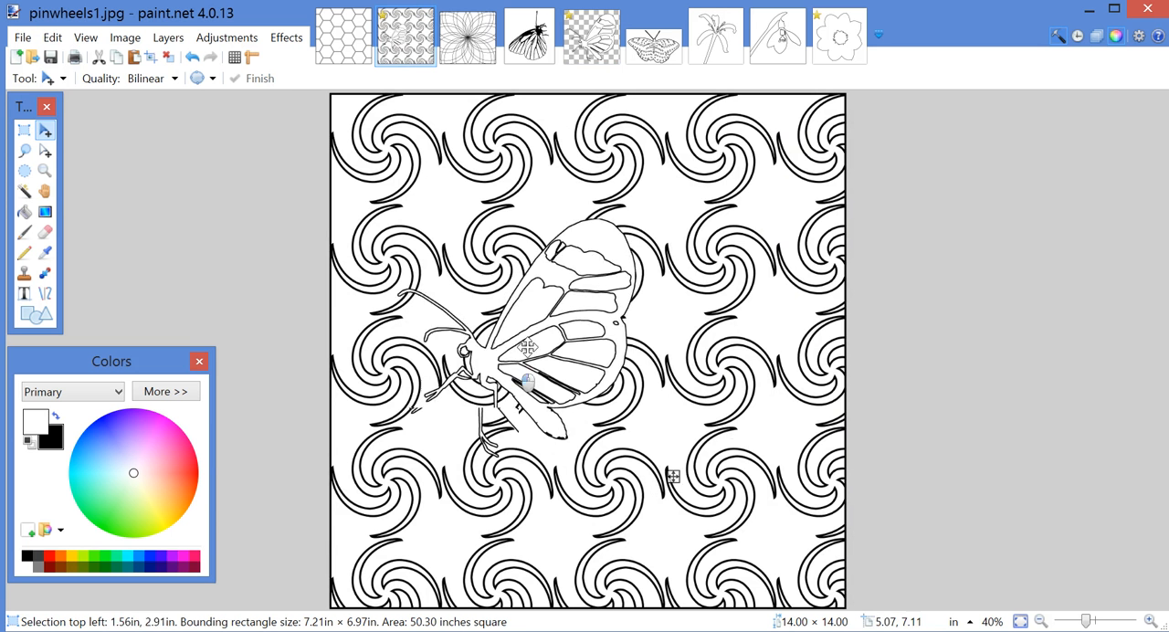
drag(527, 382, 648, 277)
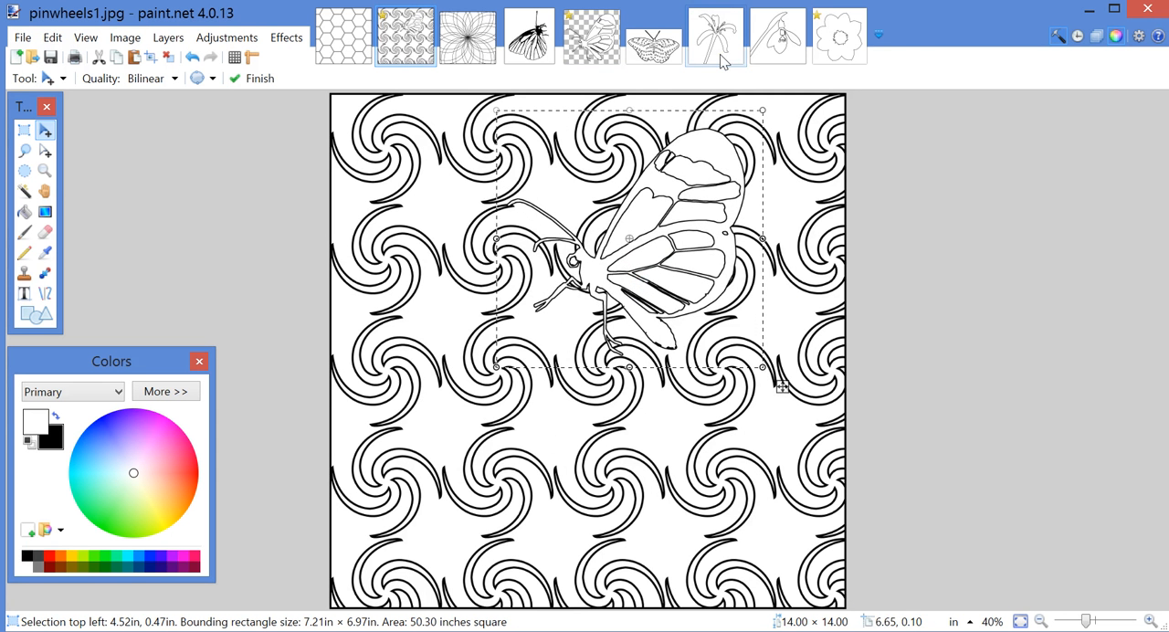
Switch to the blossom2 lily image and resize it by percentage to 40 percent.
click(716, 37)
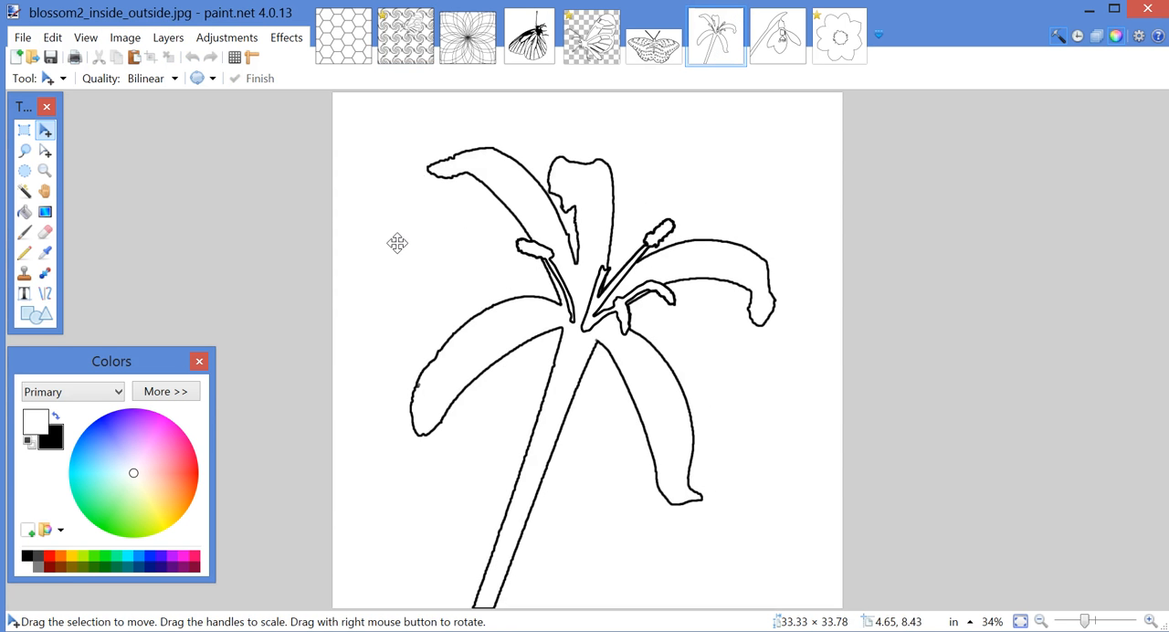
mouse_move(85, 38)
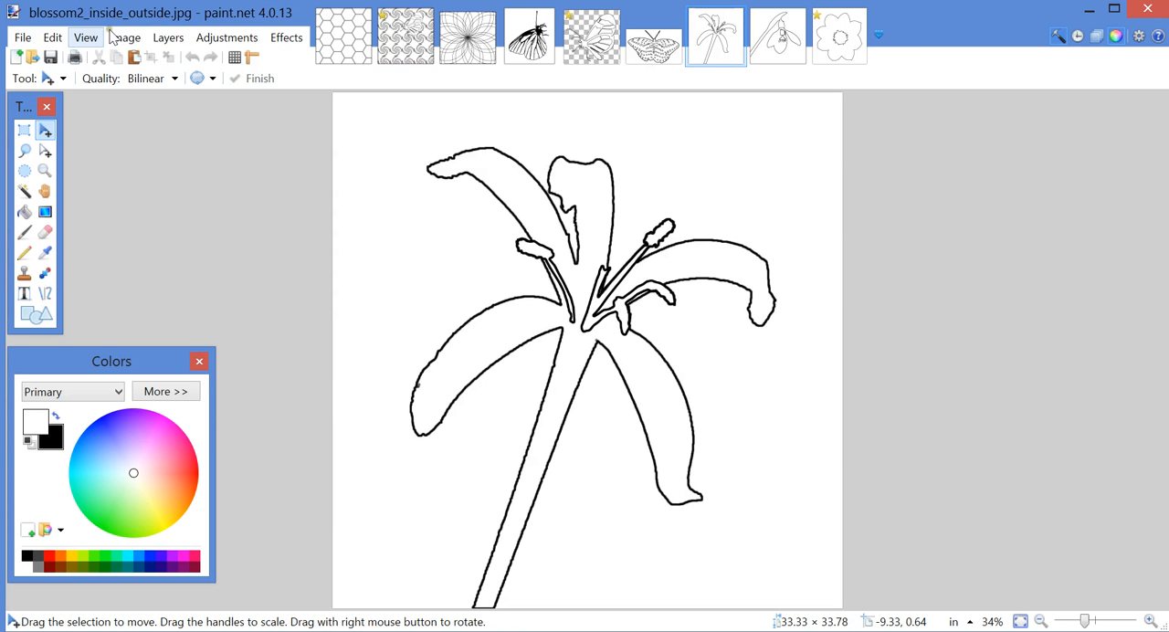
click(125, 36)
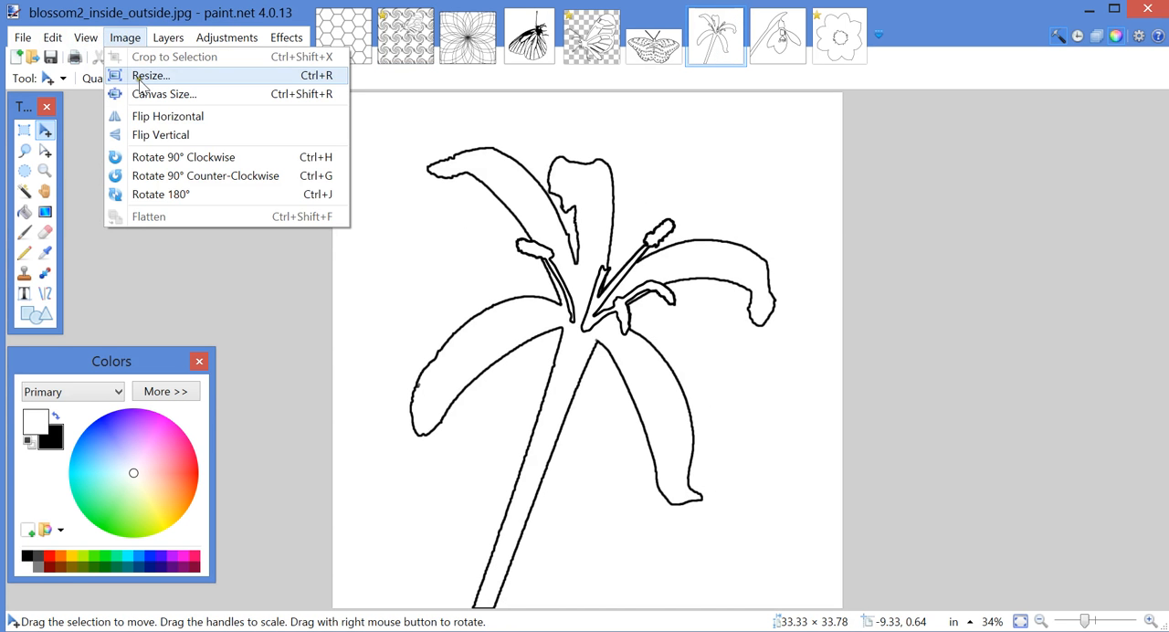
click(152, 75)
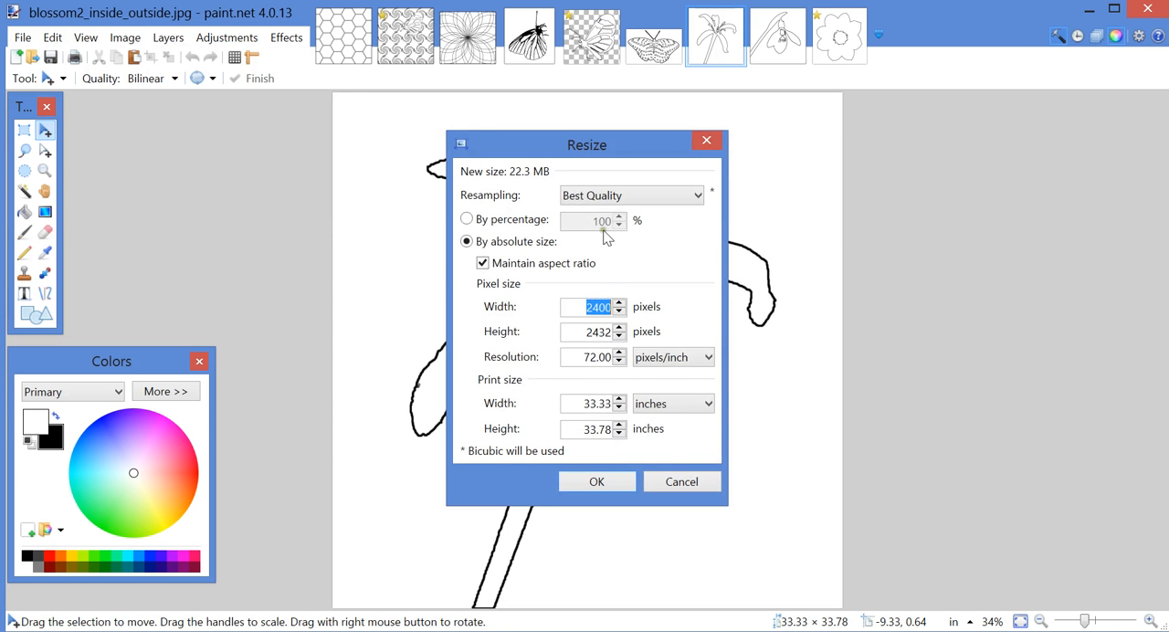
mouse_move(548, 242)
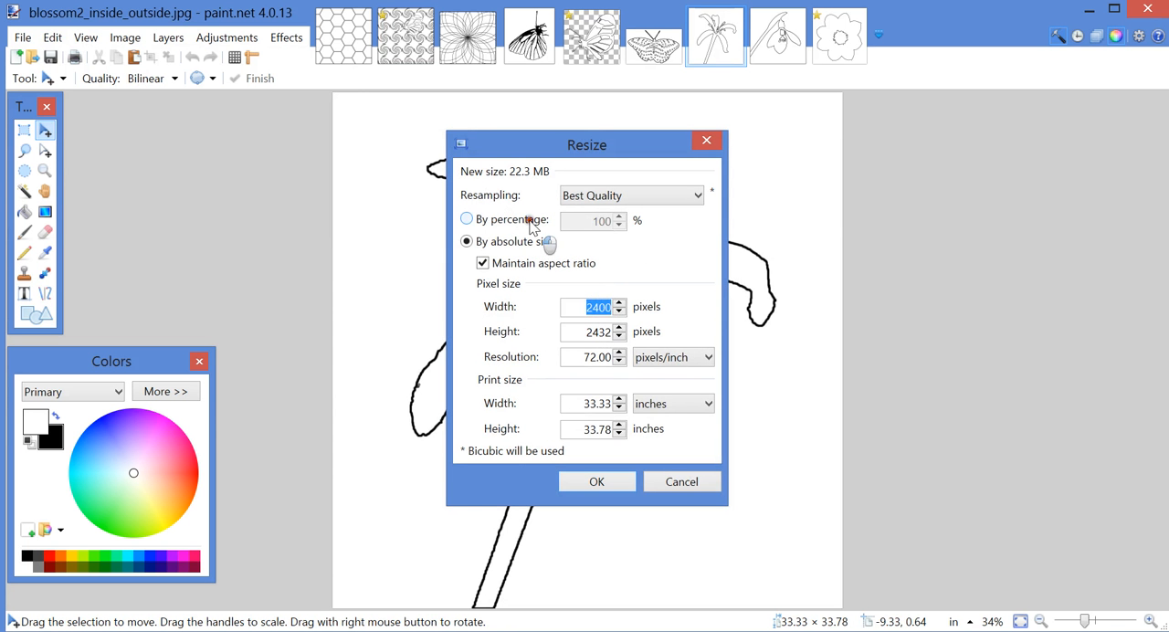
click(467, 219)
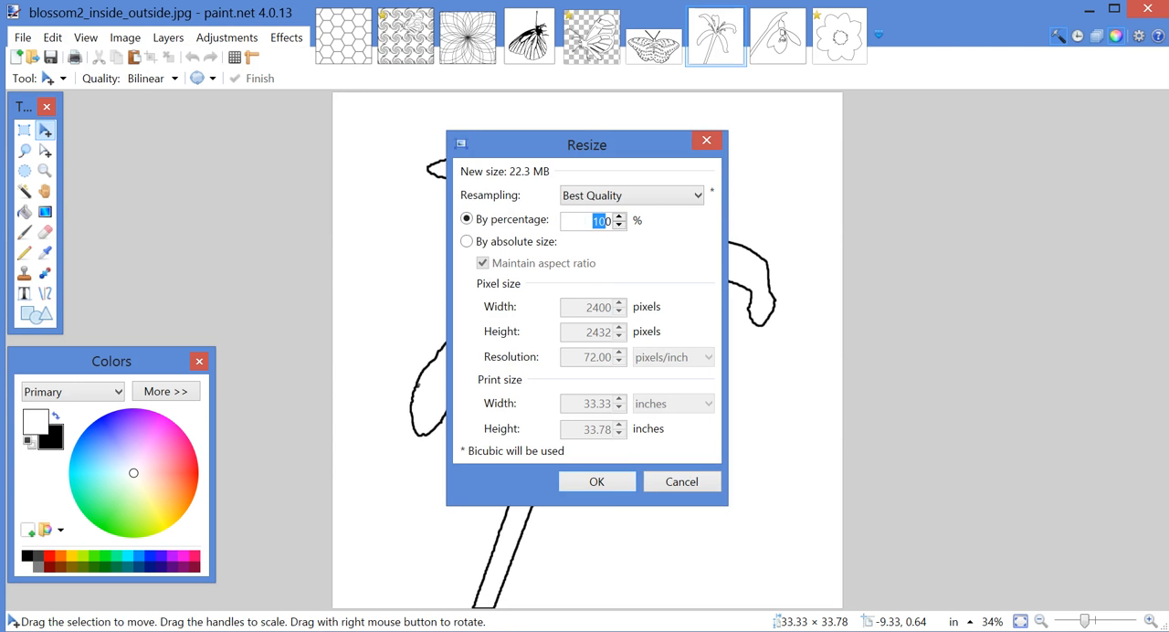
click(596, 482)
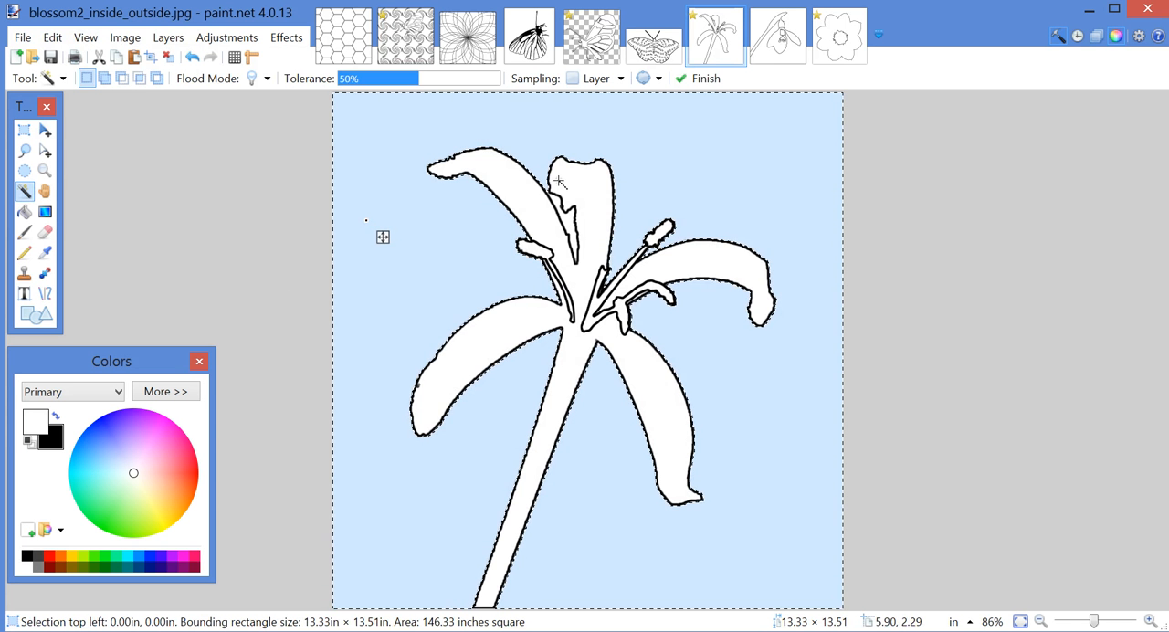
mouse_move(569, 223)
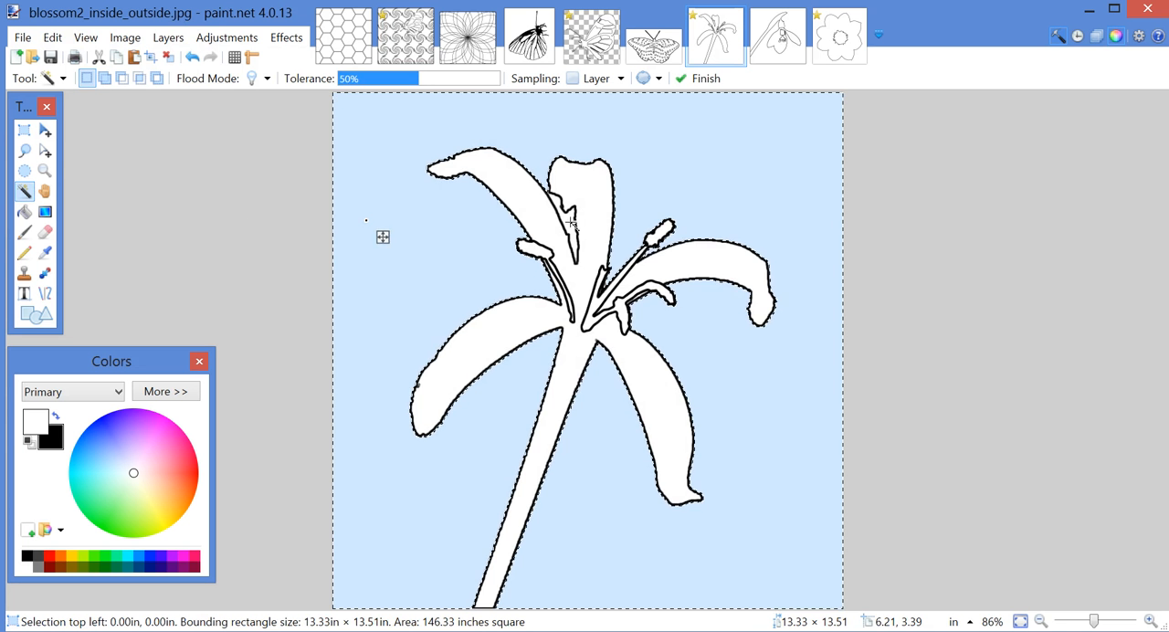
Magic-wand the lily's background and inner gap, erase them to transparency, and select the whole image.
click(571, 224)
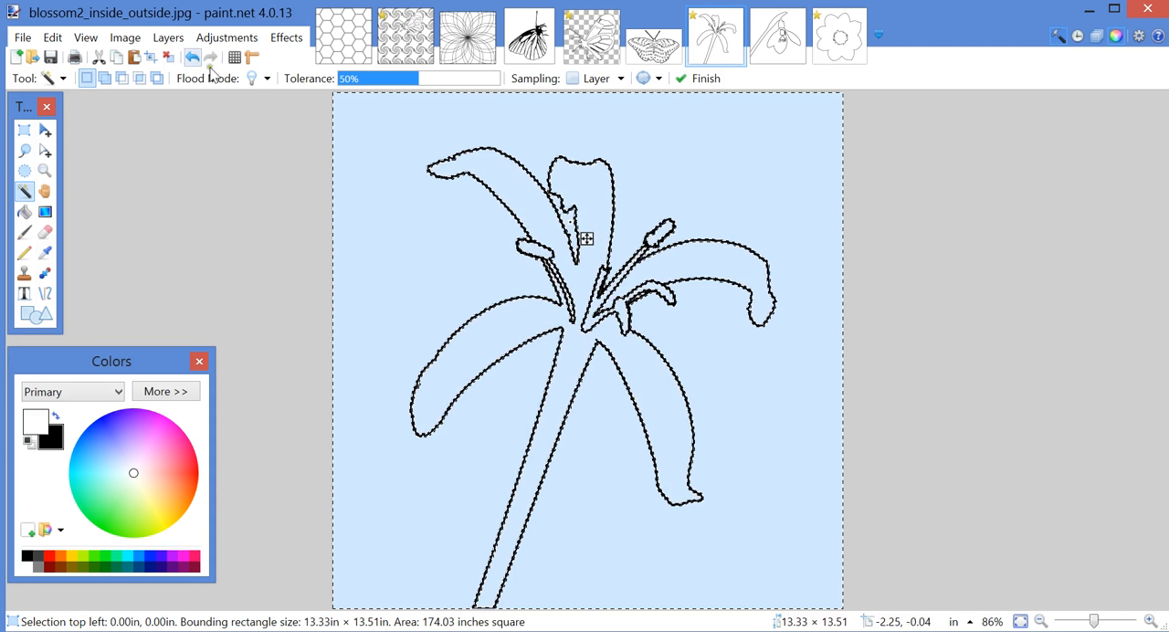
click(52, 37)
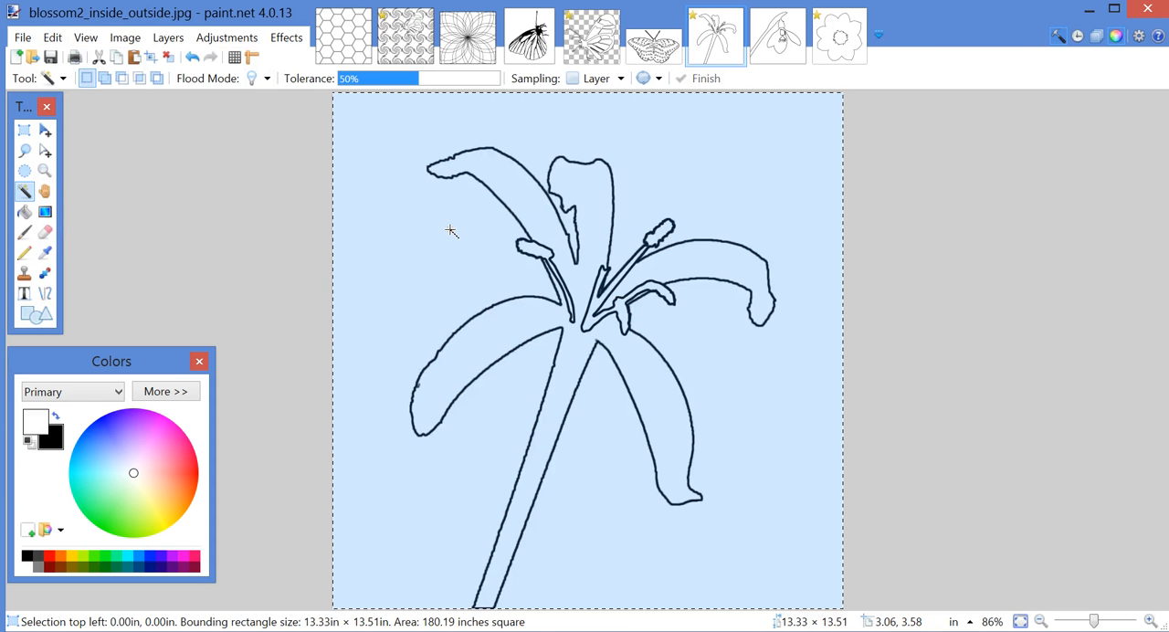
click(52, 37)
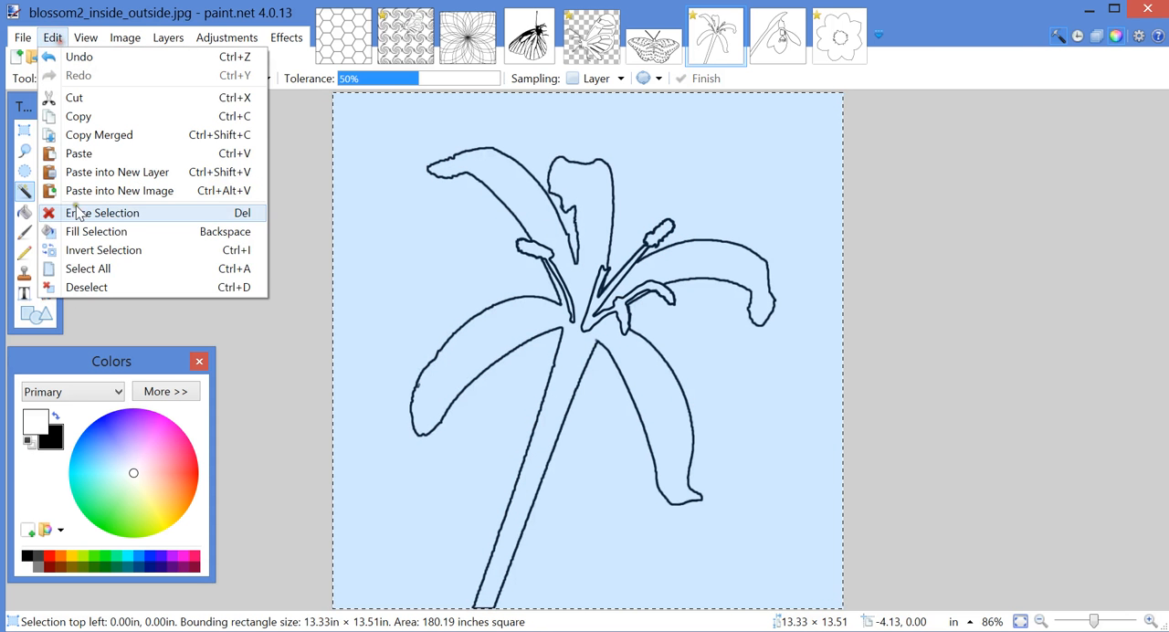
click(102, 211)
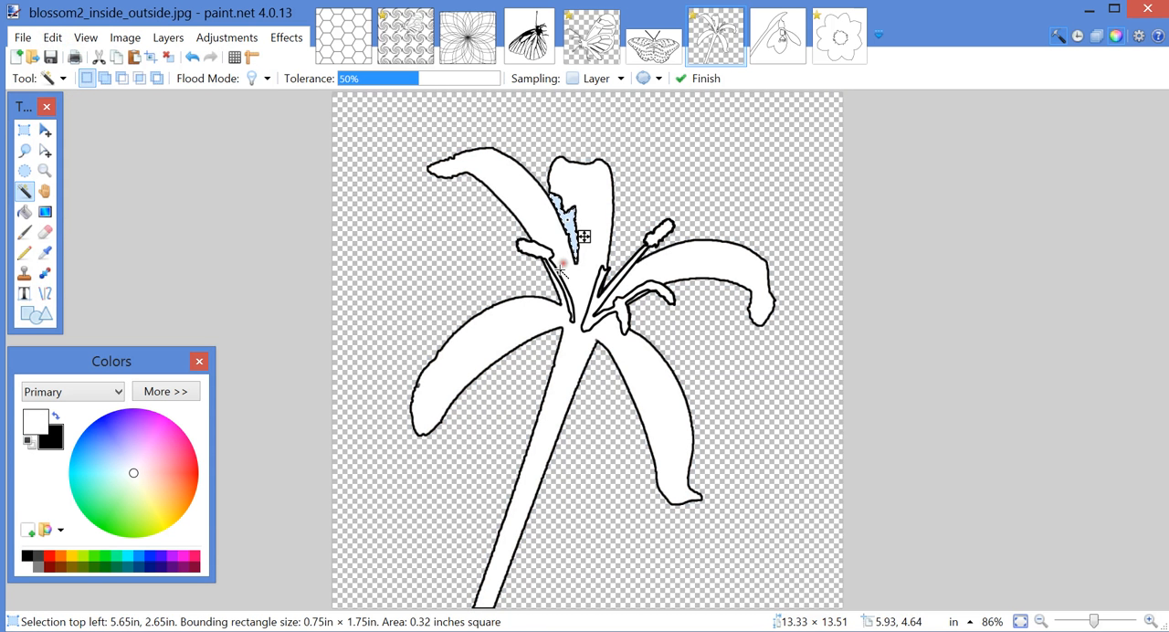
click(52, 37)
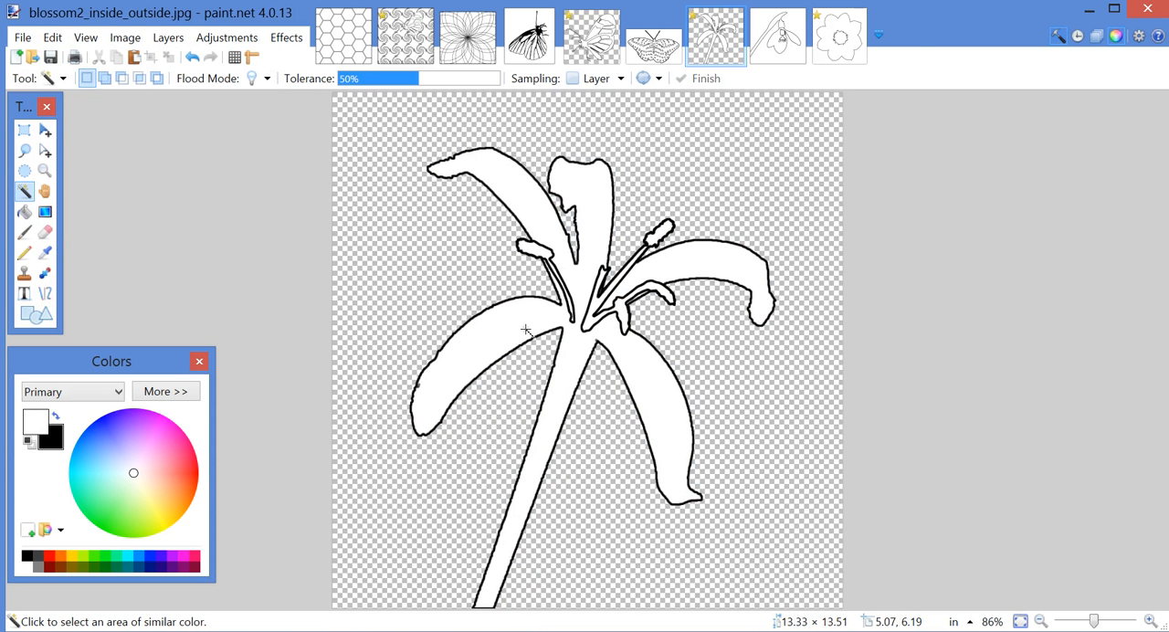
mouse_move(580, 306)
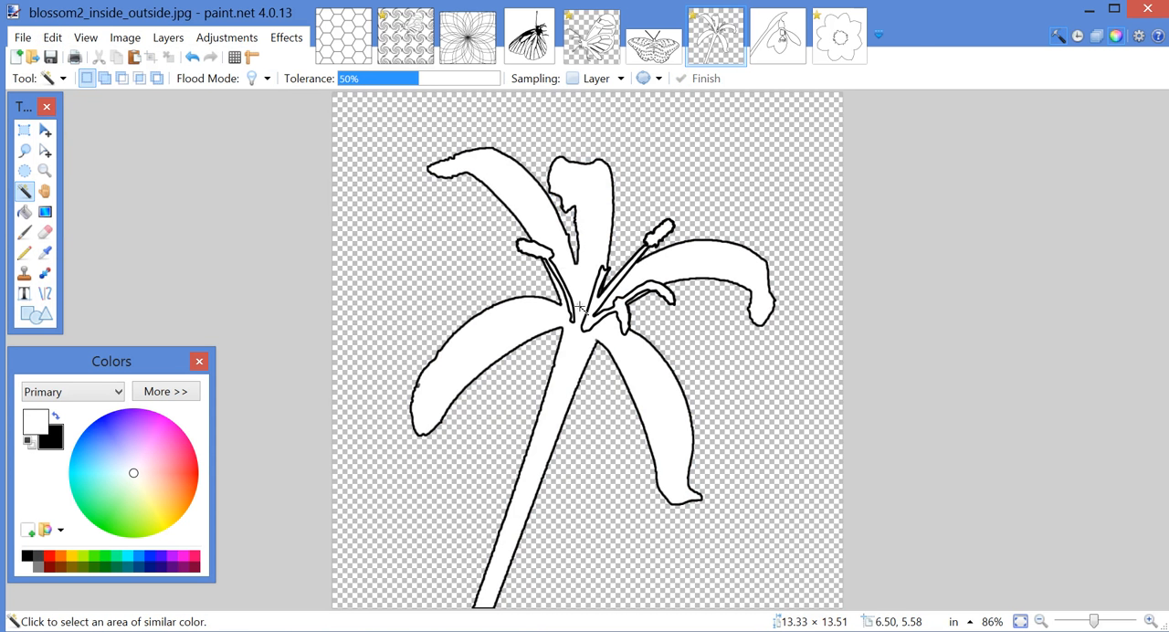
mouse_move(764, 337)
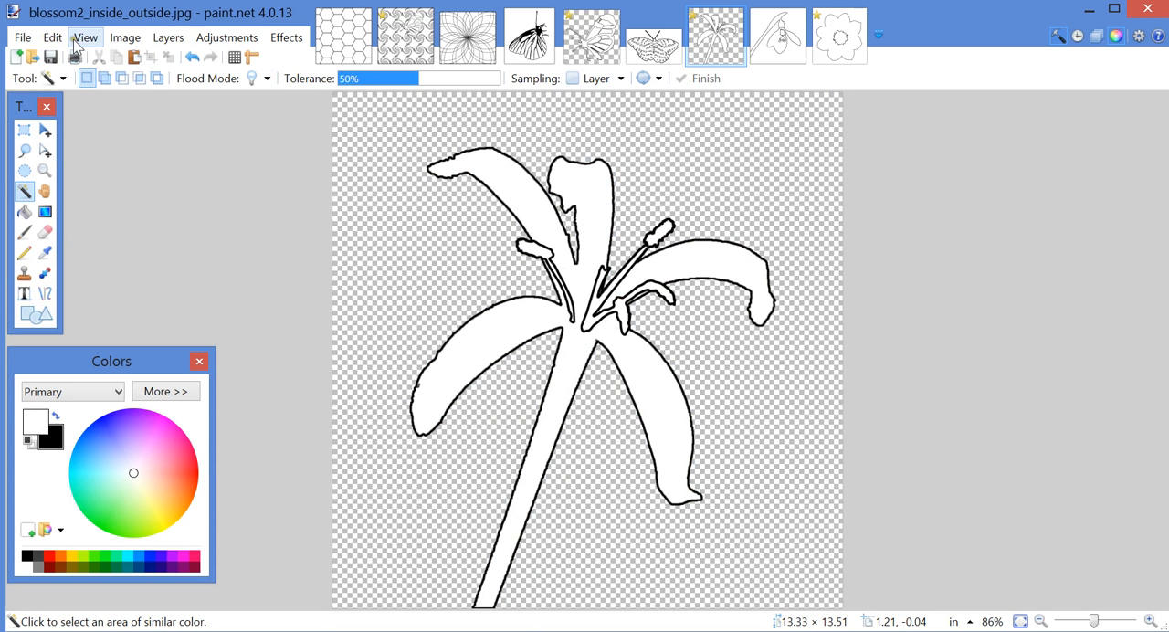
click(52, 37)
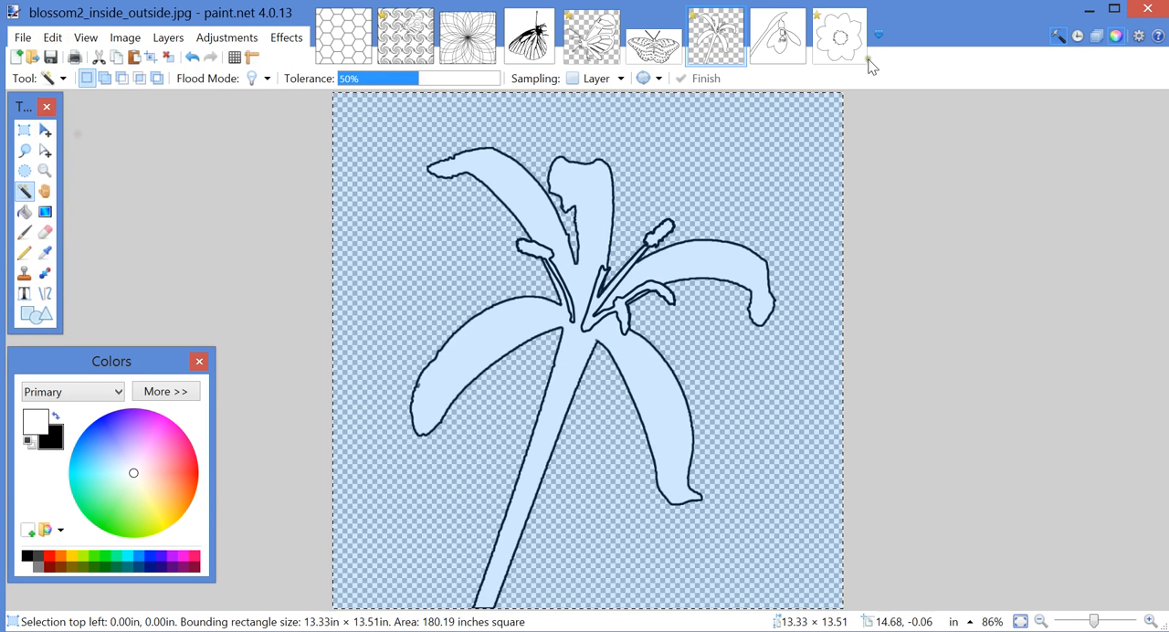
Switch back to the pinwheels swirl pattern with the rotated butterfly.
click(406, 35)
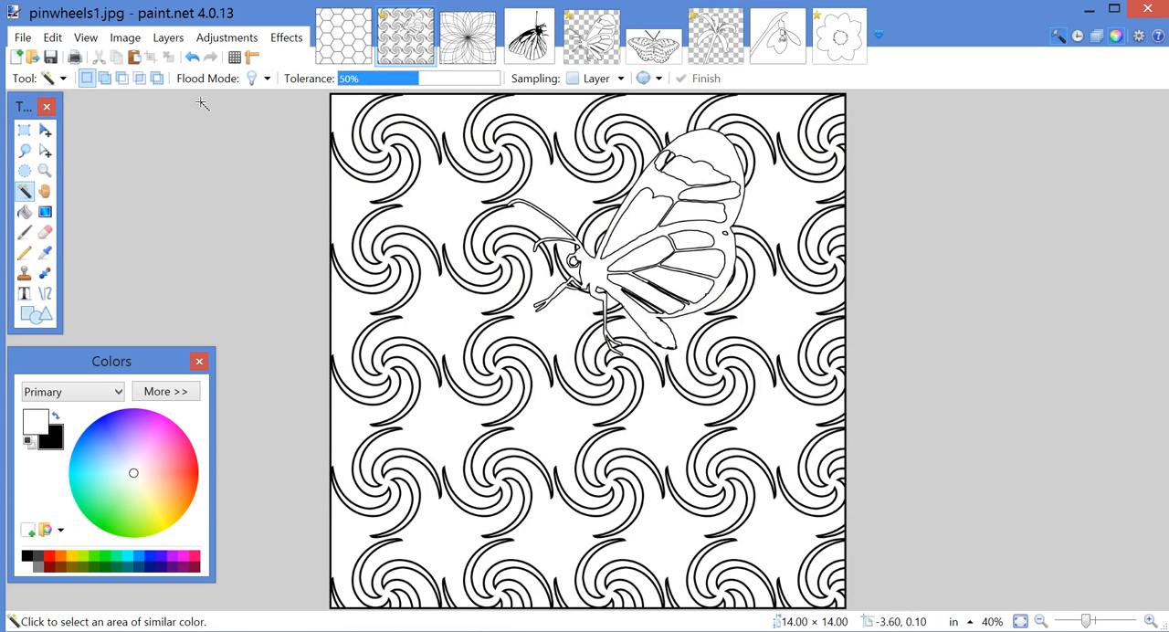
Paste the lily into a new layer, drag it to the lower left beneath the butterfly, and finish placement.
click(52, 38)
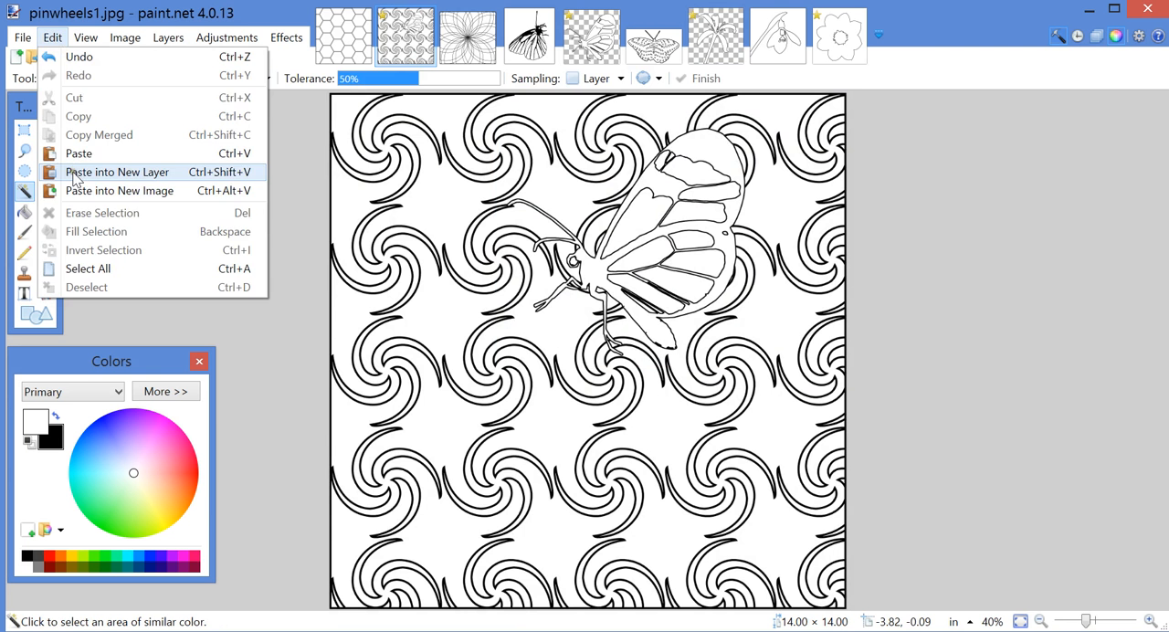
click(117, 171)
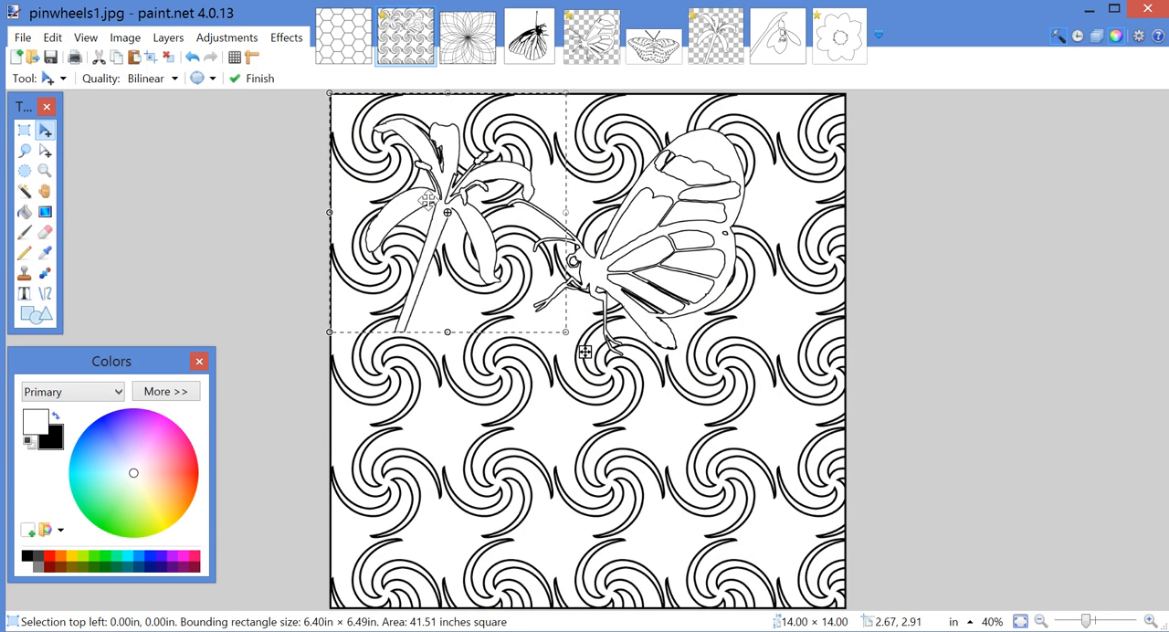
drag(430, 200, 469, 406)
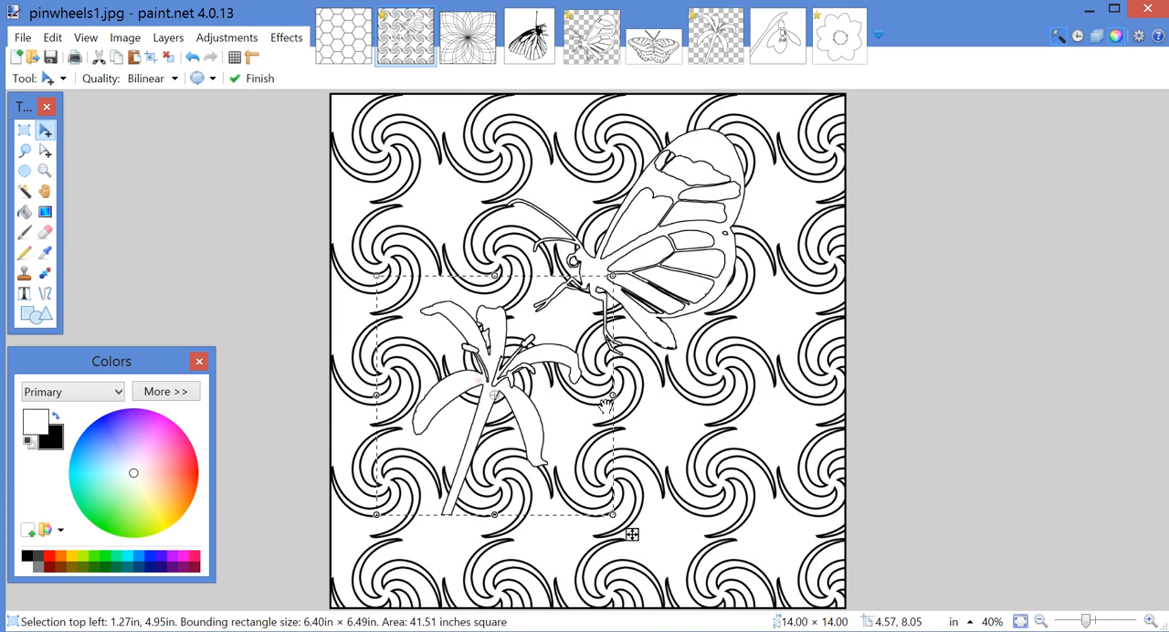
click(52, 38)
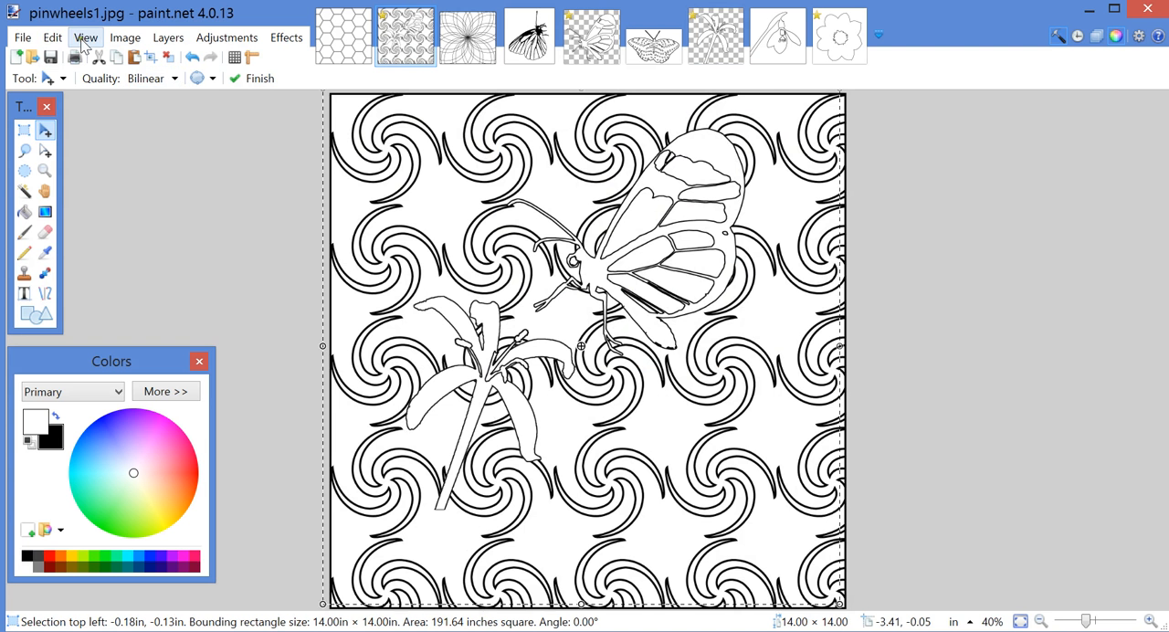
mouse_move(44, 31)
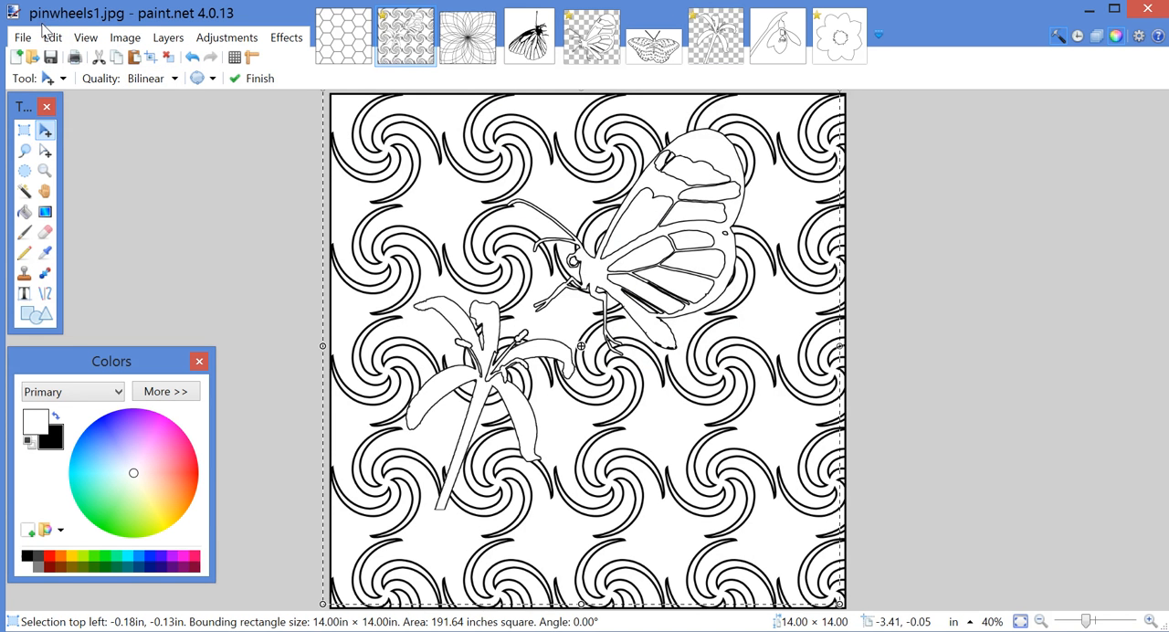
click(52, 37)
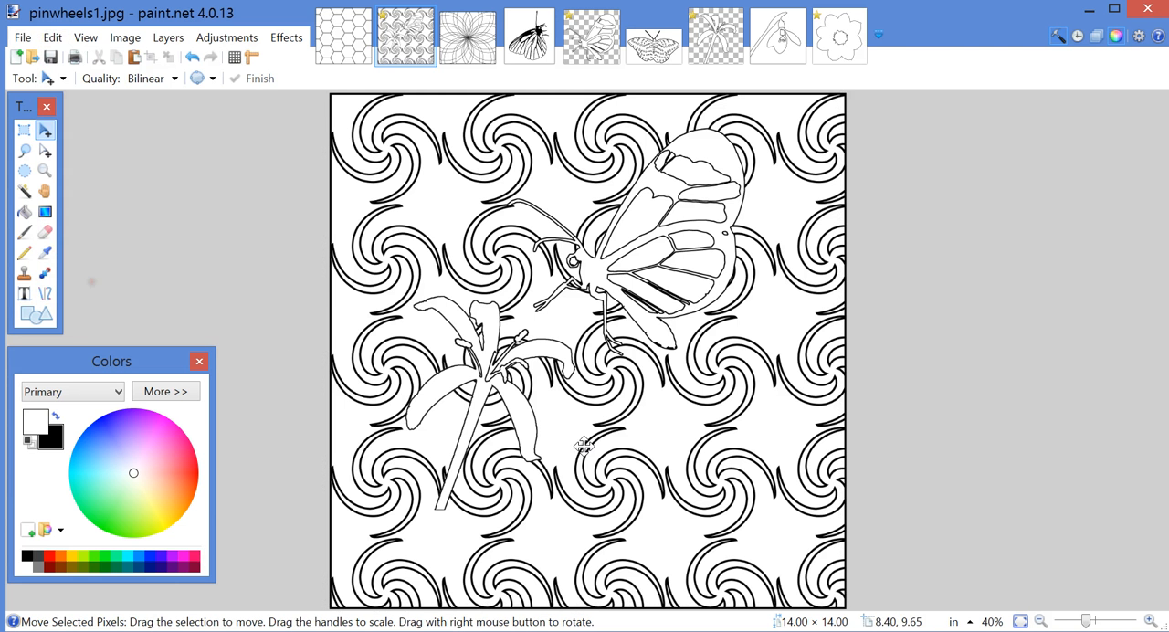
mouse_move(942, 279)
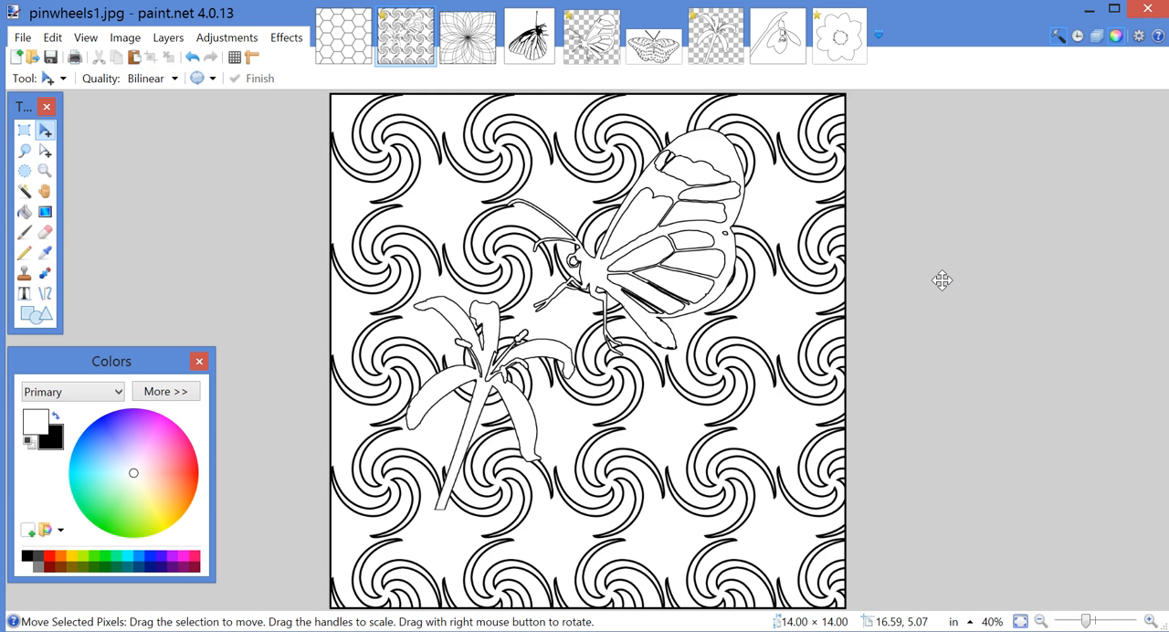
mouse_move(946, 332)
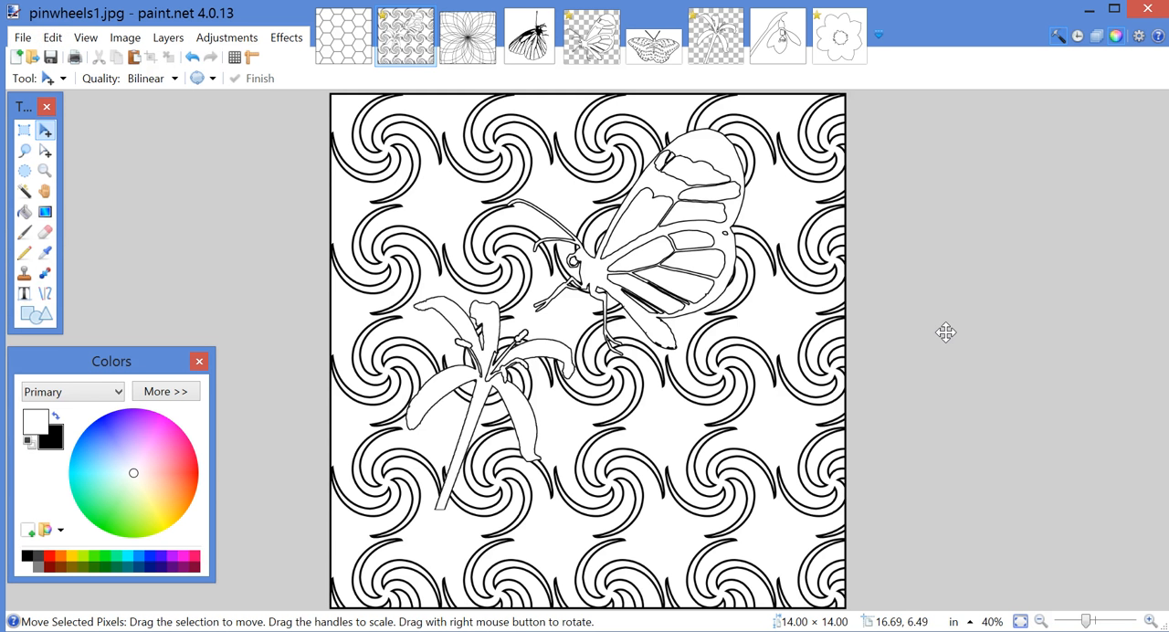
mouse_move(651, 327)
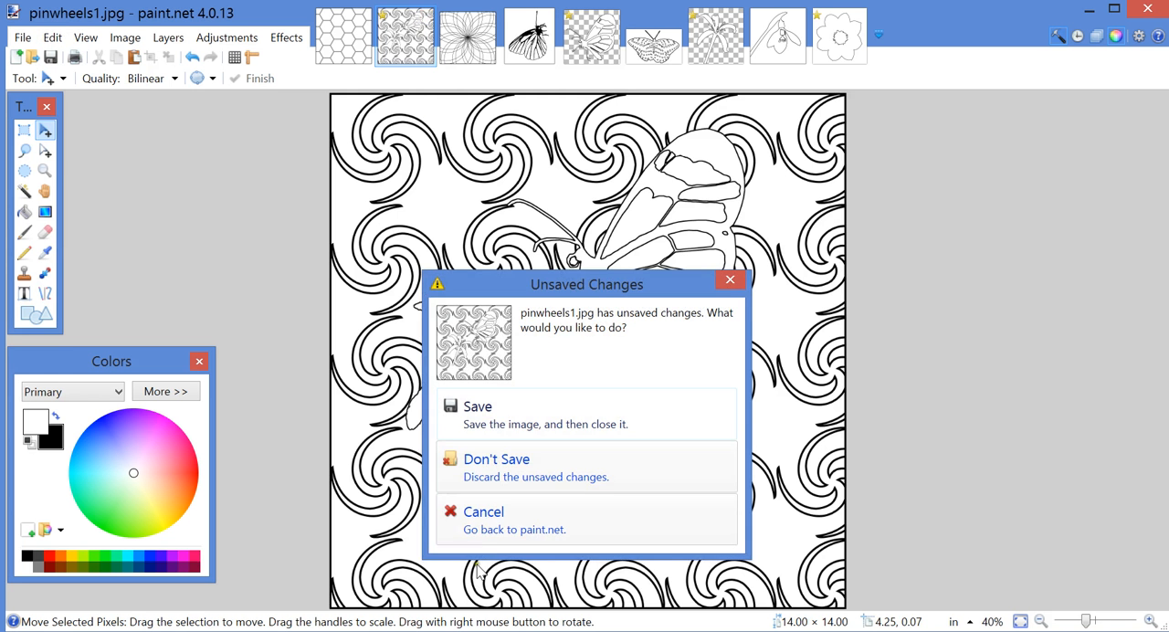
Close the pinwheels image with Don't Save and switch to the black butterfly profile image.
click(496, 459)
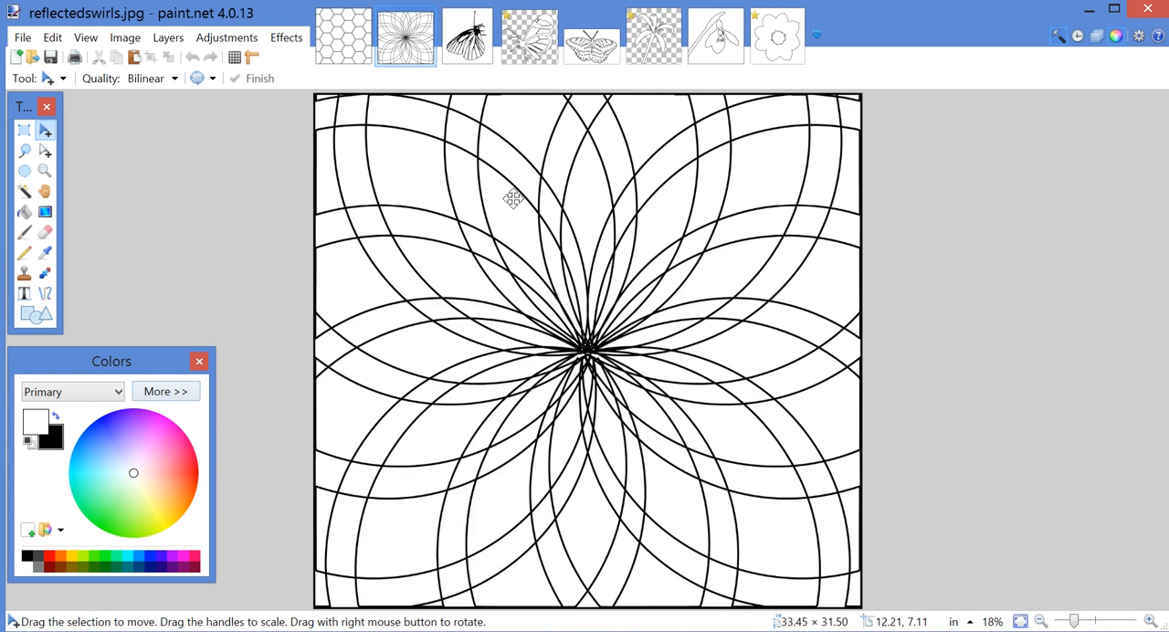
mouse_move(455, 181)
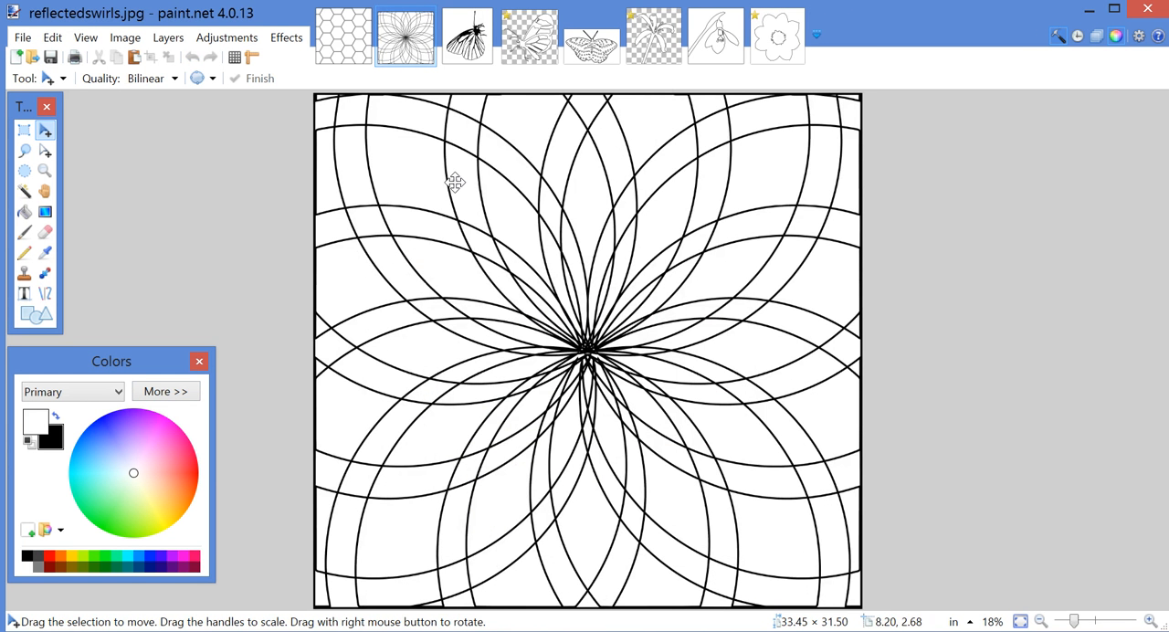
click(467, 37)
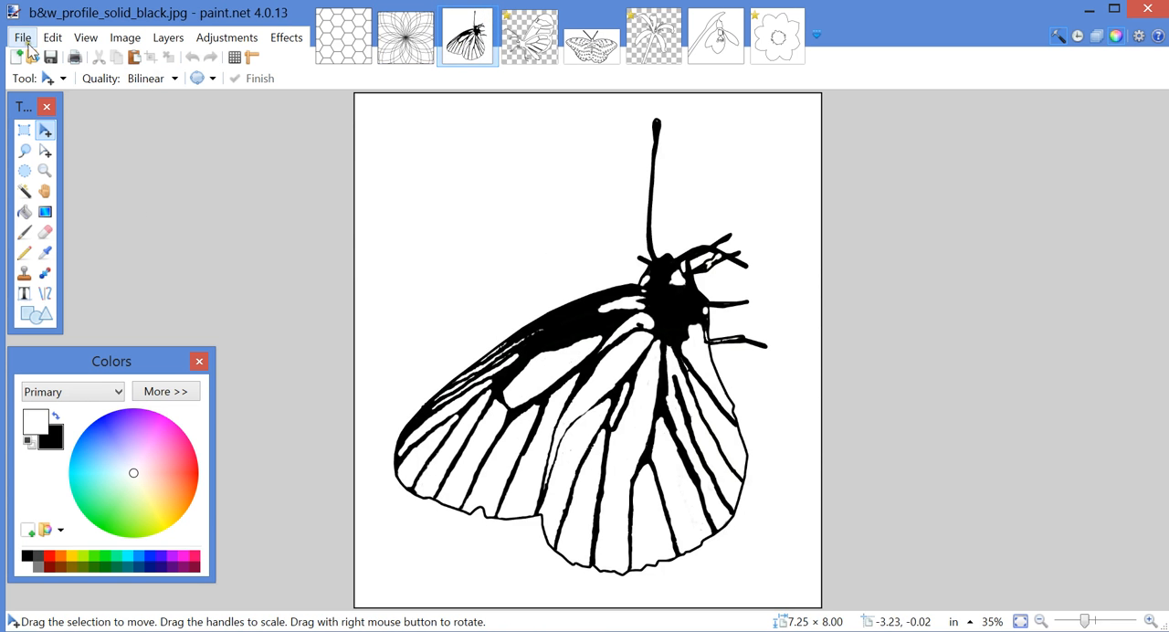
mouse_move(457, 389)
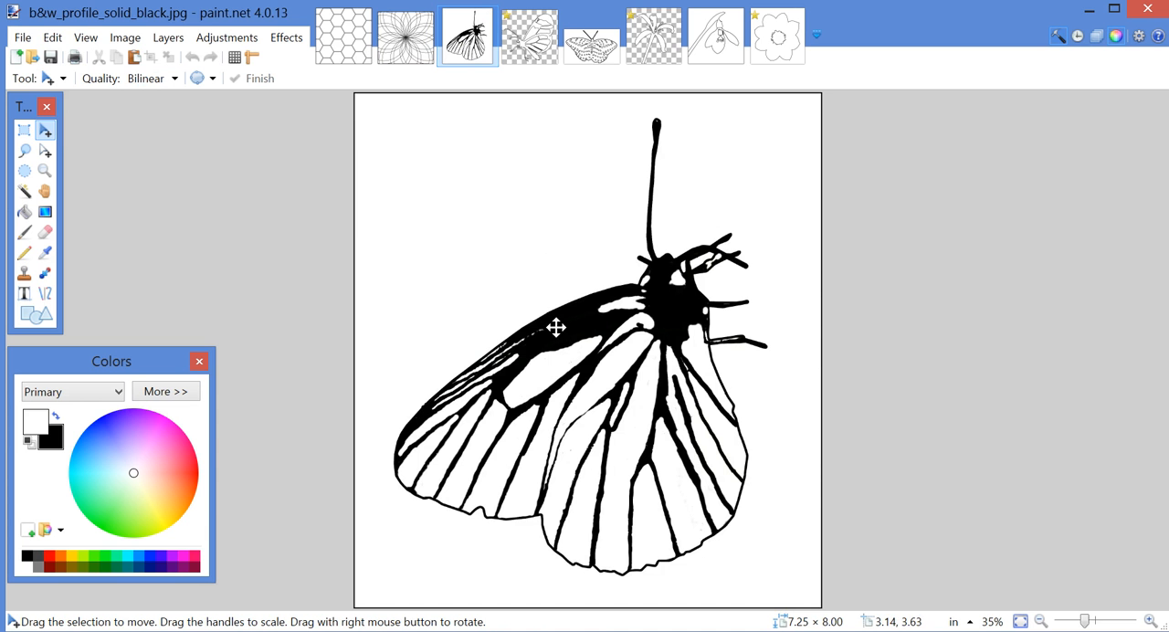
mouse_move(53, 37)
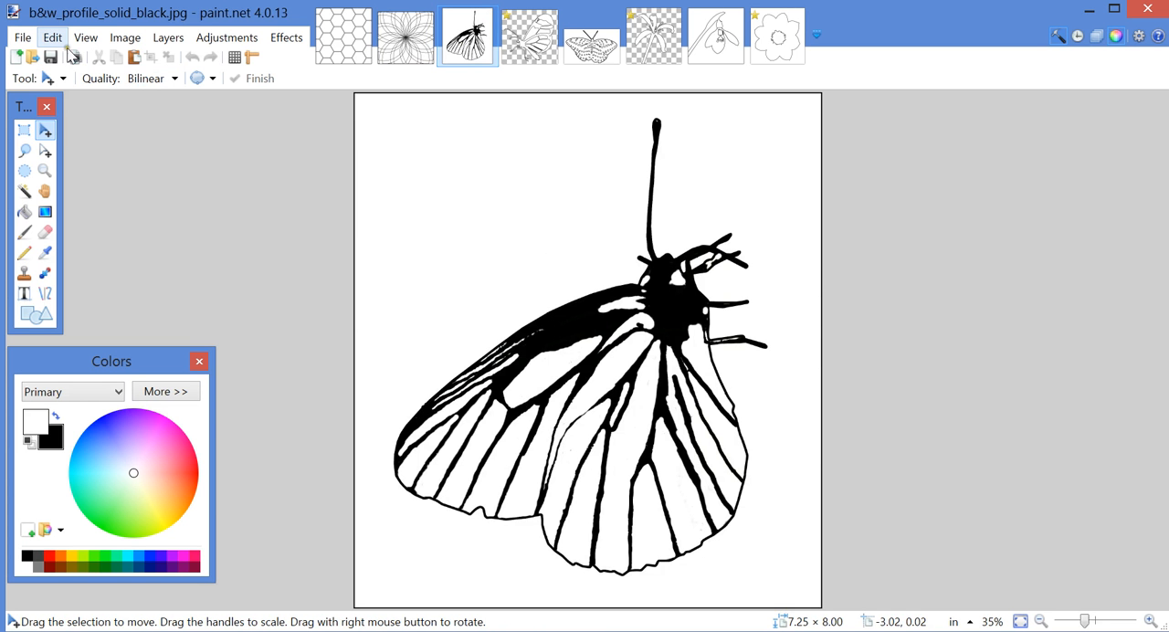
click(52, 38)
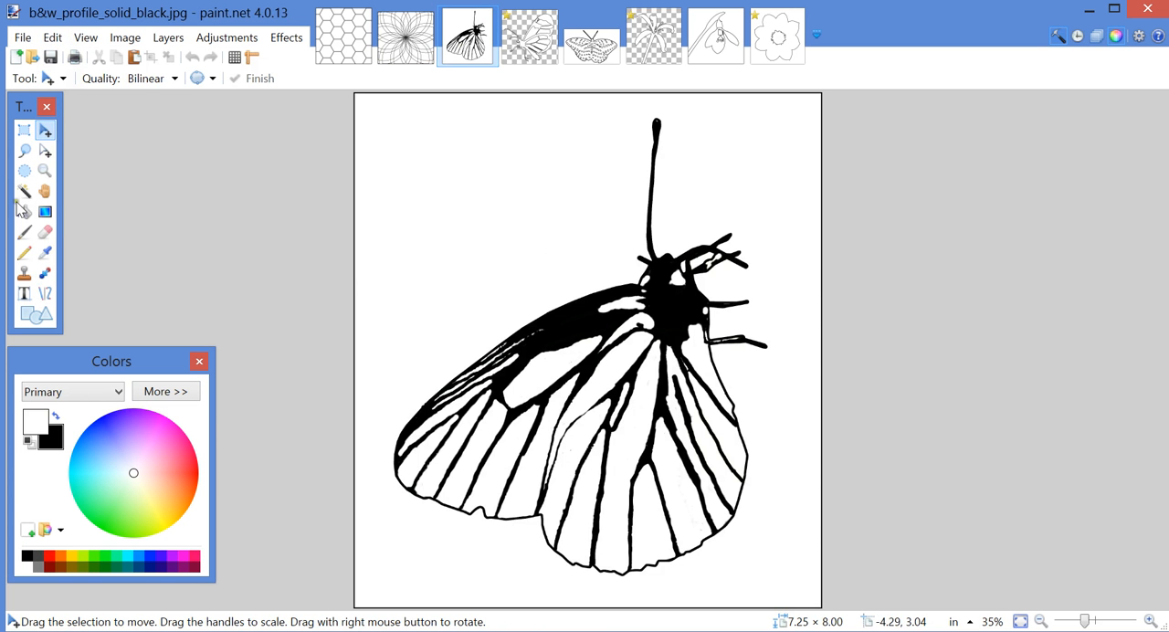
Magic-wand the white background and thin black edge border and delete them, leaving the butterfly on transparency.
click(25, 191)
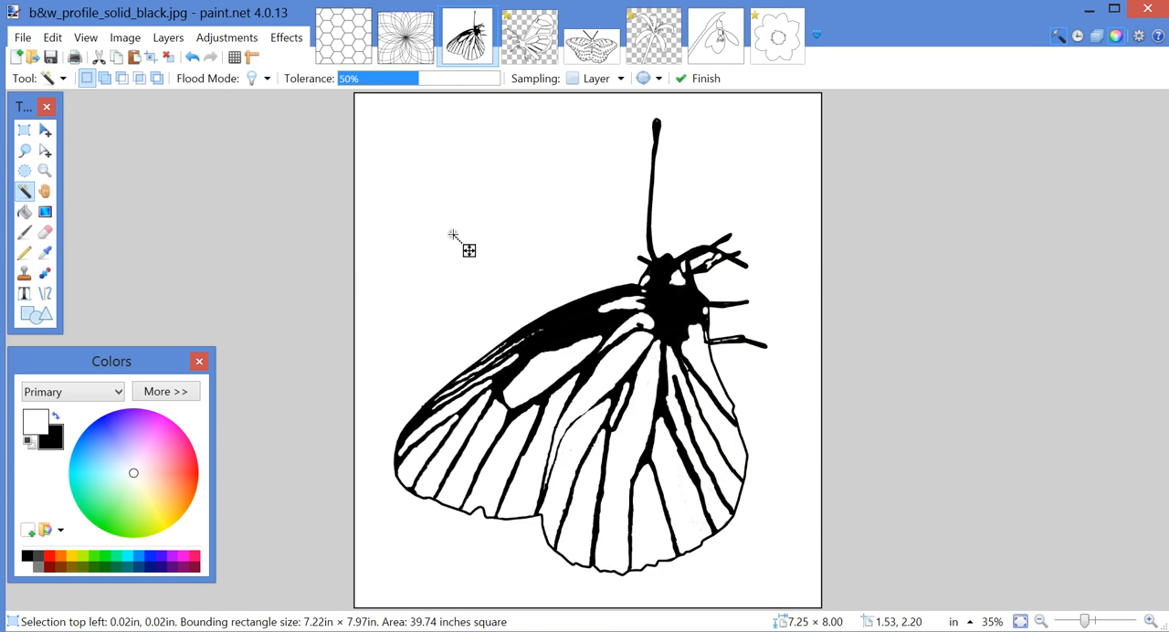
click(51, 38)
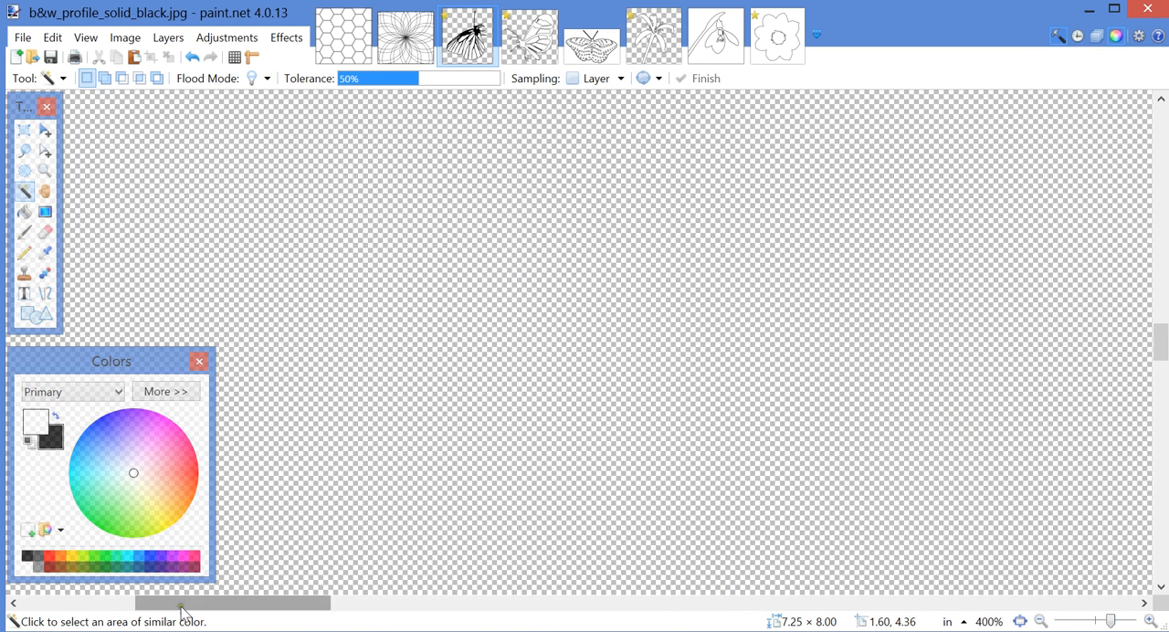
drag(233, 603, 142, 603)
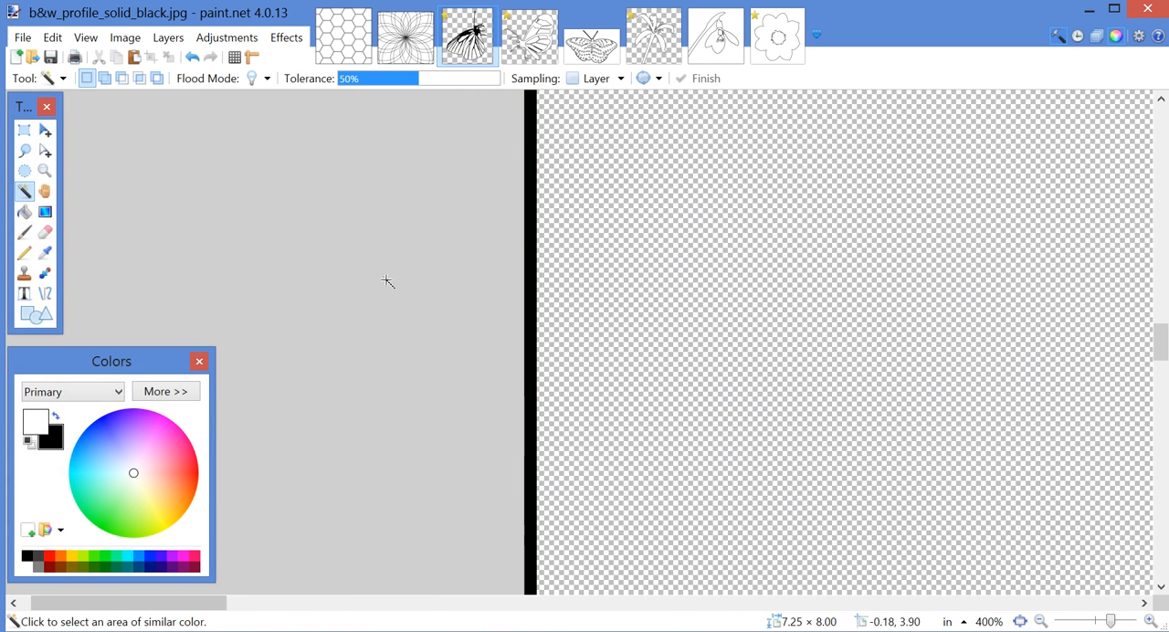
click(528, 282)
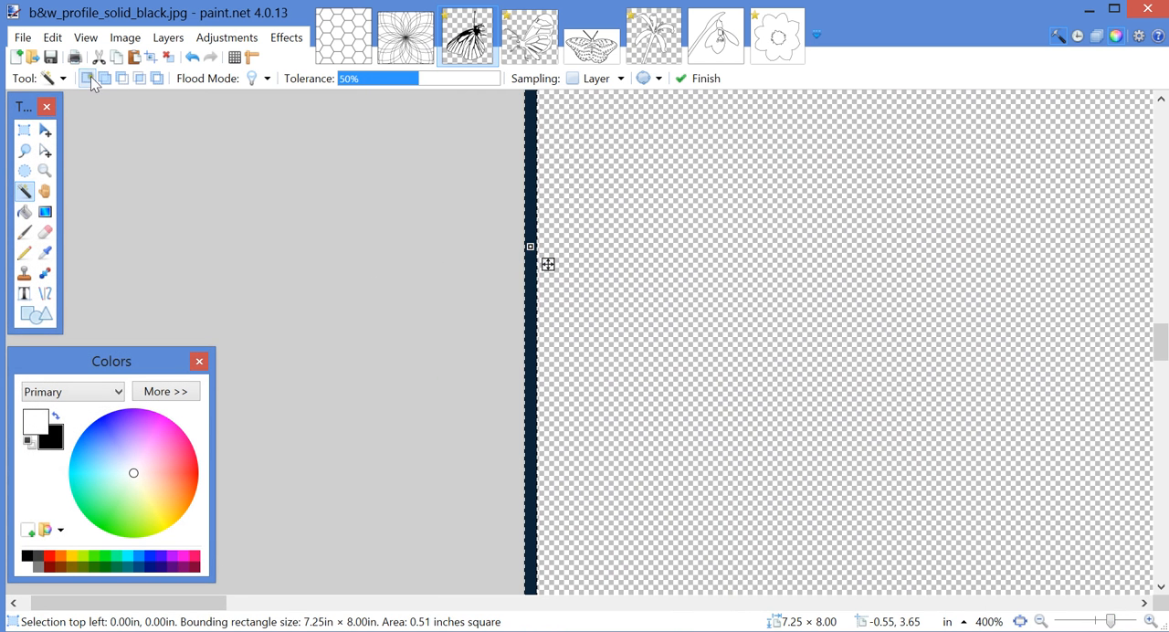
click(52, 37)
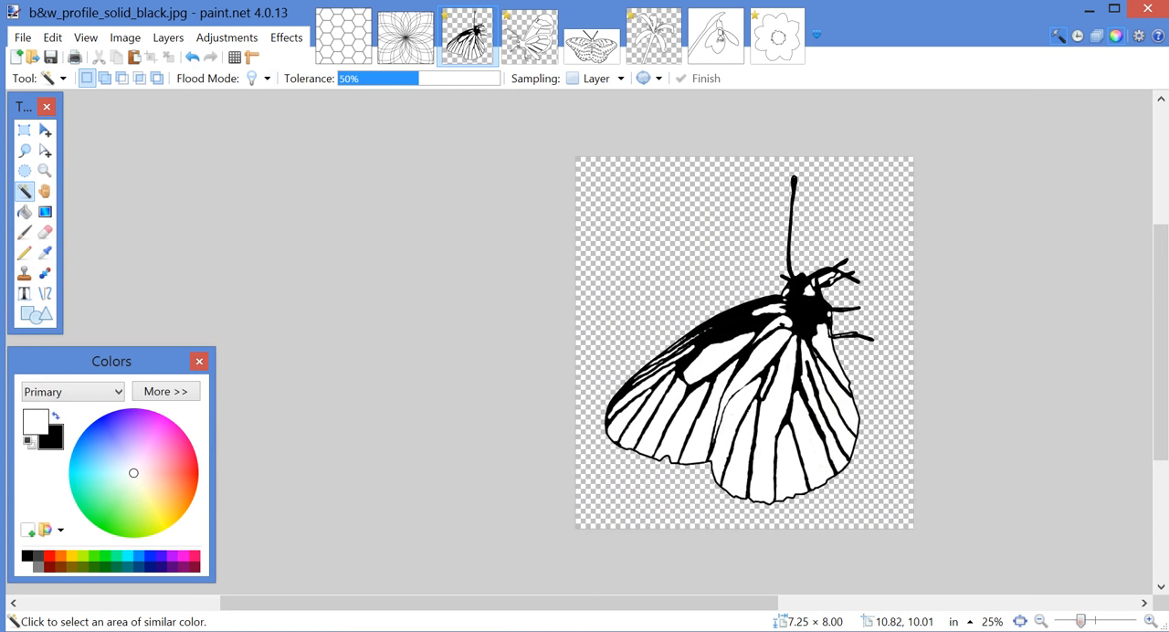
mouse_move(663, 514)
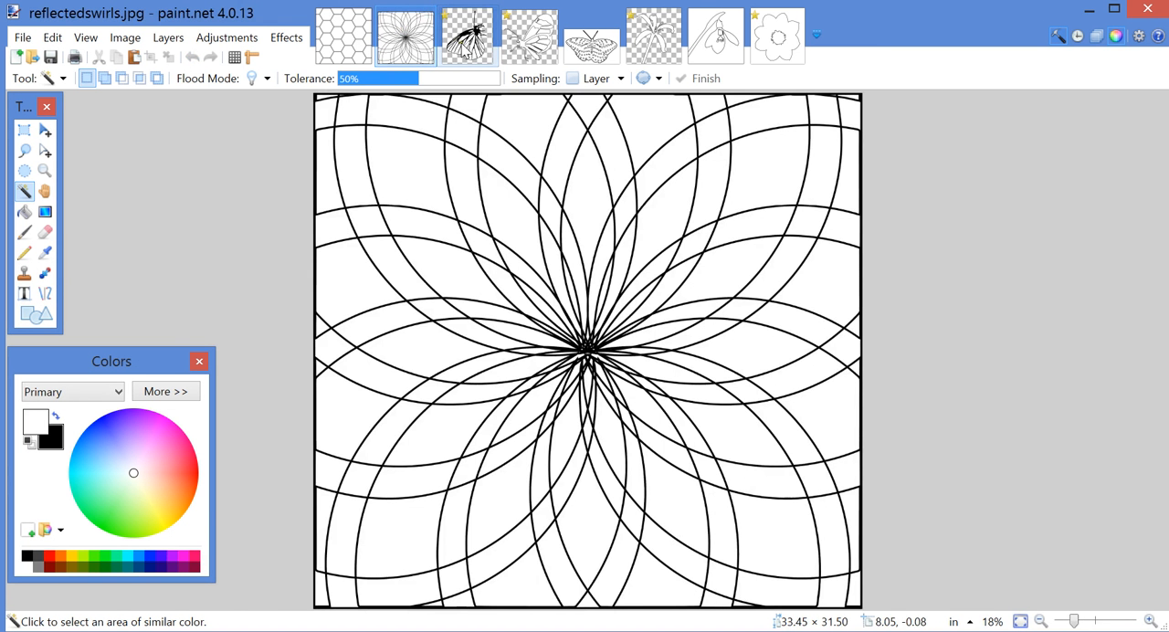
Paste the copied black butterfly into a new layer on the reflected swirls image.
click(467, 37)
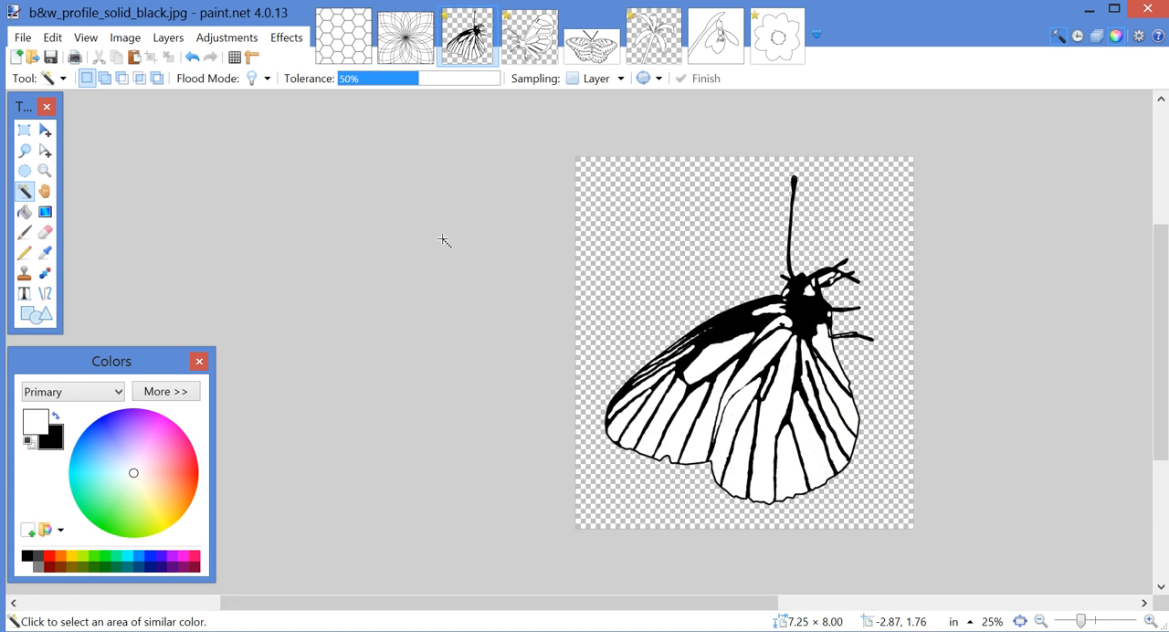
mouse_move(52, 37)
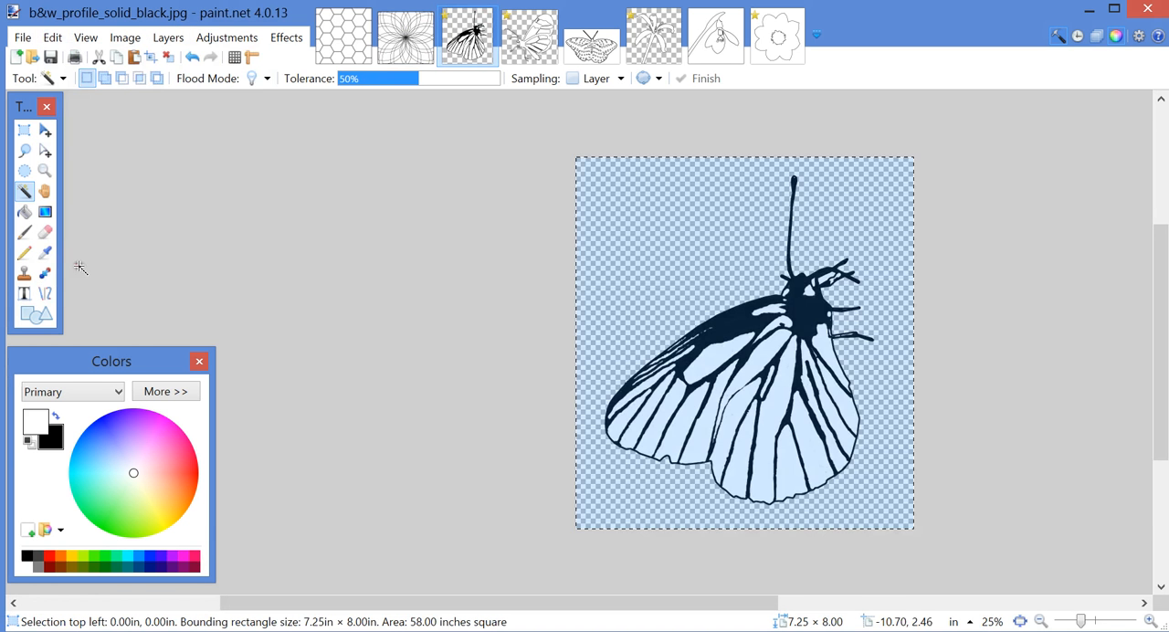
click(52, 38)
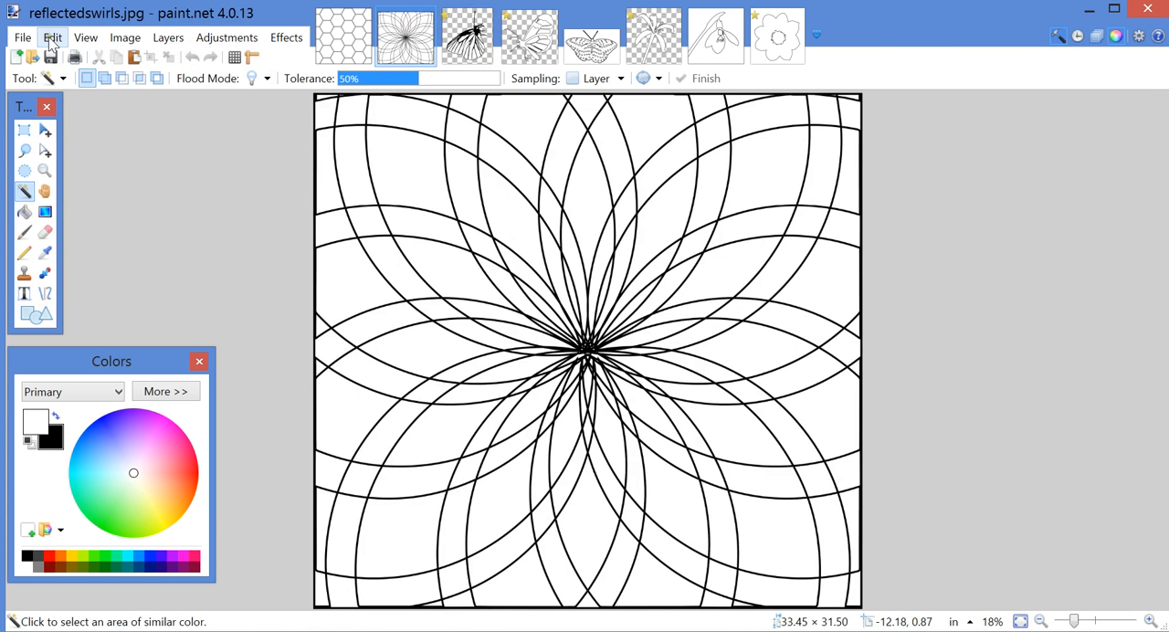
click(53, 36)
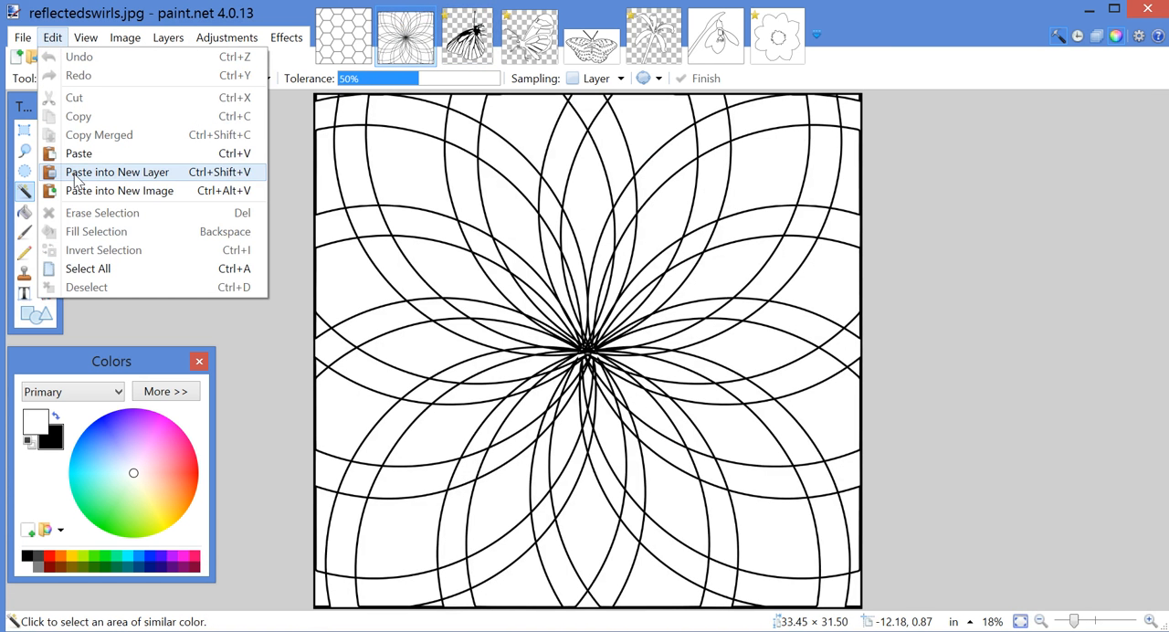
click(117, 172)
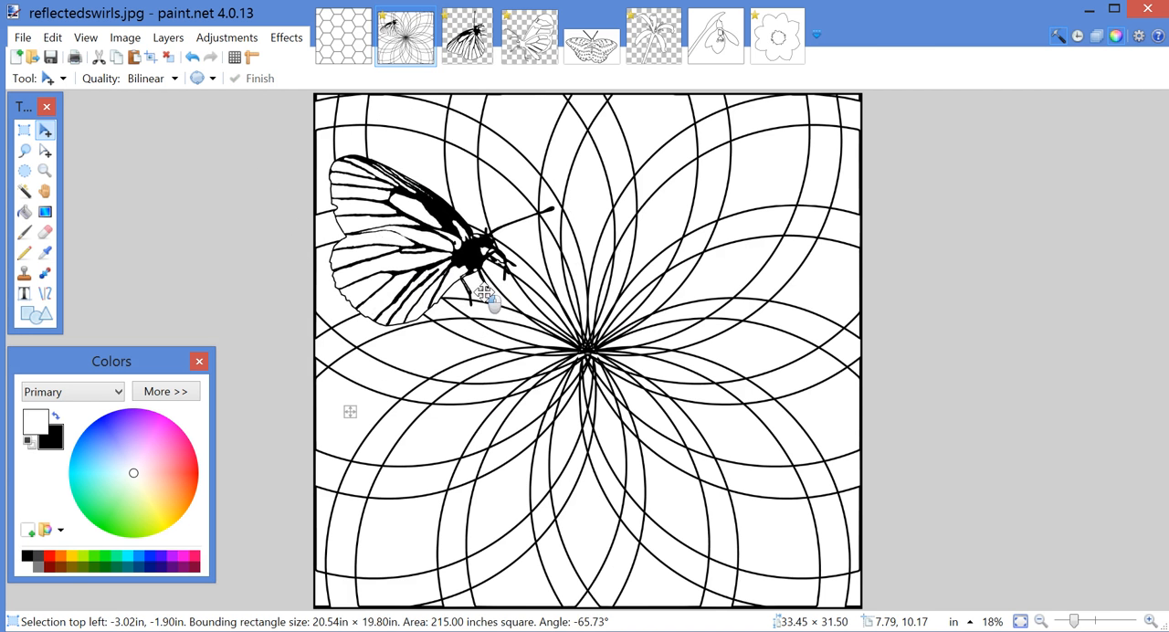
Drag the tilted butterfly toward the pattern's centre, then bring up the speckled moth image.
drag(475, 292, 557, 342)
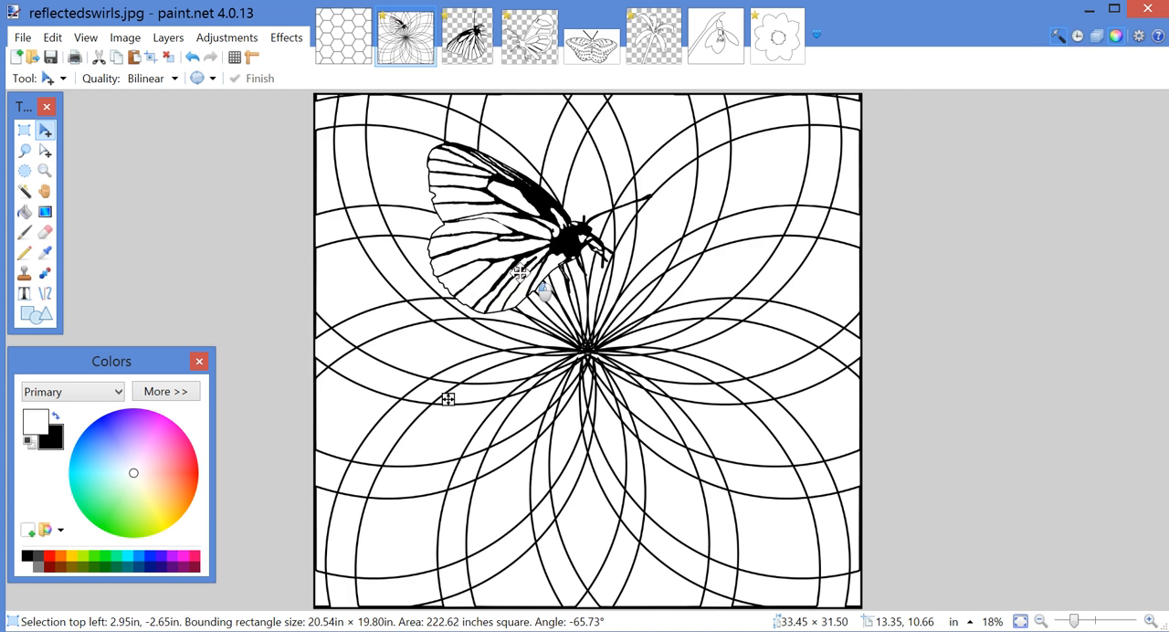
drag(543, 292, 521, 306)
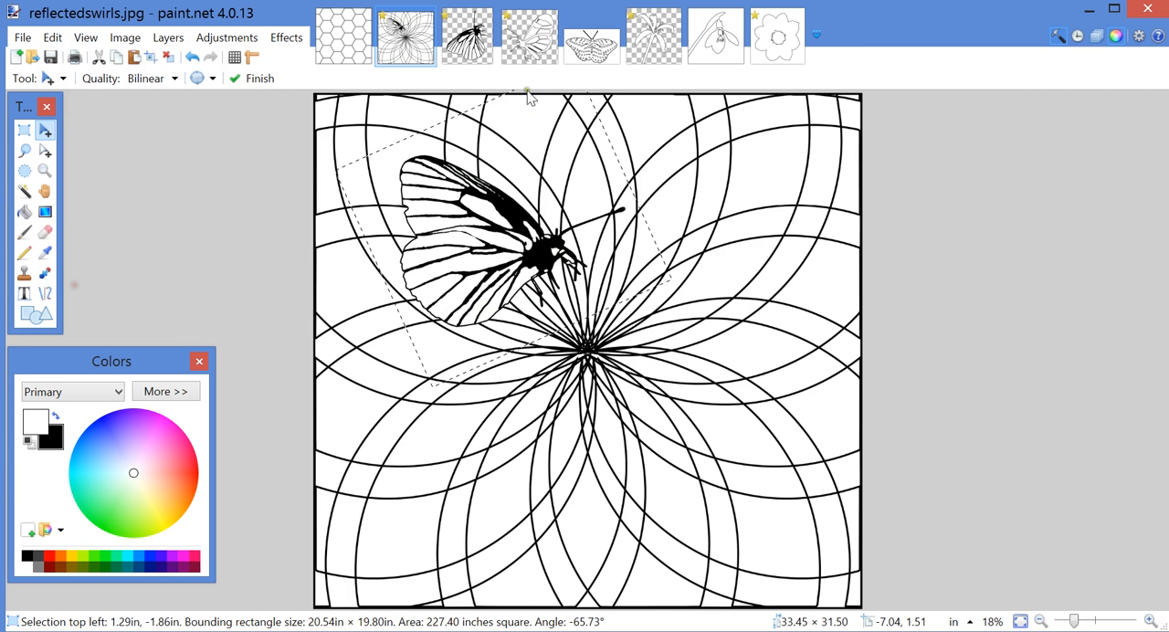
click(591, 36)
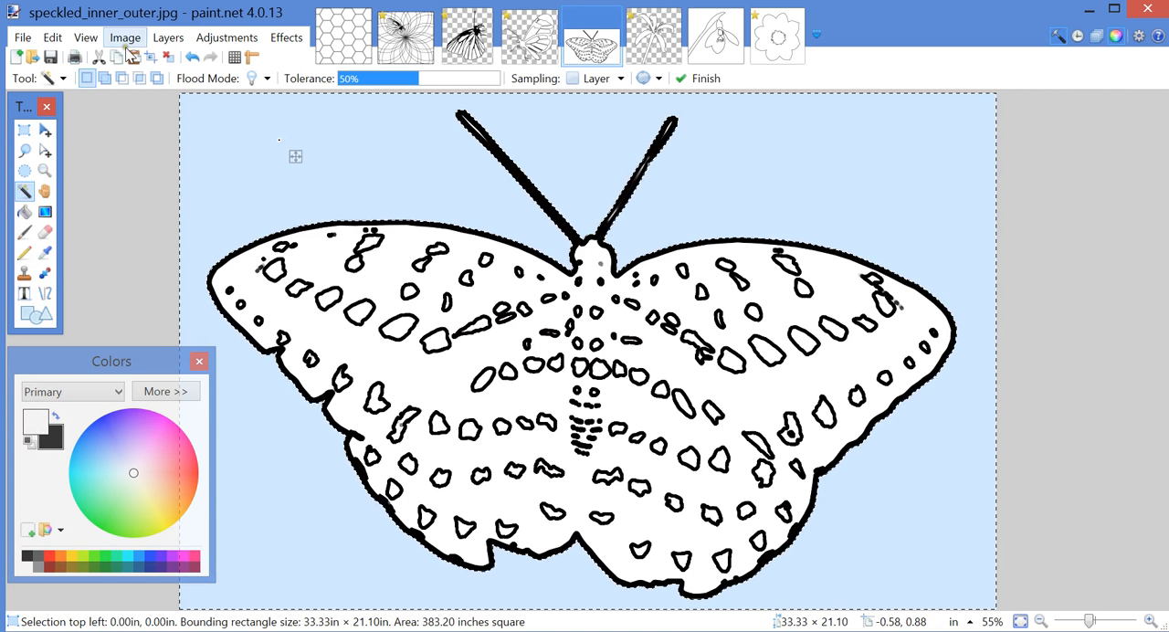
Cut away the selected background so the moth sits on transparency.
click(52, 37)
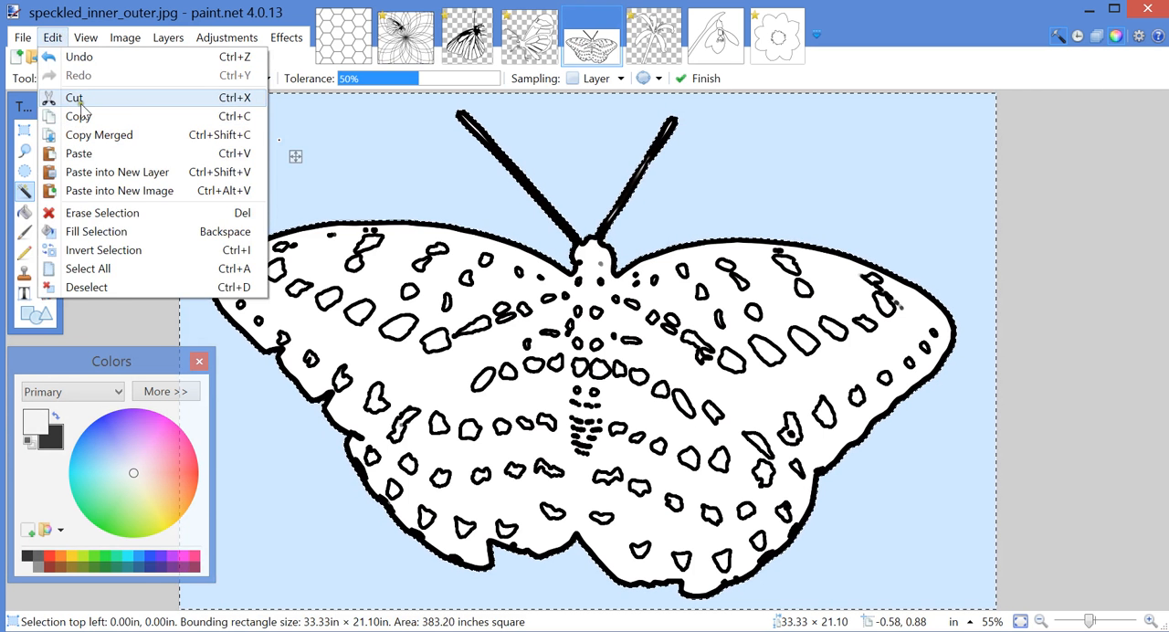
click(74, 98)
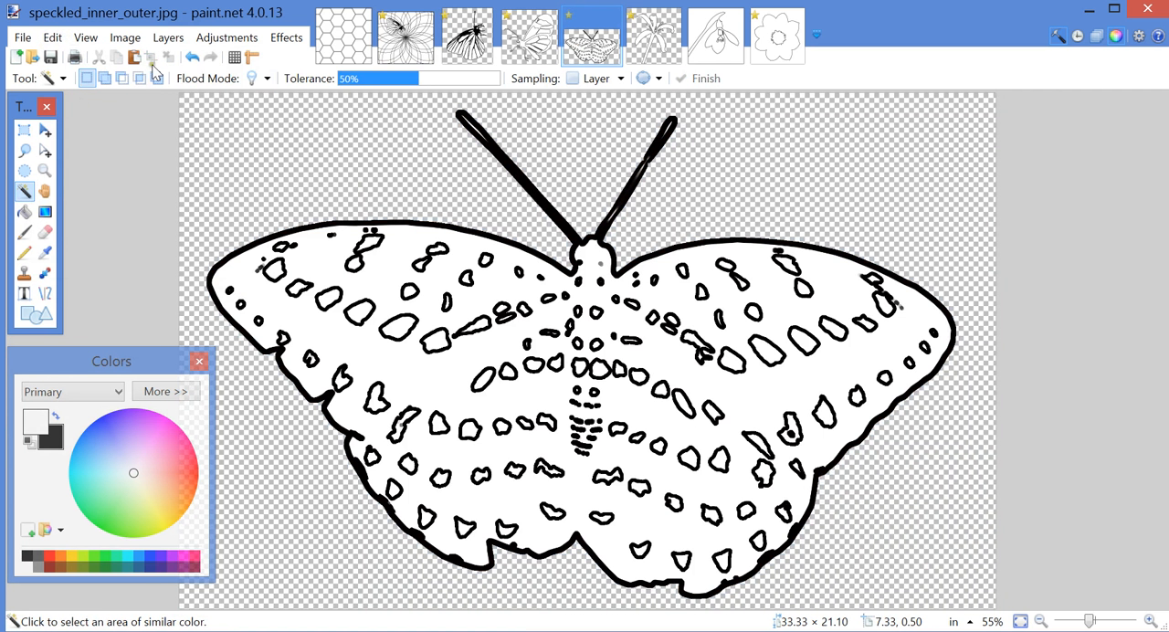
Resize the moth image by percentage to 40% of its size.
click(126, 38)
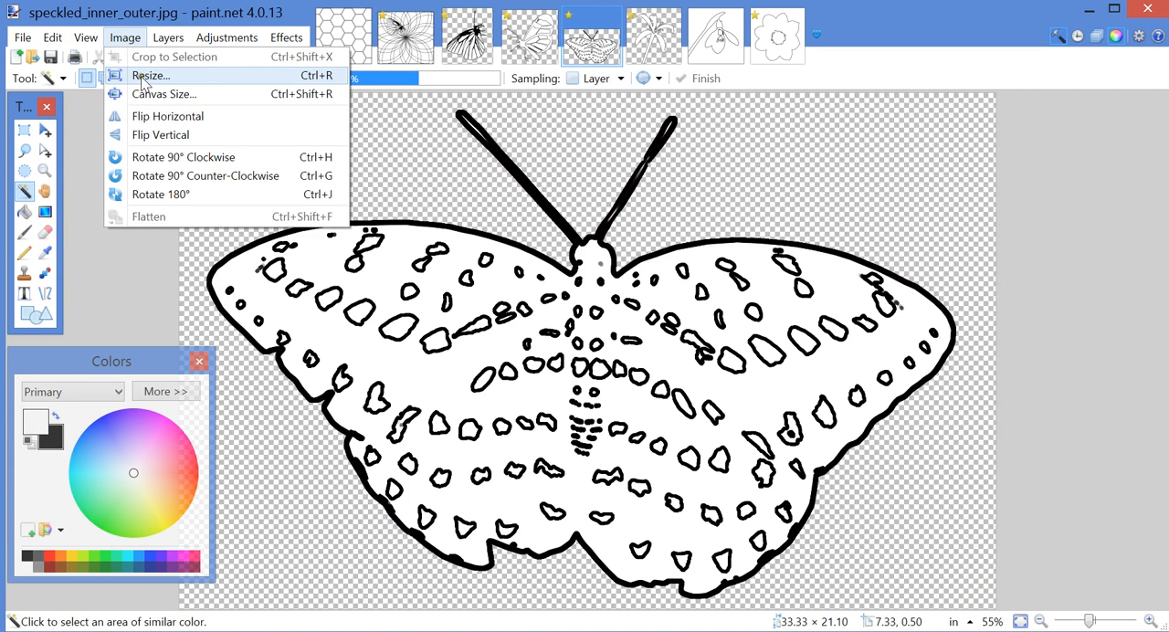
click(151, 74)
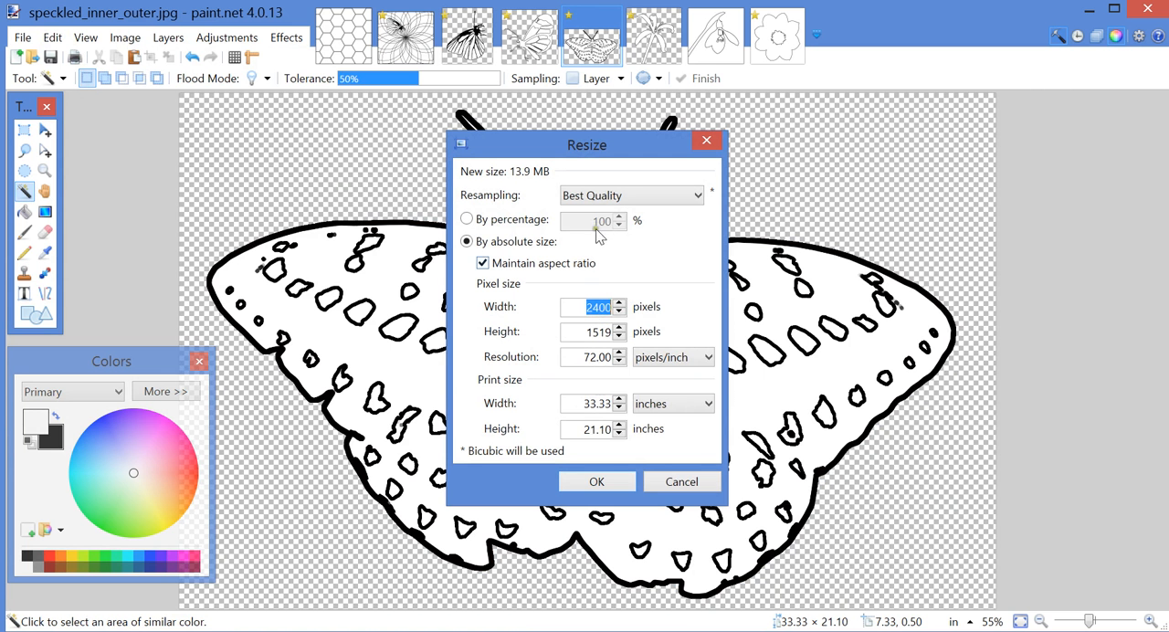
click(467, 219)
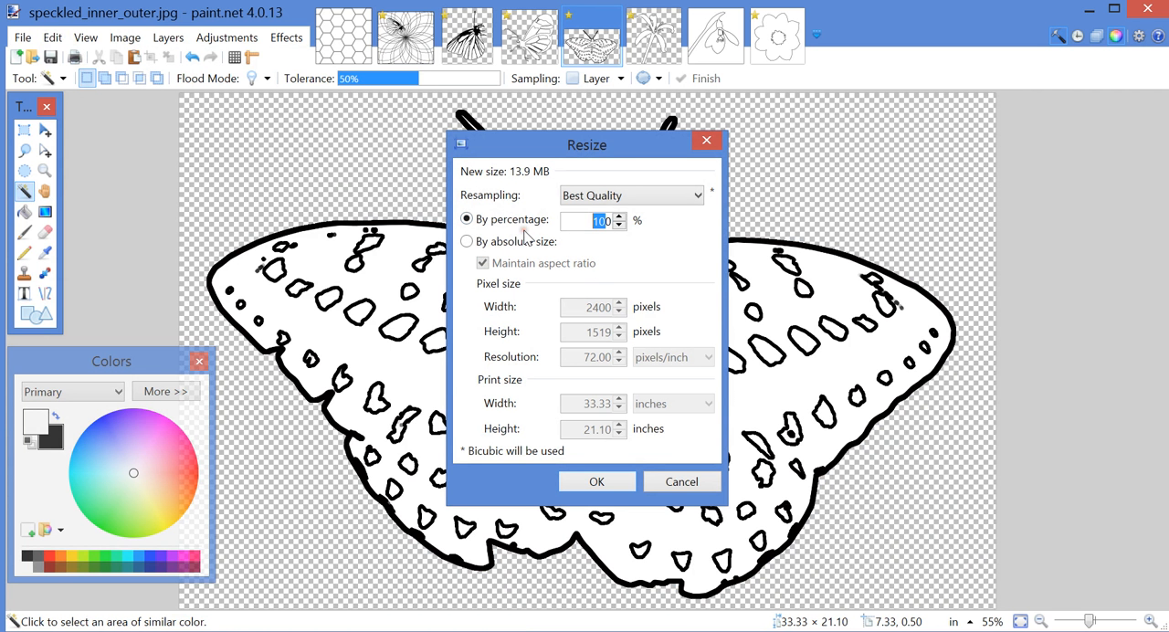
text(40)
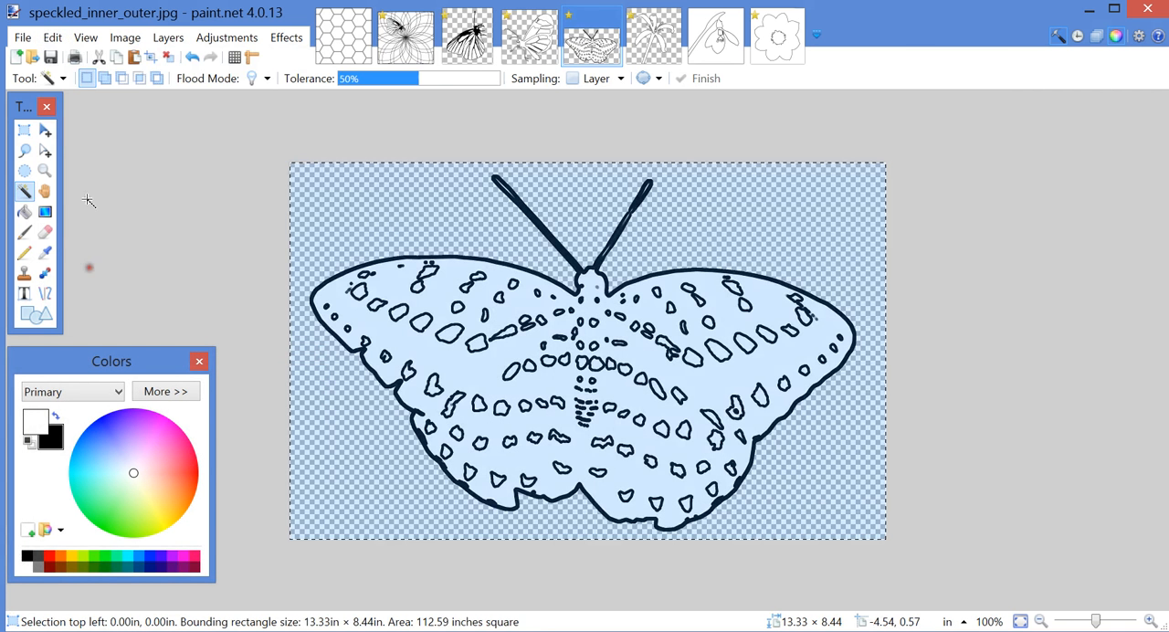
click(52, 38)
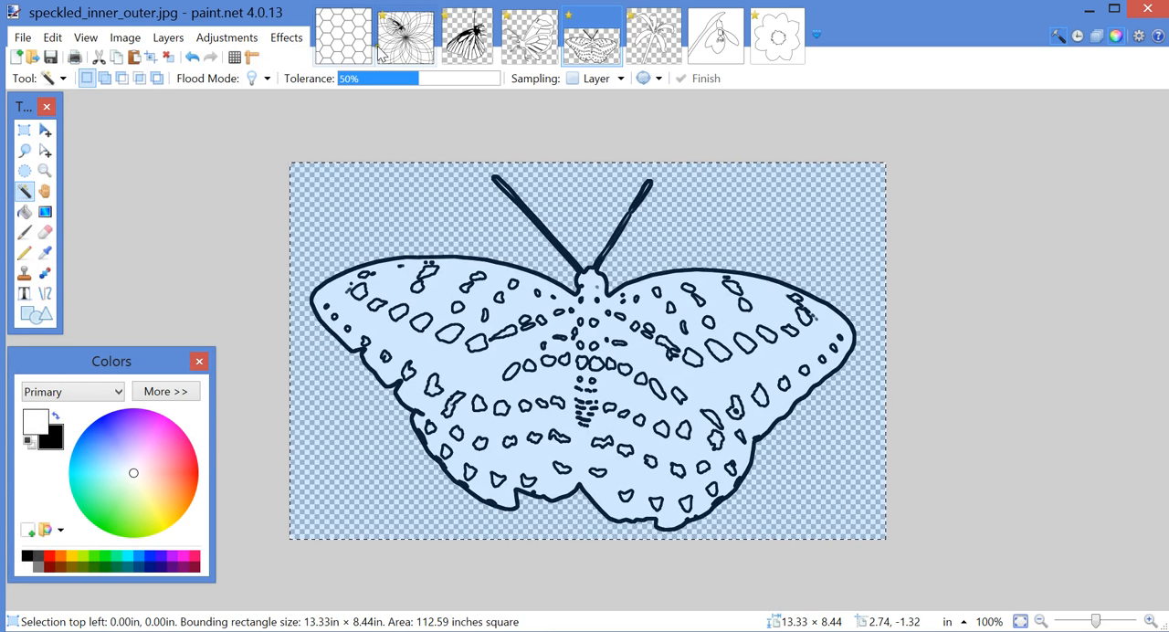
Paste the shrunken moth into a new layer over the swirls, then return to the moth image.
click(52, 37)
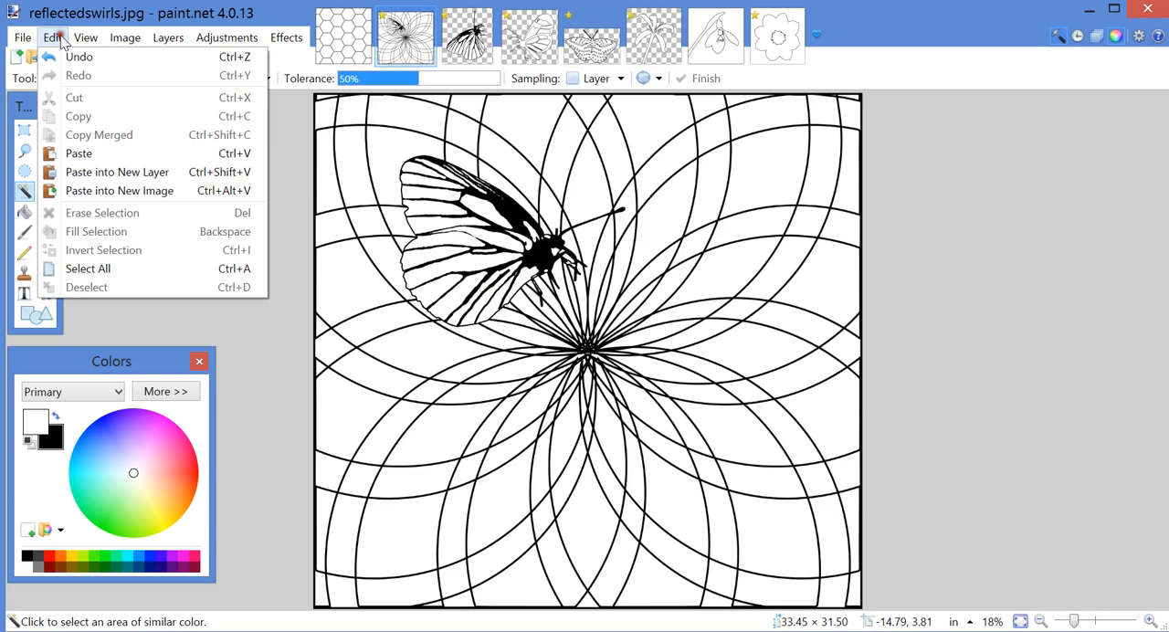
mouse_move(117, 172)
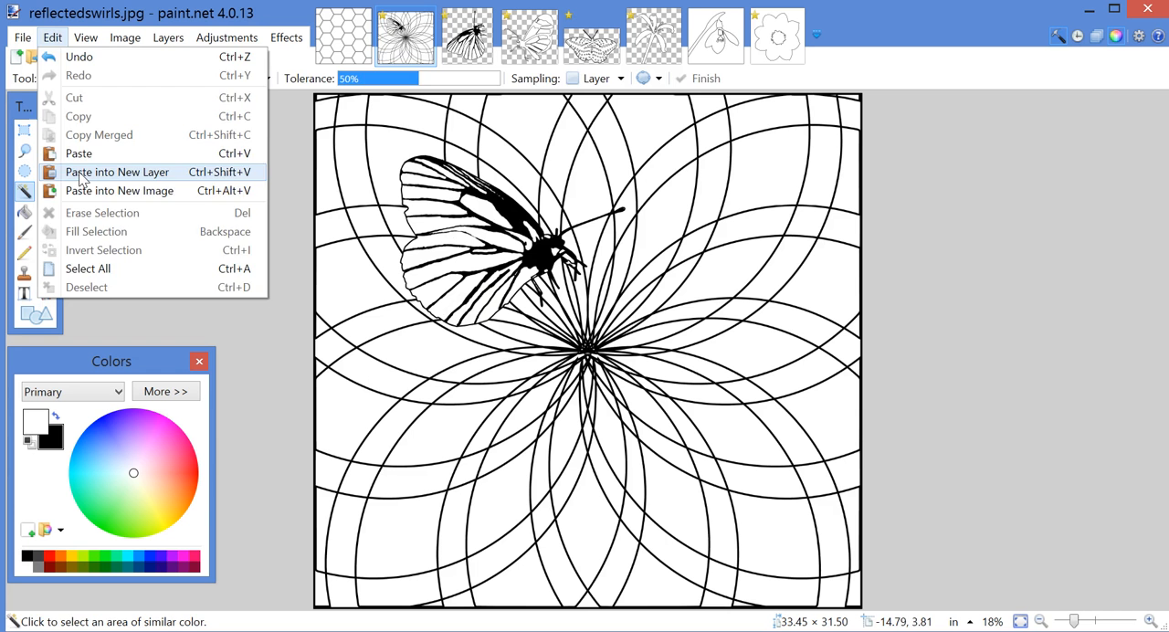
click(117, 171)
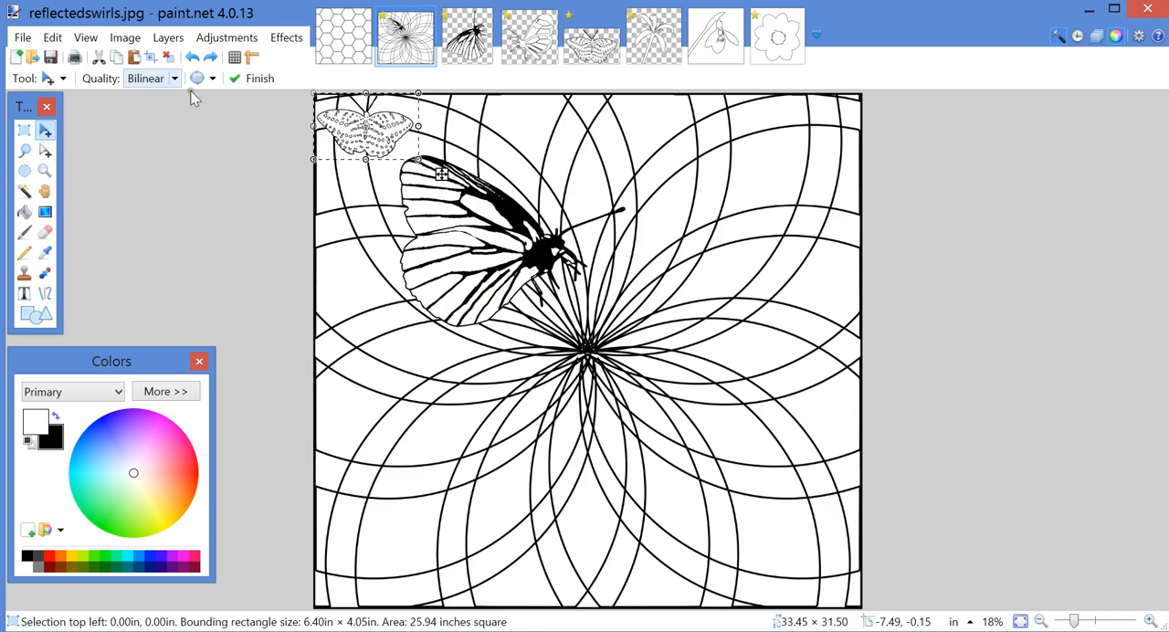
click(52, 37)
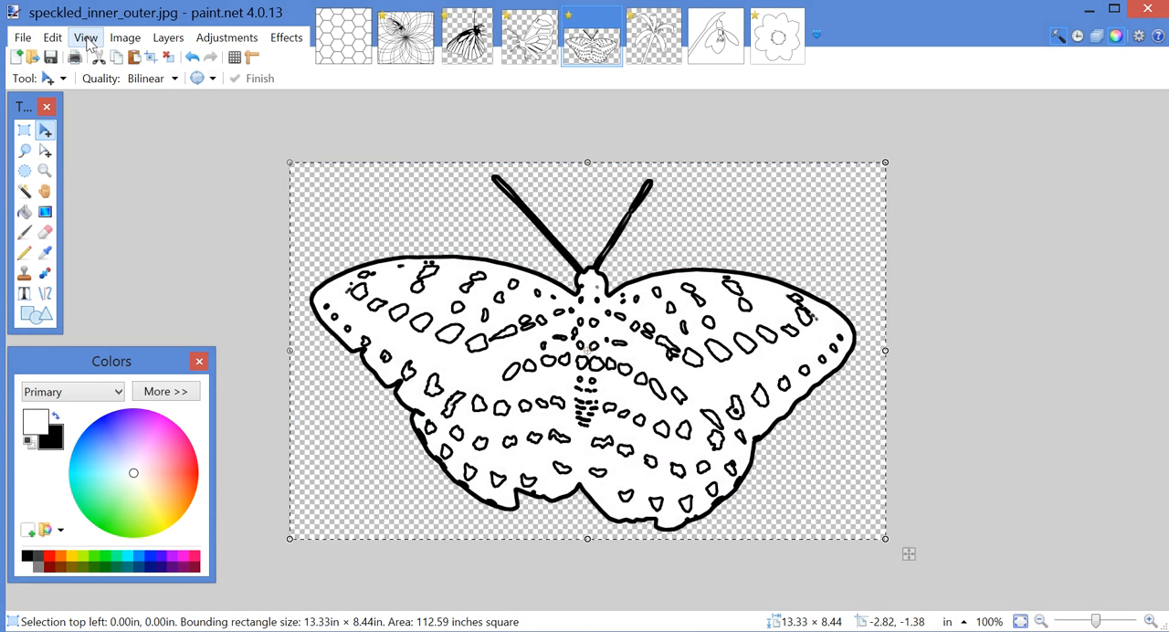
mouse_move(228, 147)
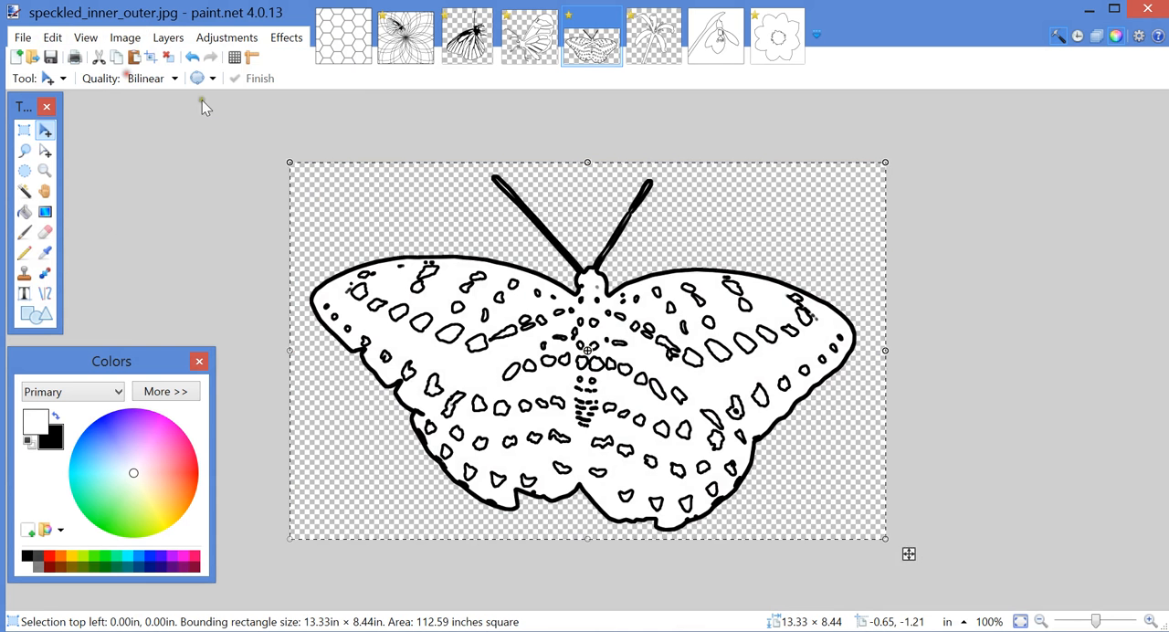
Resize the moth image by percentage to 250%, about 2400 × 1520 pixels.
click(125, 37)
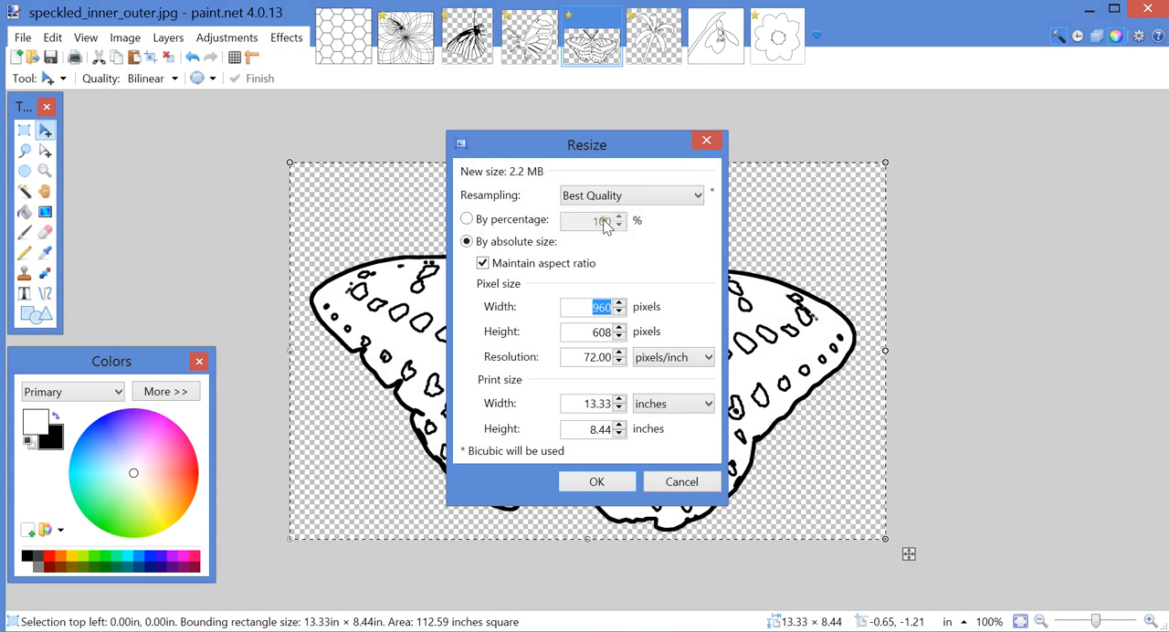
click(467, 219)
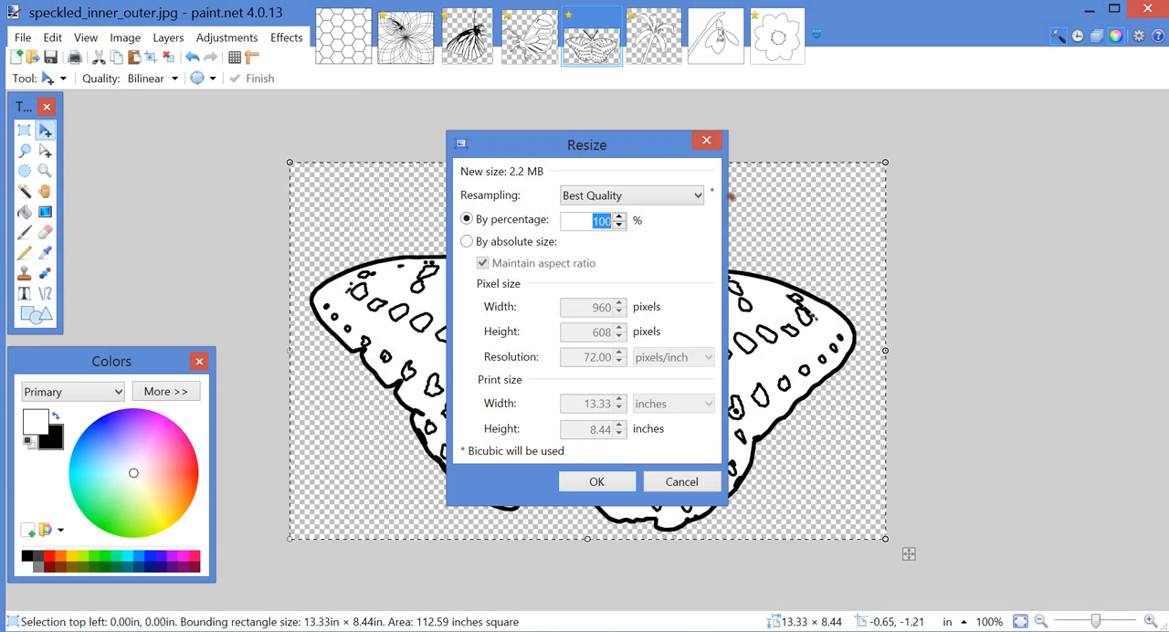
text(250)
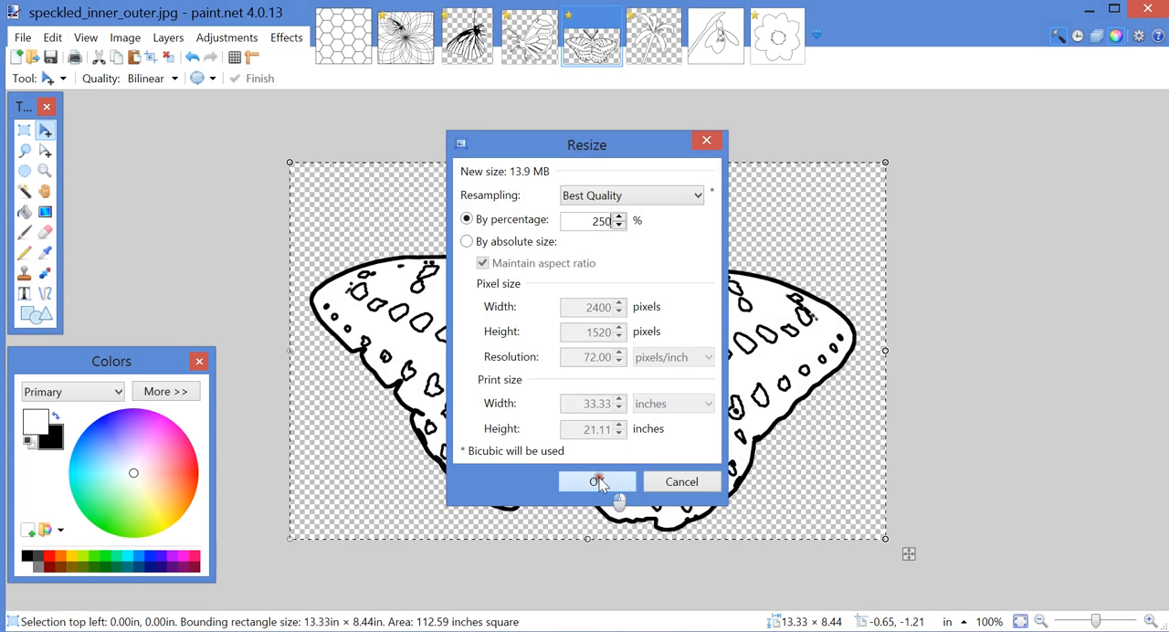
click(598, 481)
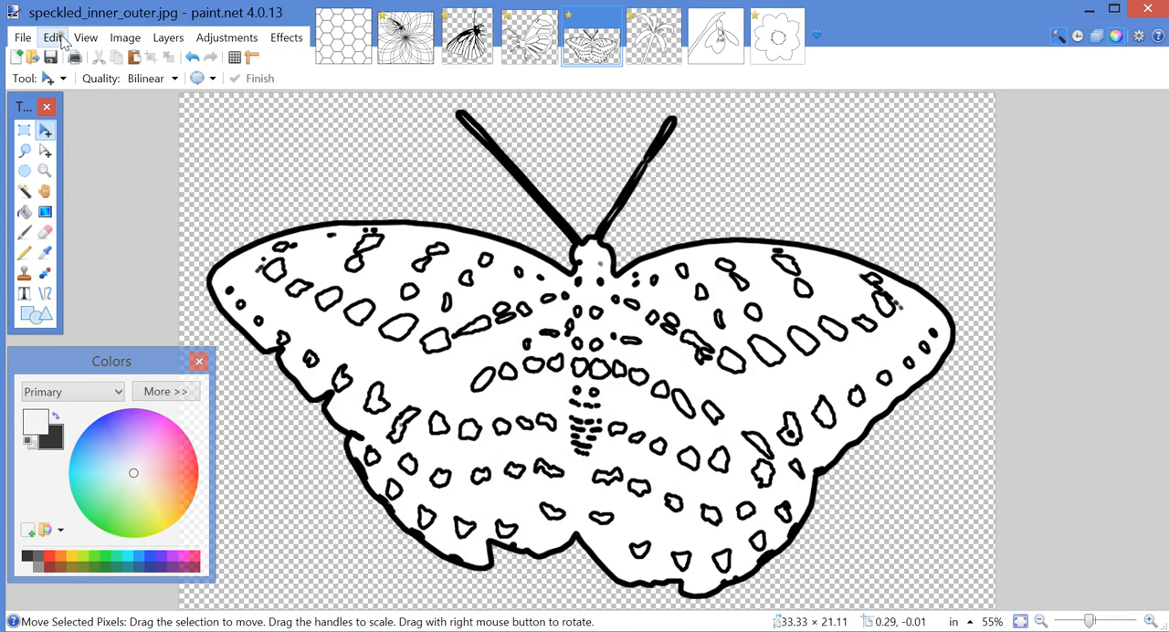
Select the entire enlarged moth image for copying.
click(52, 38)
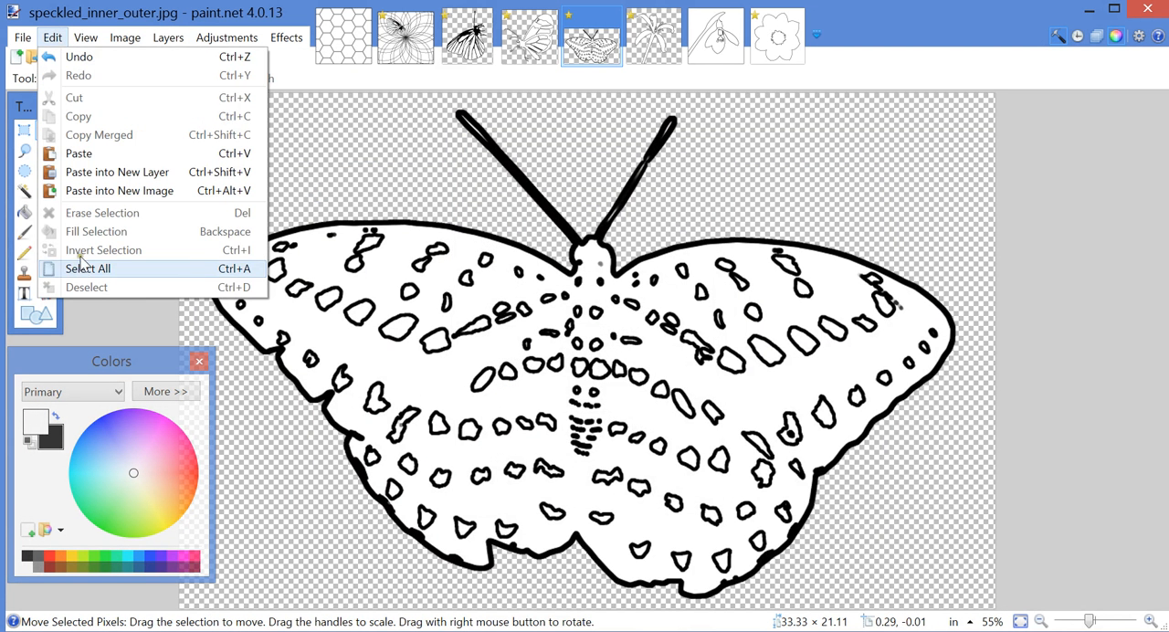
click(88, 267)
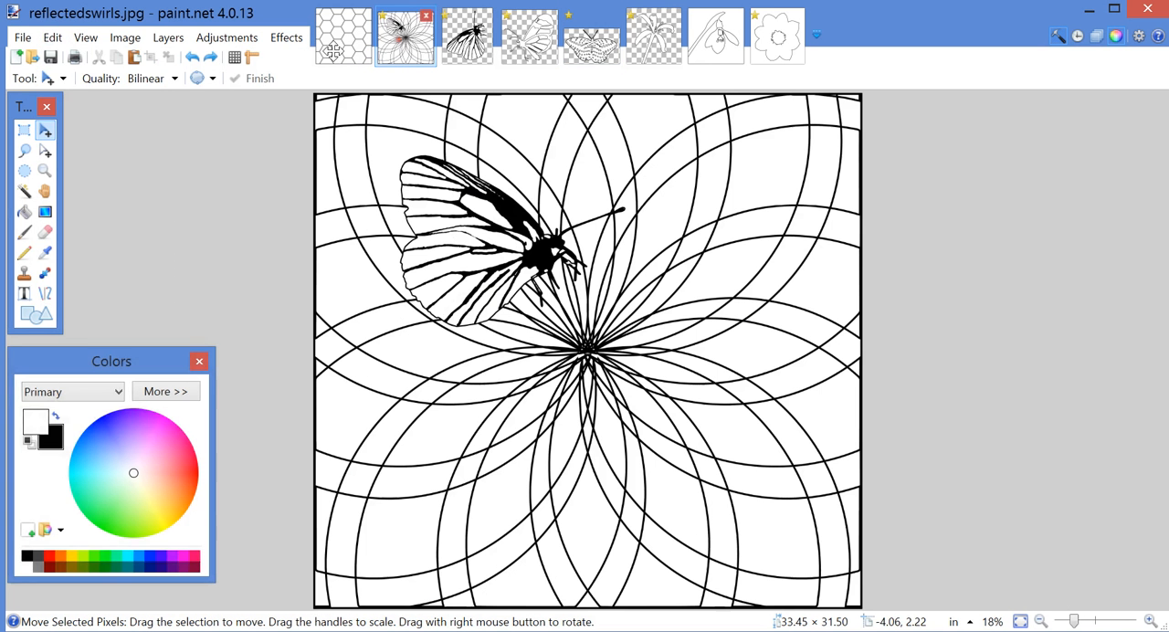
Paste the speckled moth onto the swirls and place it at the lower right.
click(52, 37)
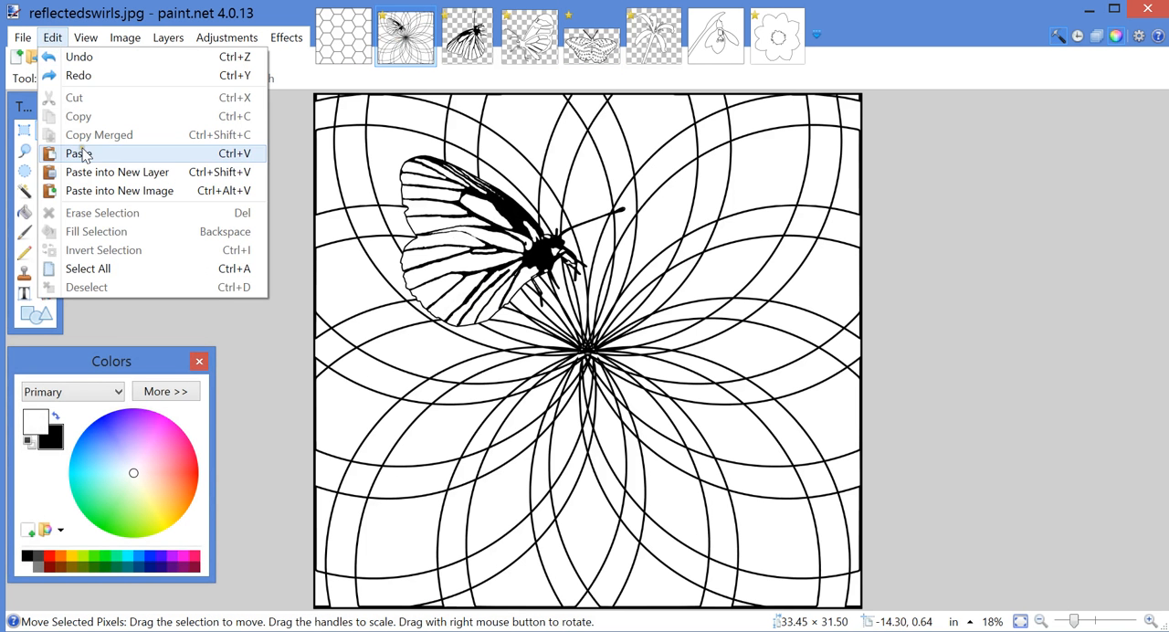
click(77, 153)
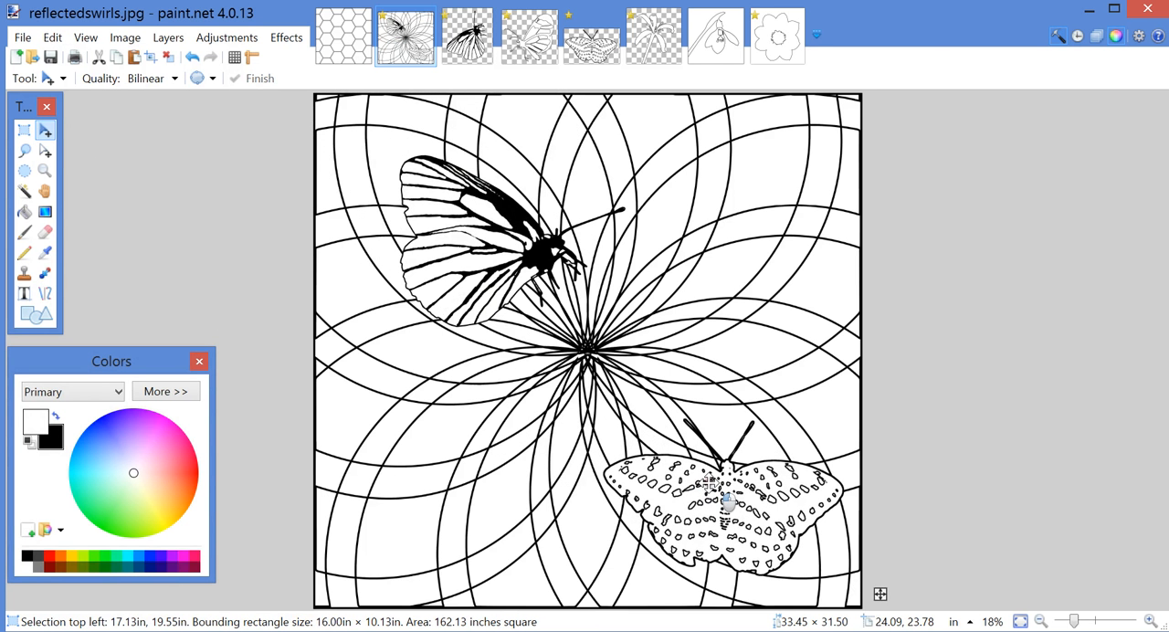
drag(727, 502, 727, 447)
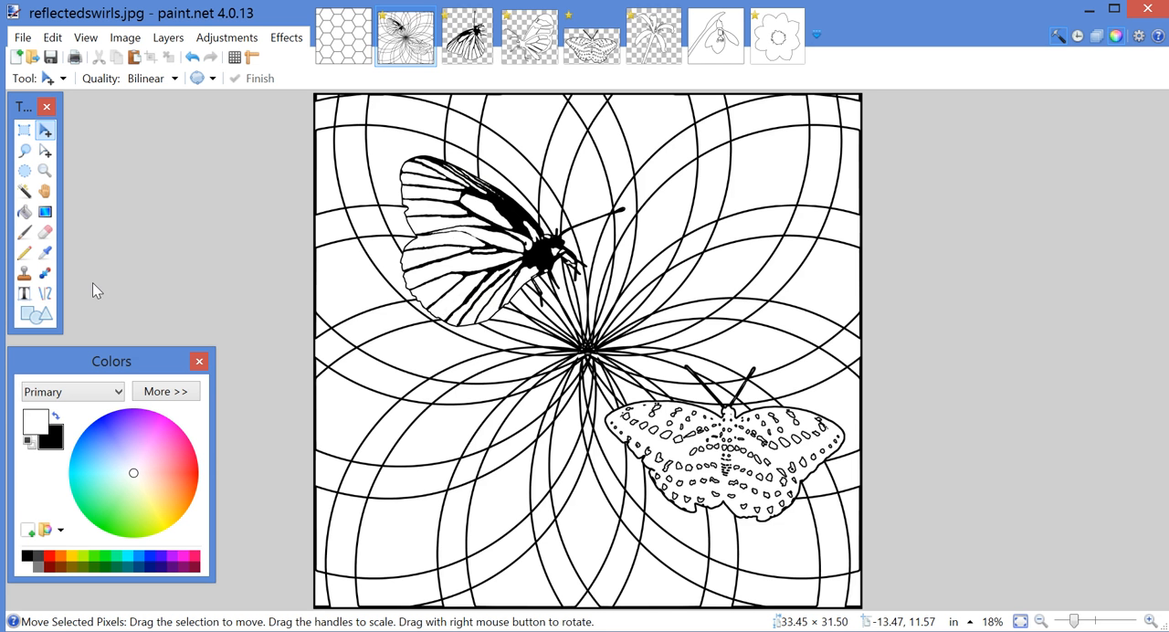
mouse_move(167, 254)
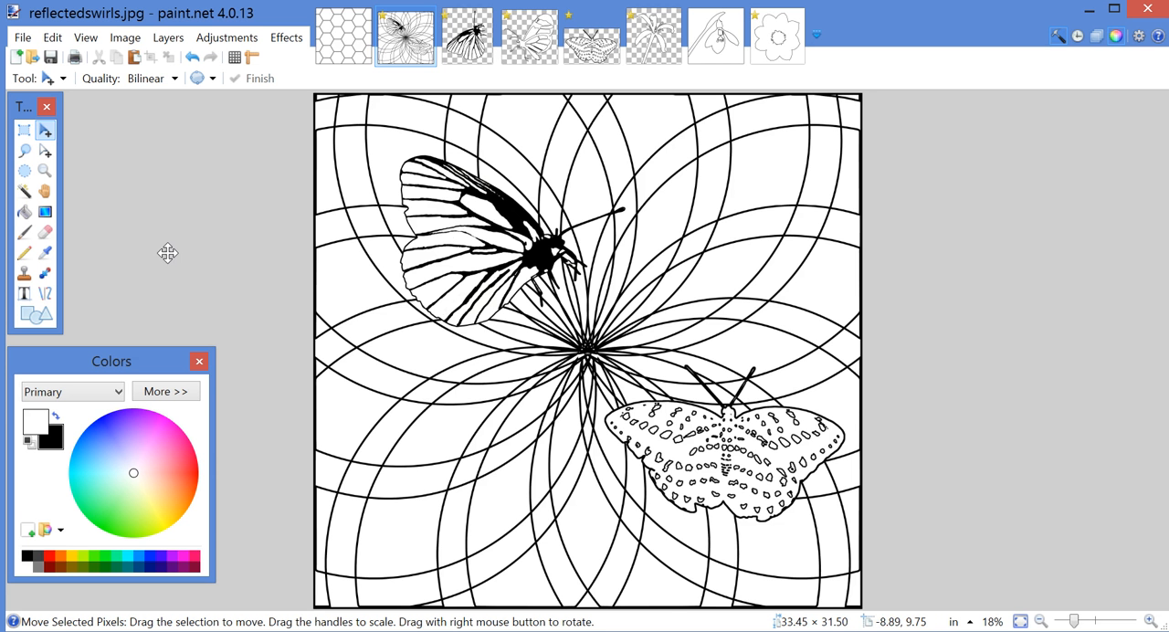